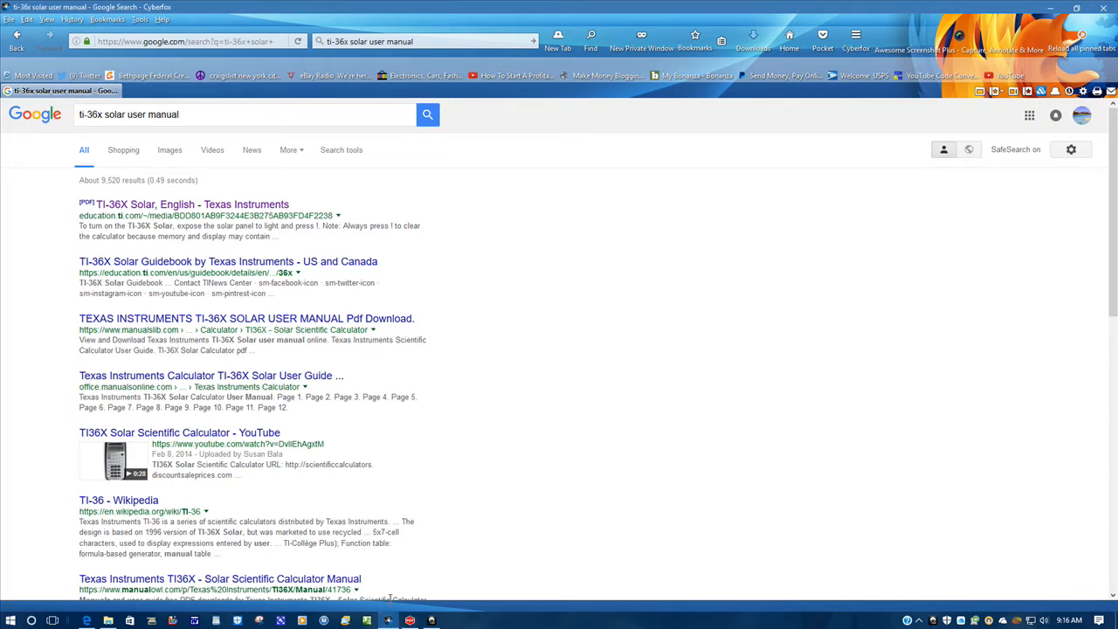
mouse_move(461, 506)
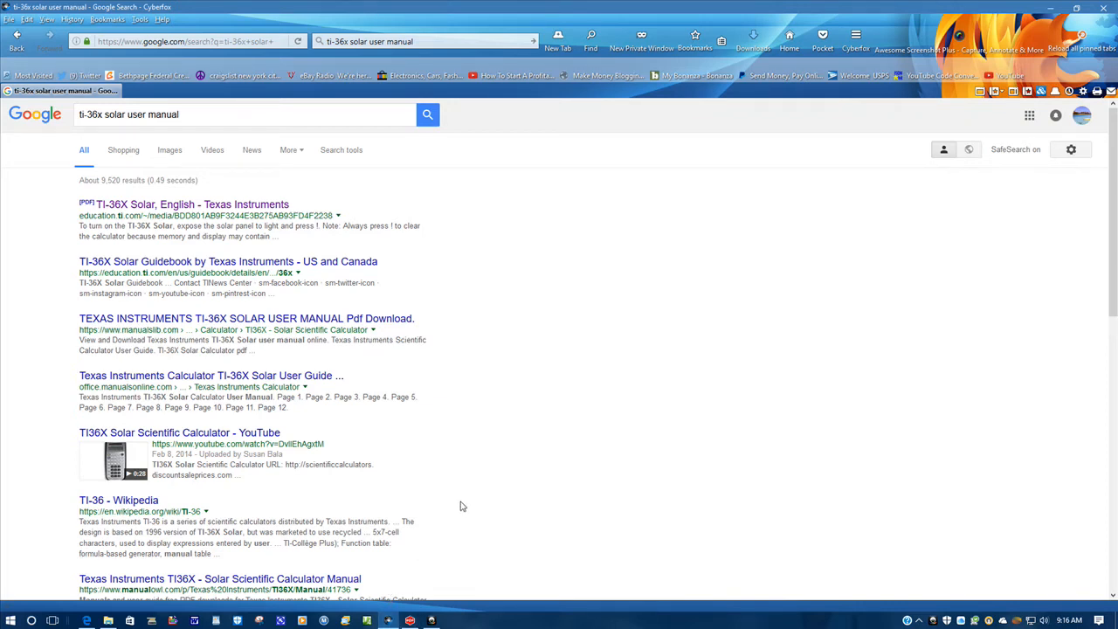
mouse_move(472, 466)
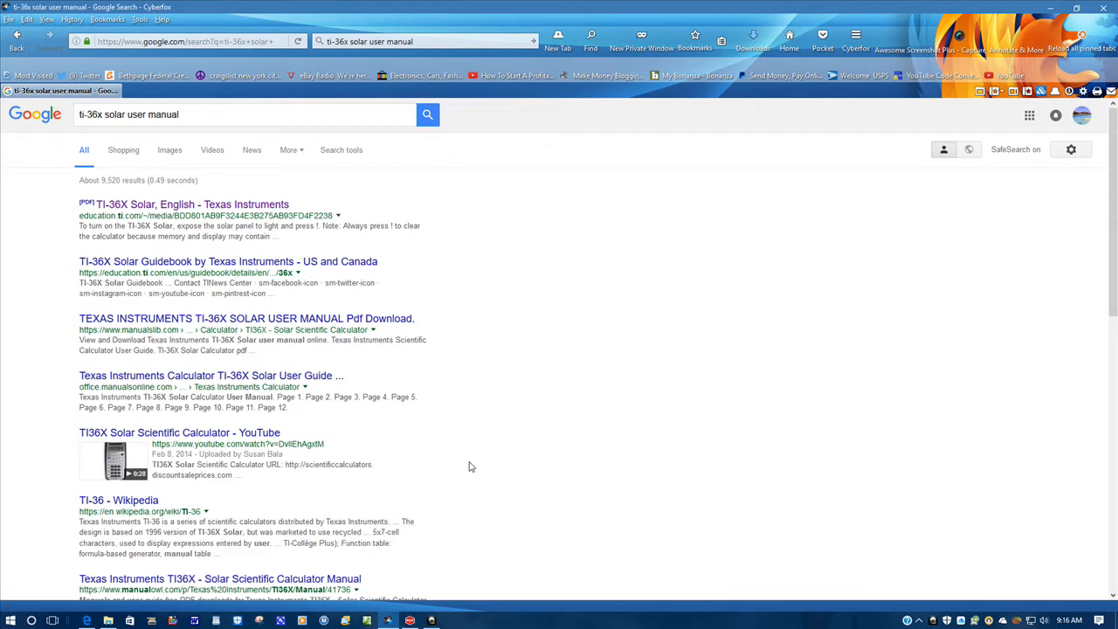
mouse_move(468, 459)
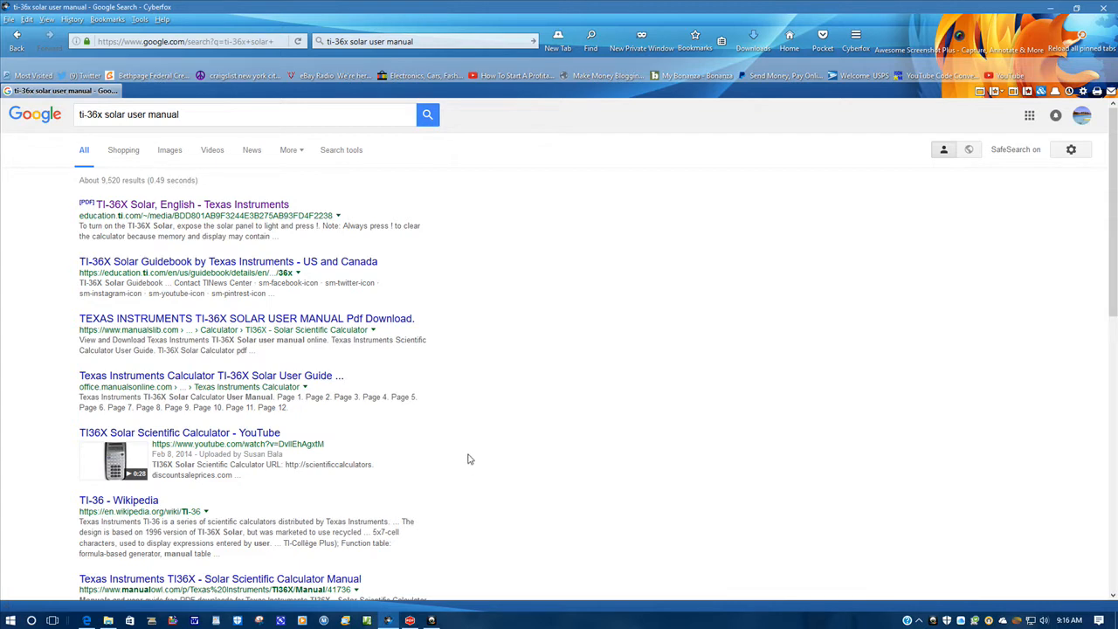
mouse_move(471, 467)
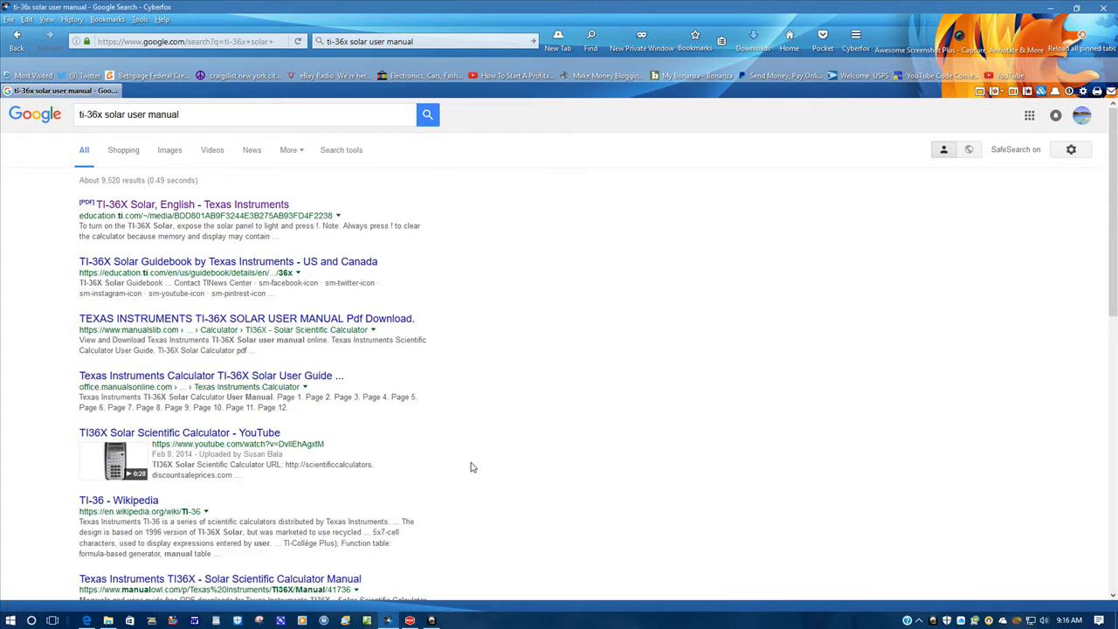
mouse_move(527, 433)
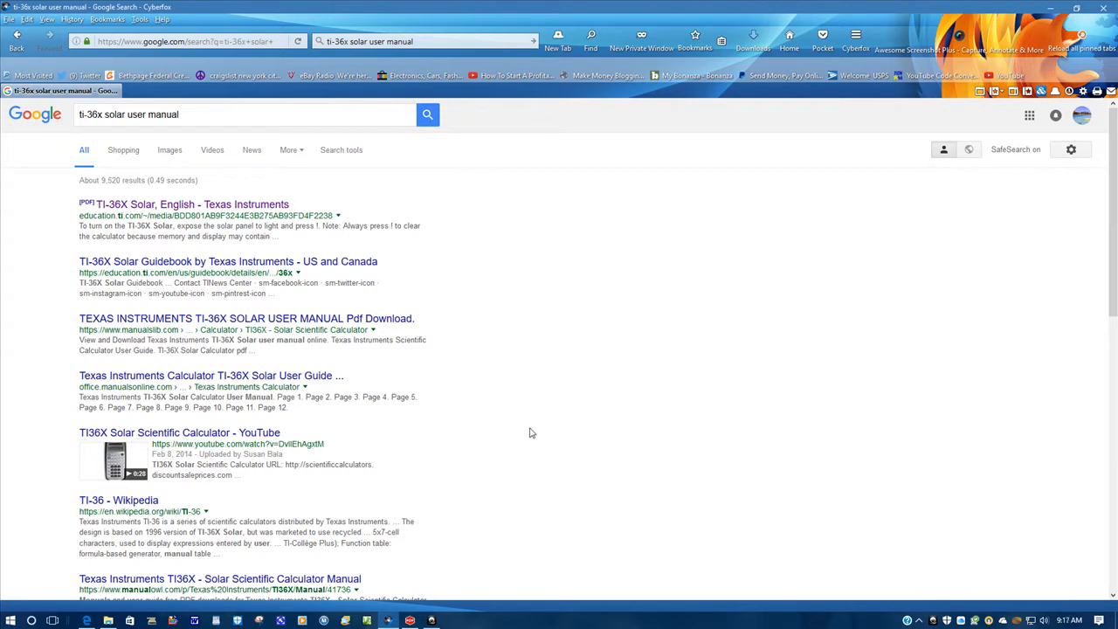
mouse_move(478, 356)
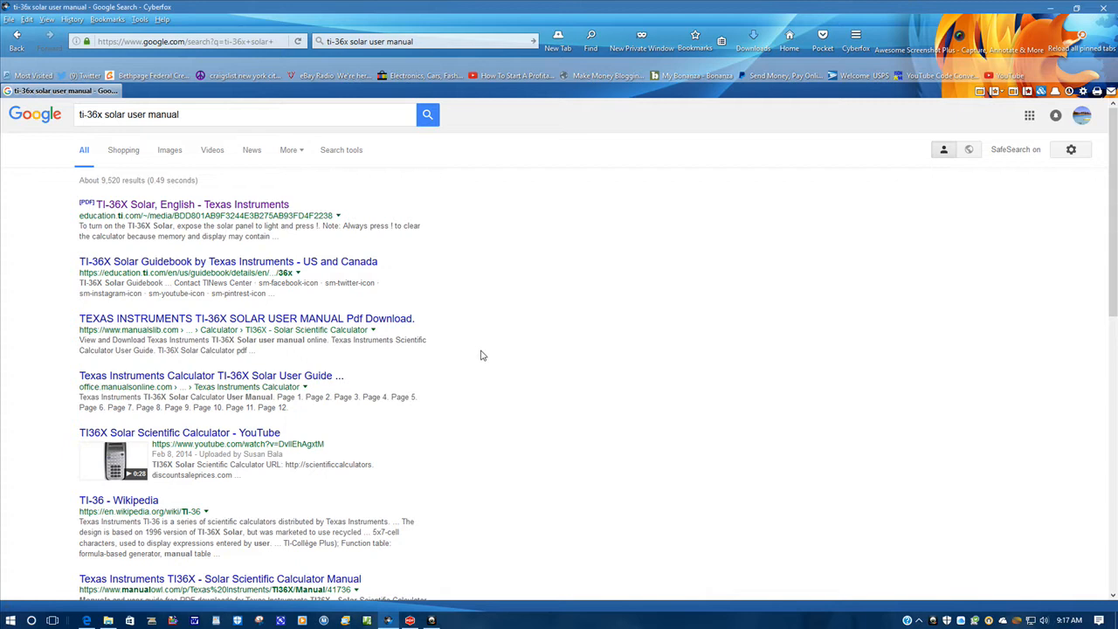
mouse_move(339, 280)
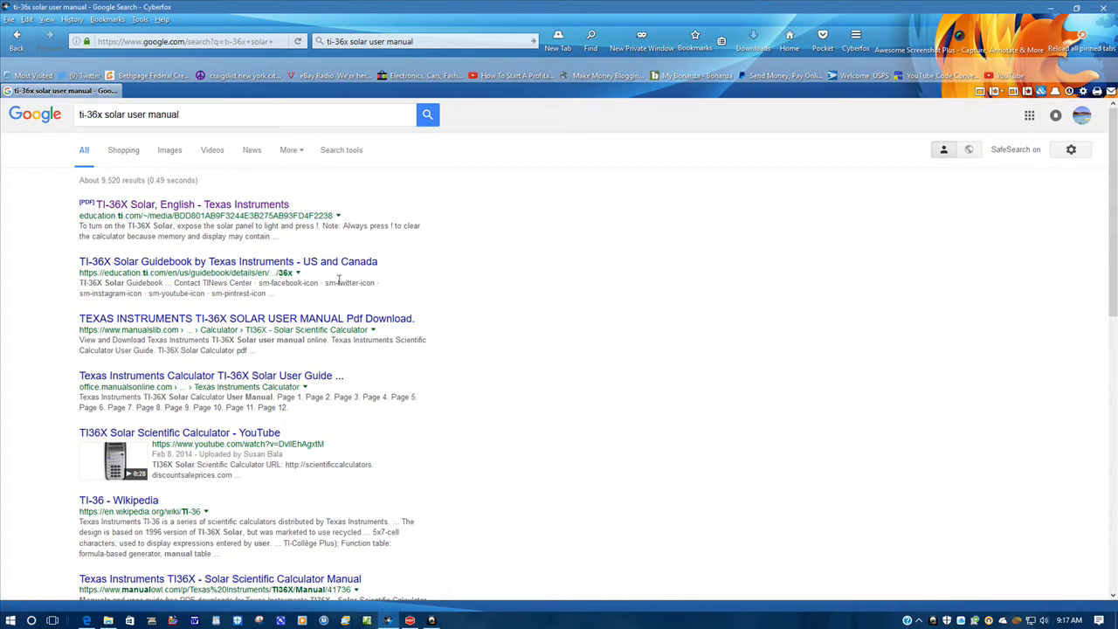
mouse_move(192, 190)
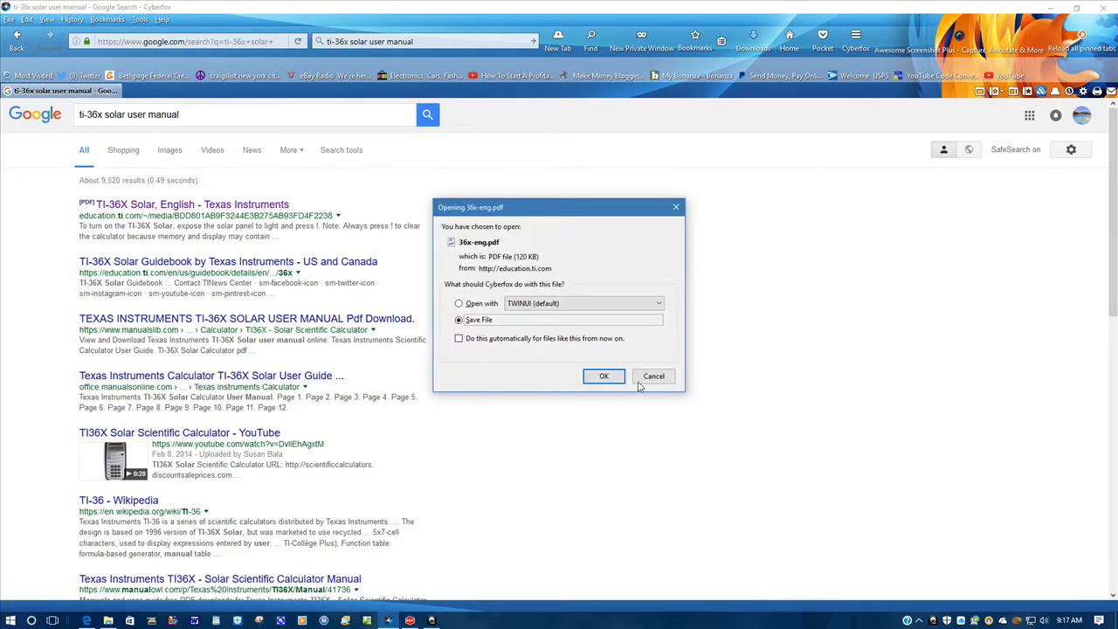
Confirm the 'Opening 36x-eng.pdf' dialog so the TI-36X manual opens in PDF Architect
left_click(653, 376)
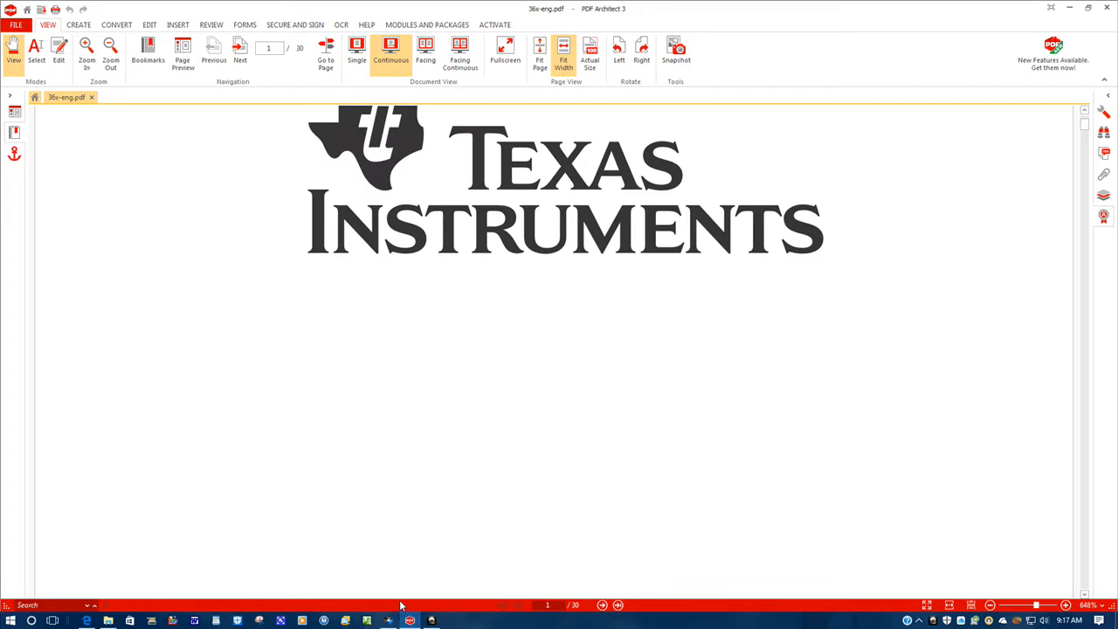
mouse_move(583, 605)
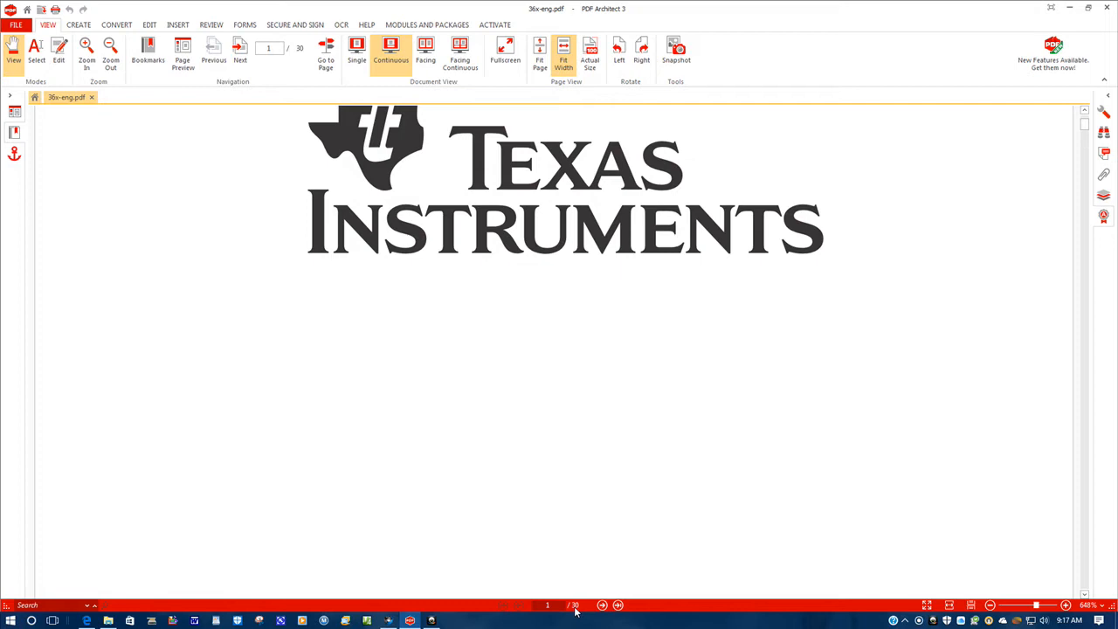
mouse_move(800, 210)
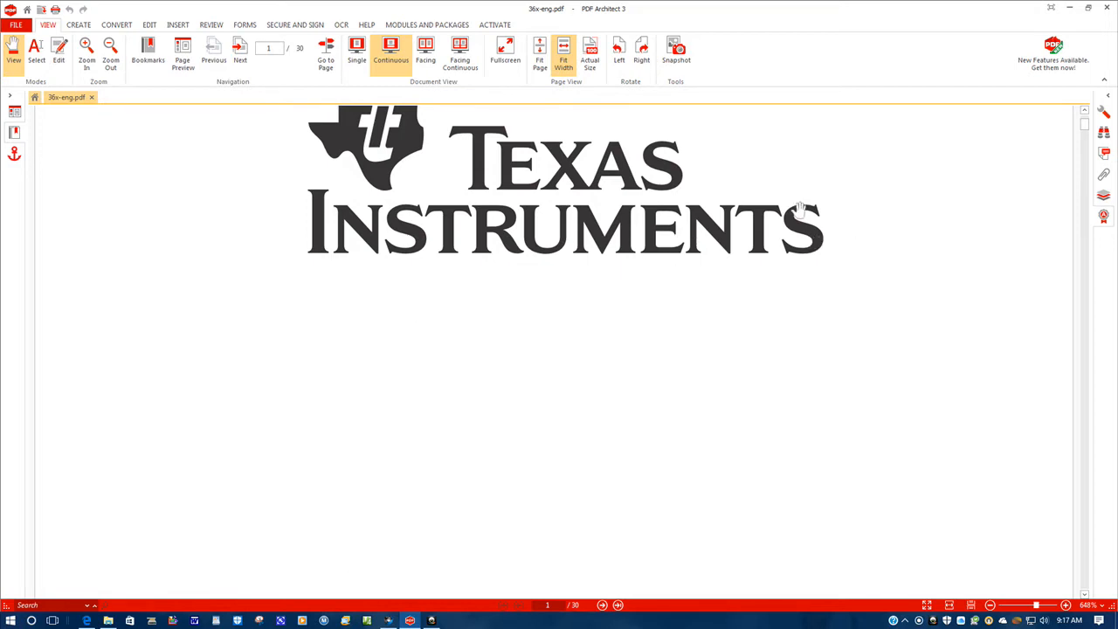
mouse_move(941, 165)
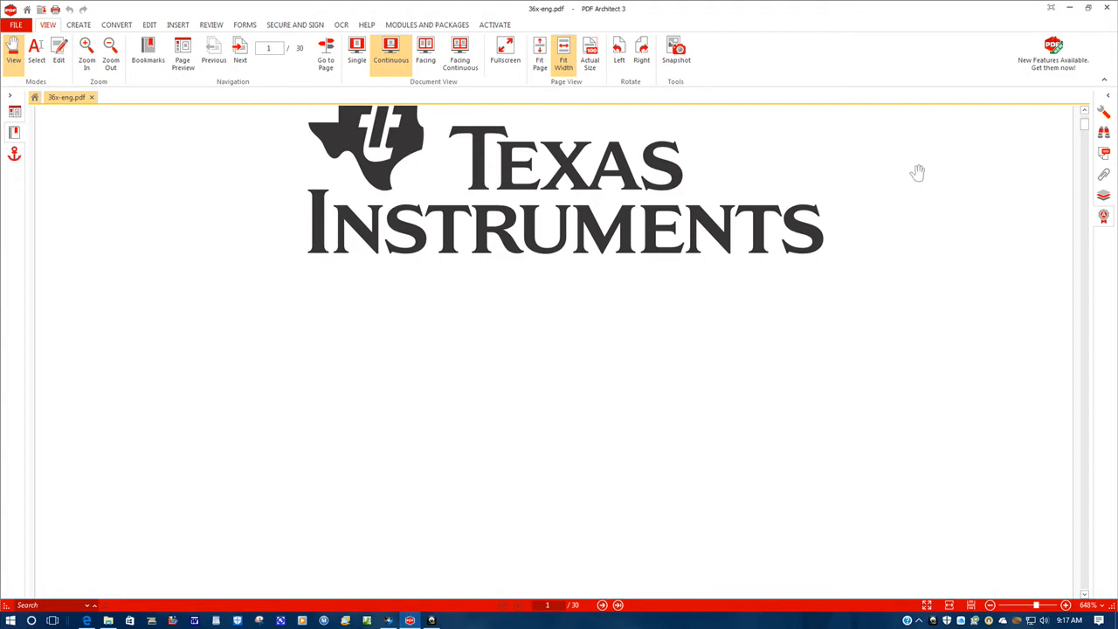
mouse_move(859, 184)
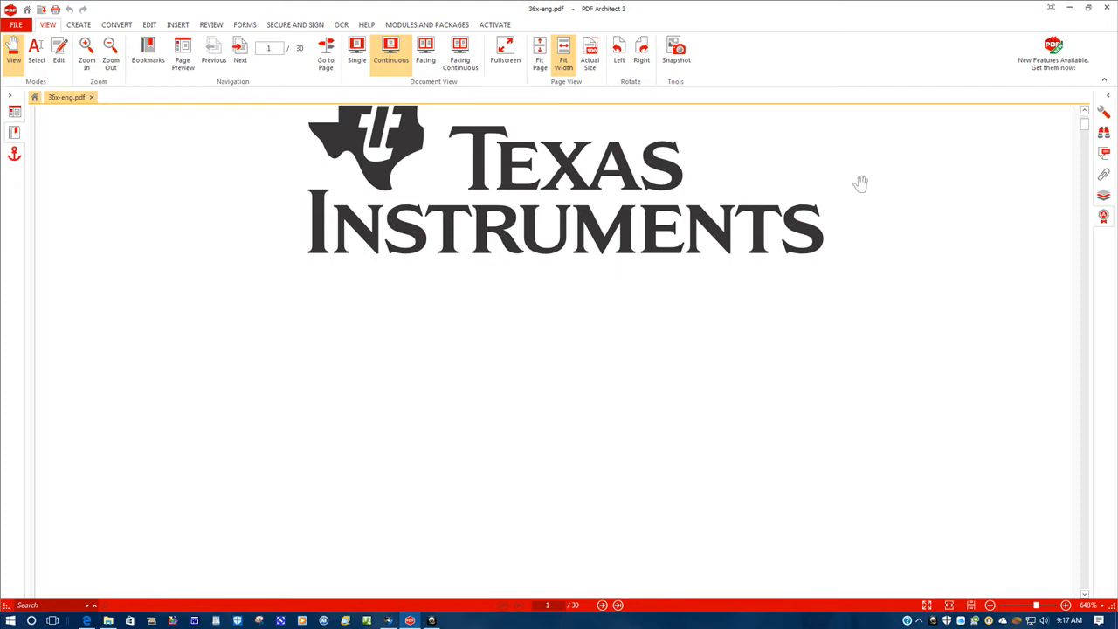
mouse_move(812, 193)
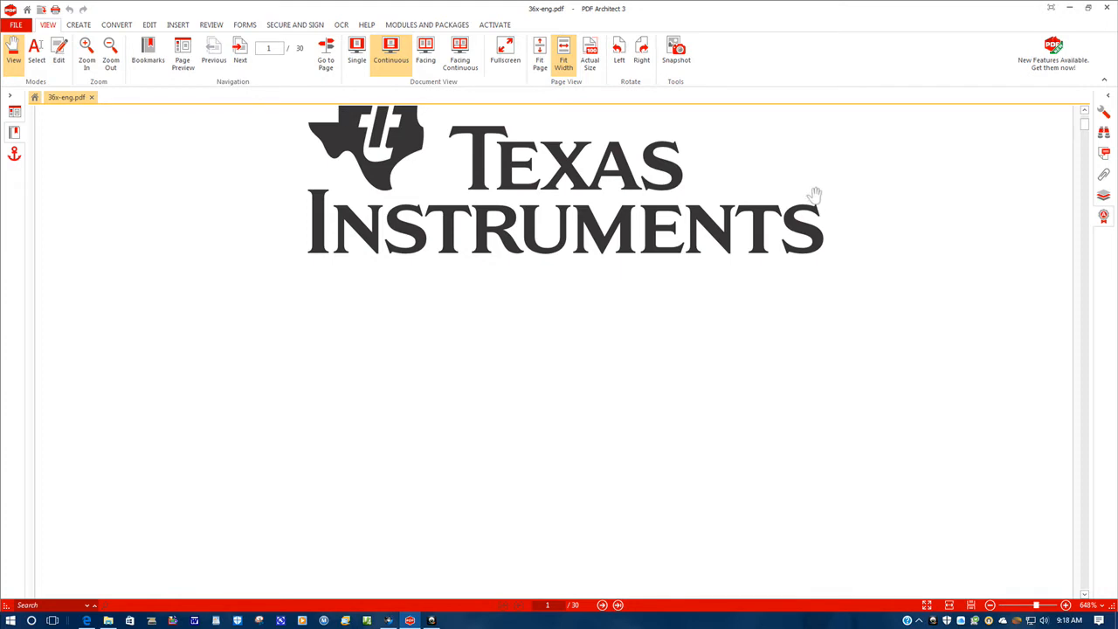
mouse_move(1057, 463)
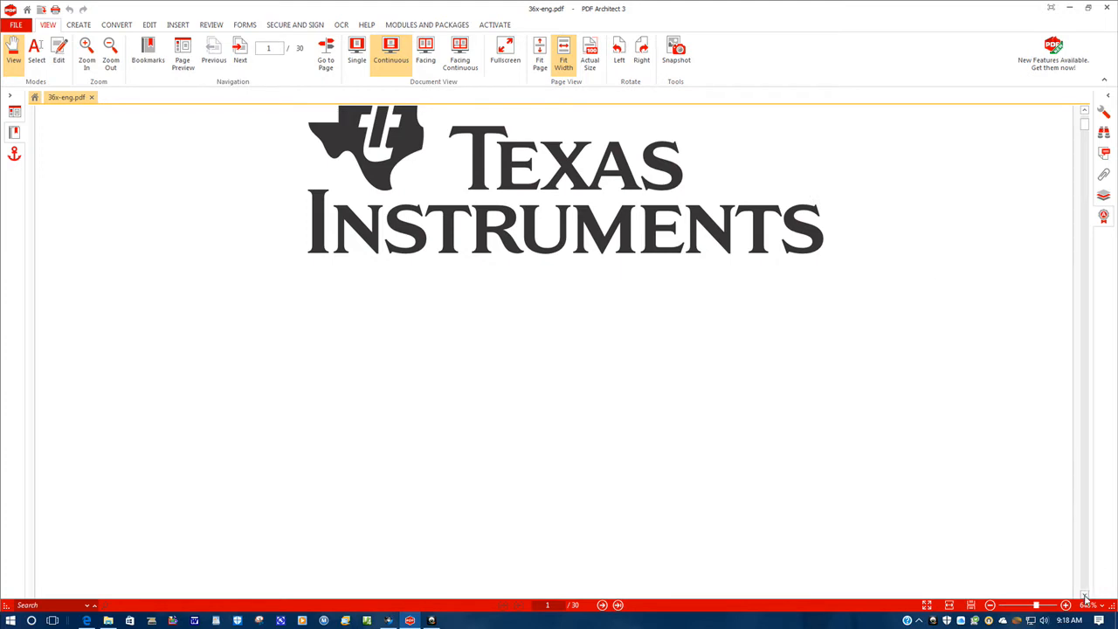
Scroll through the full table of contents down to the 1997 Texas Instruments copyright on page 1
scroll("down", 3)
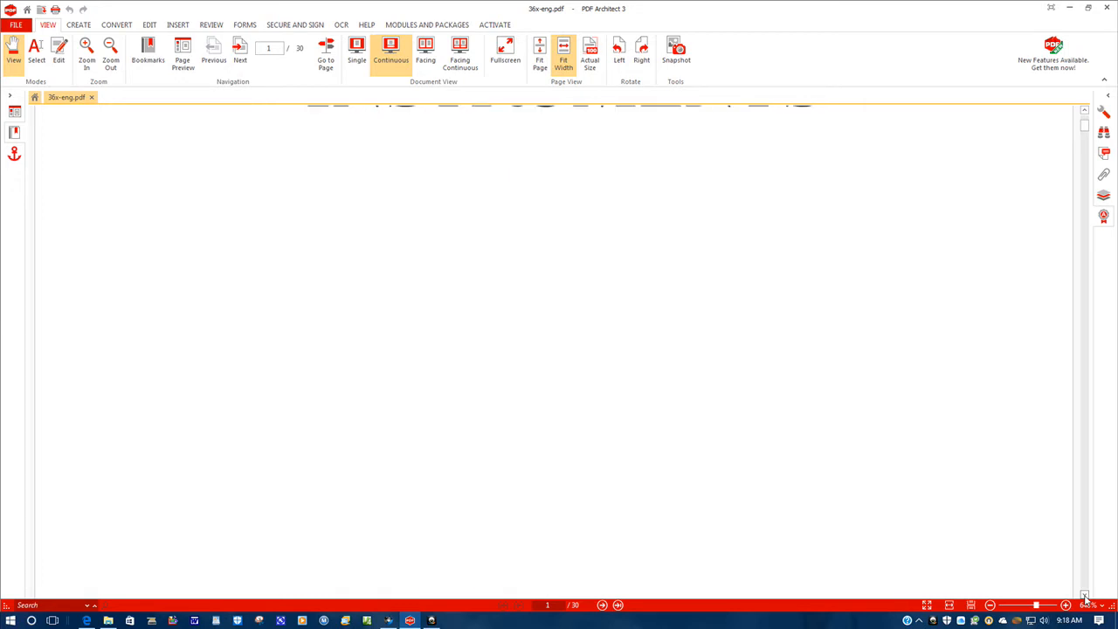
scroll("down", 3)
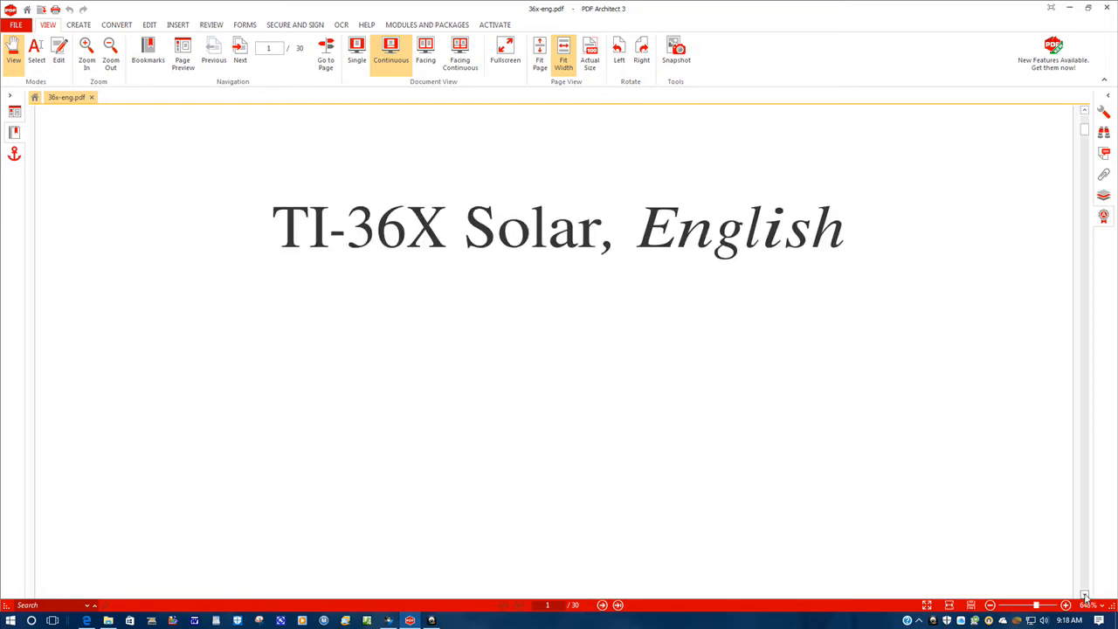
scroll("down", 3)
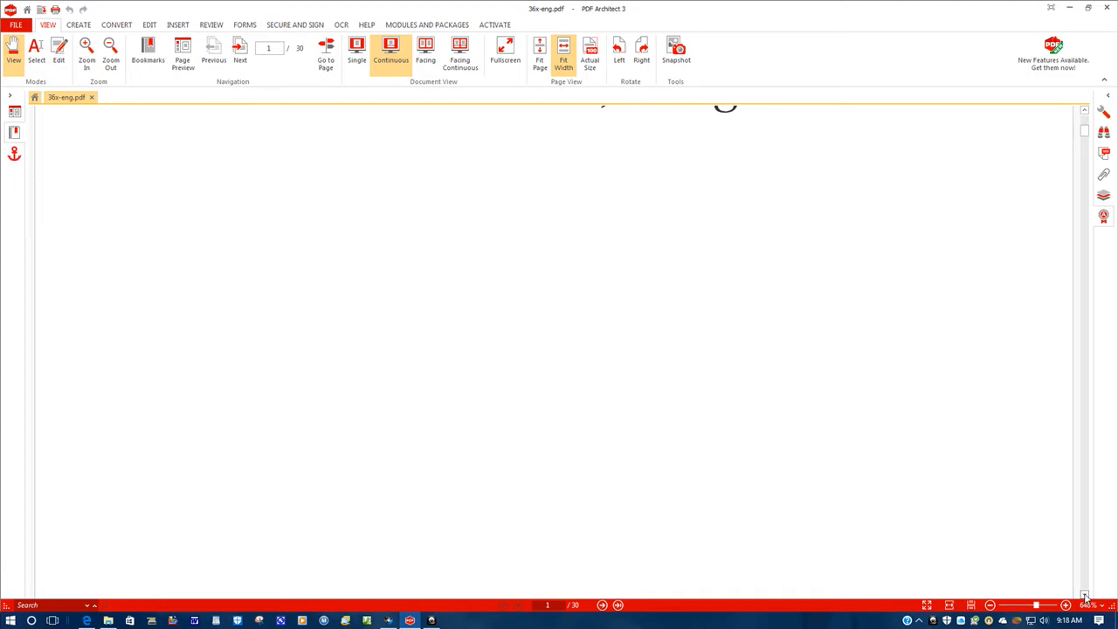
scroll("down", 3)
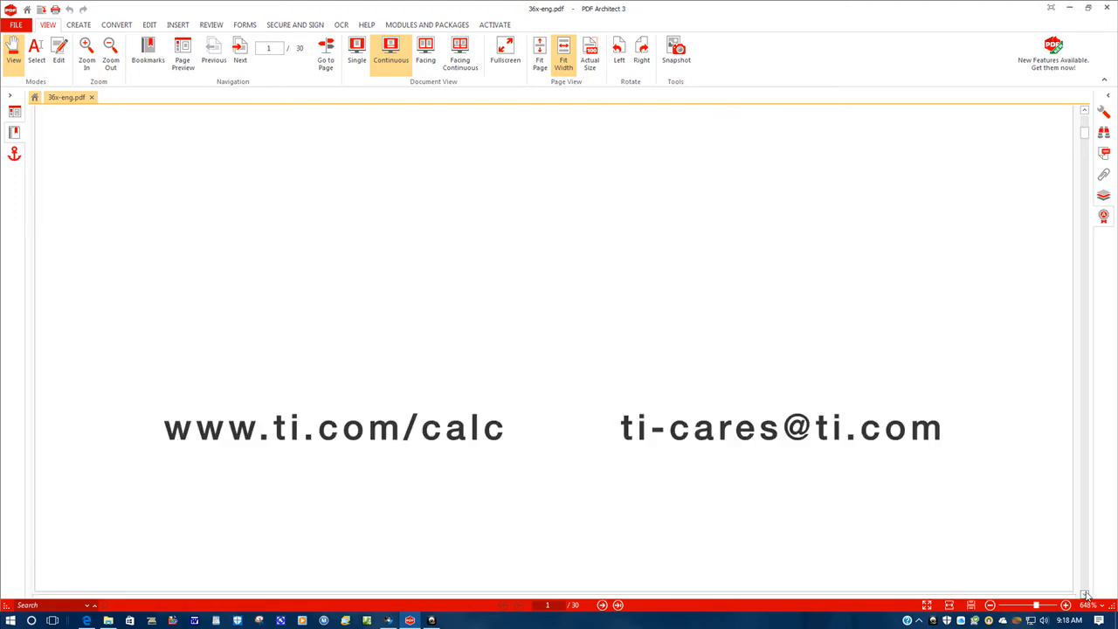
scroll("down", 3)
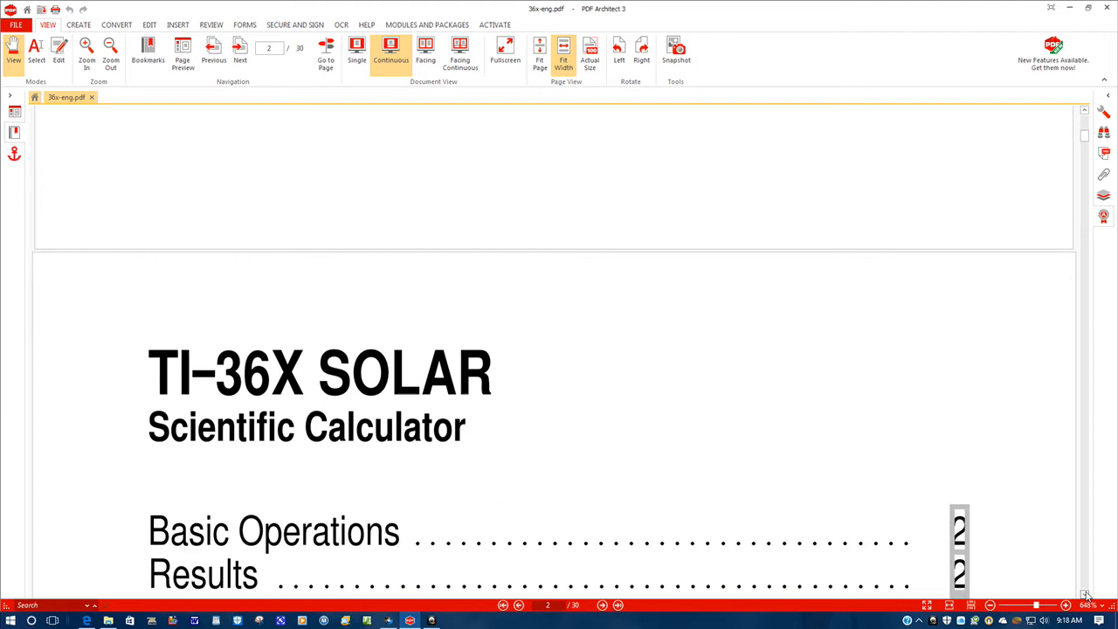
scroll("down", 3)
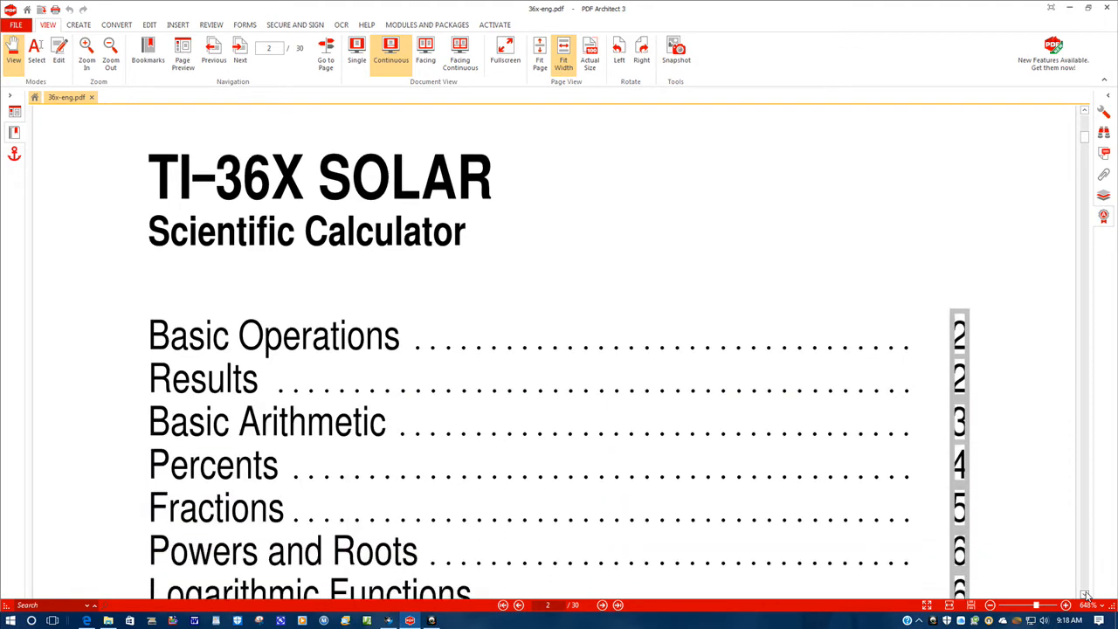
scroll("down", 3)
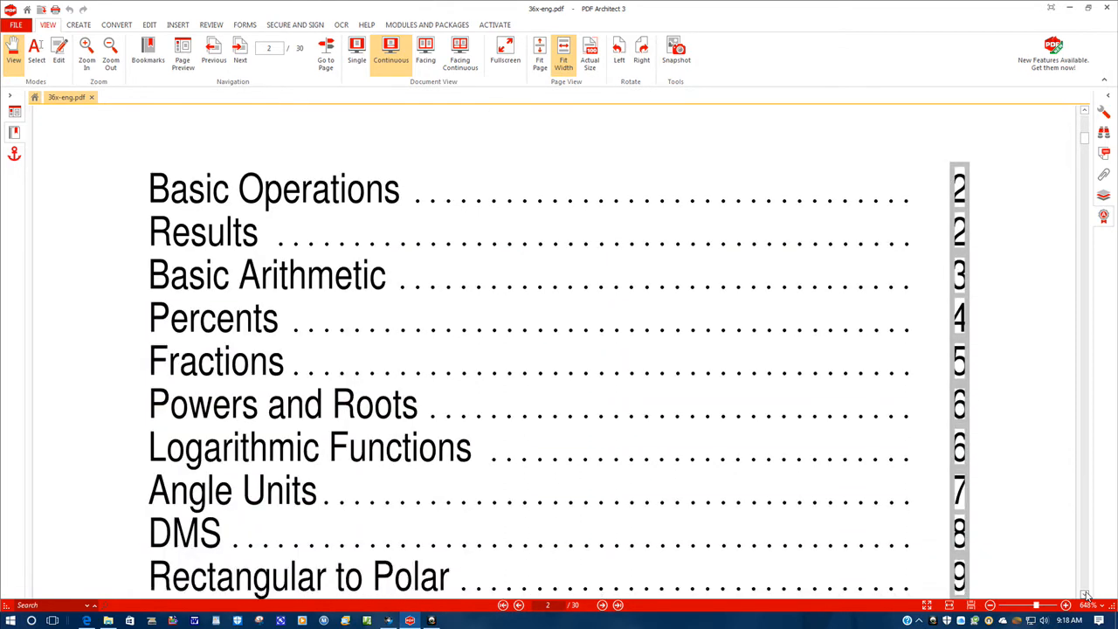
scroll("down", 3)
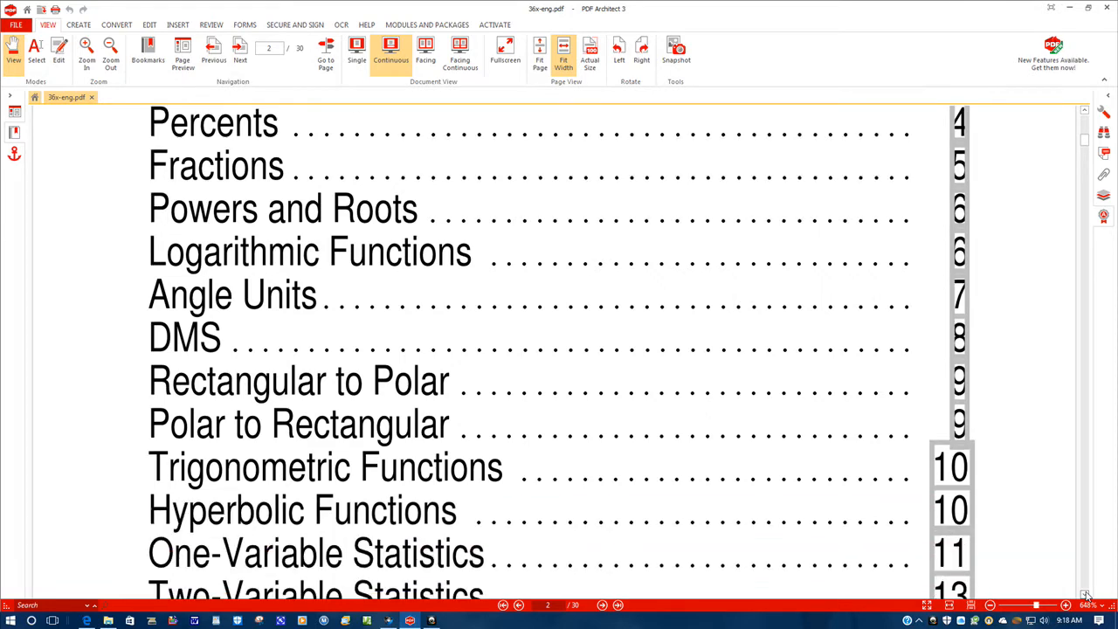
scroll("down", 3)
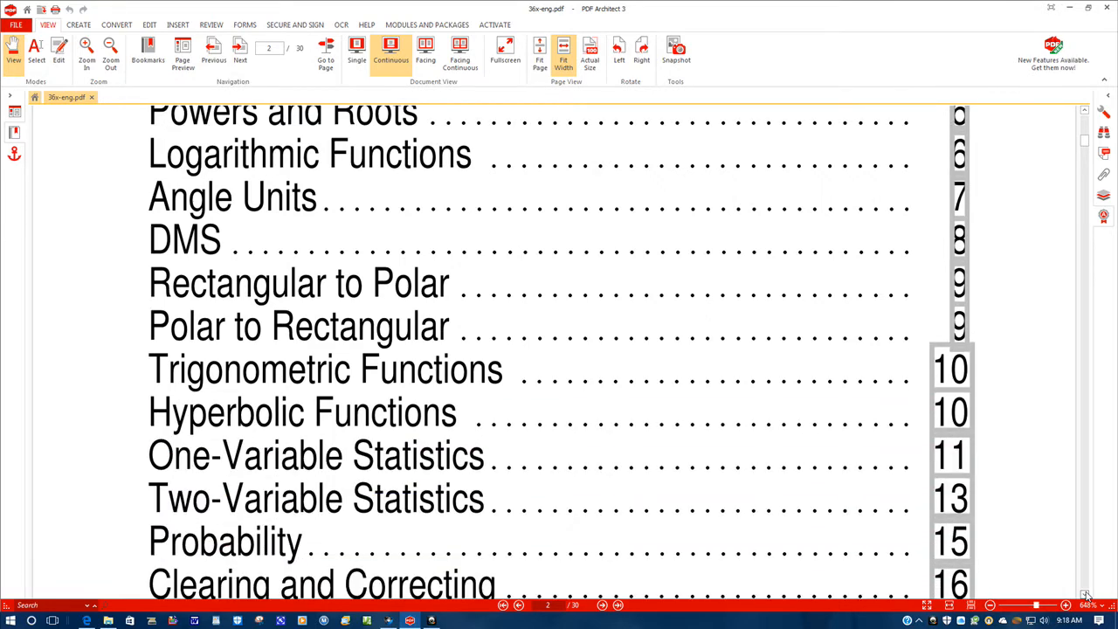
scroll("down", 3)
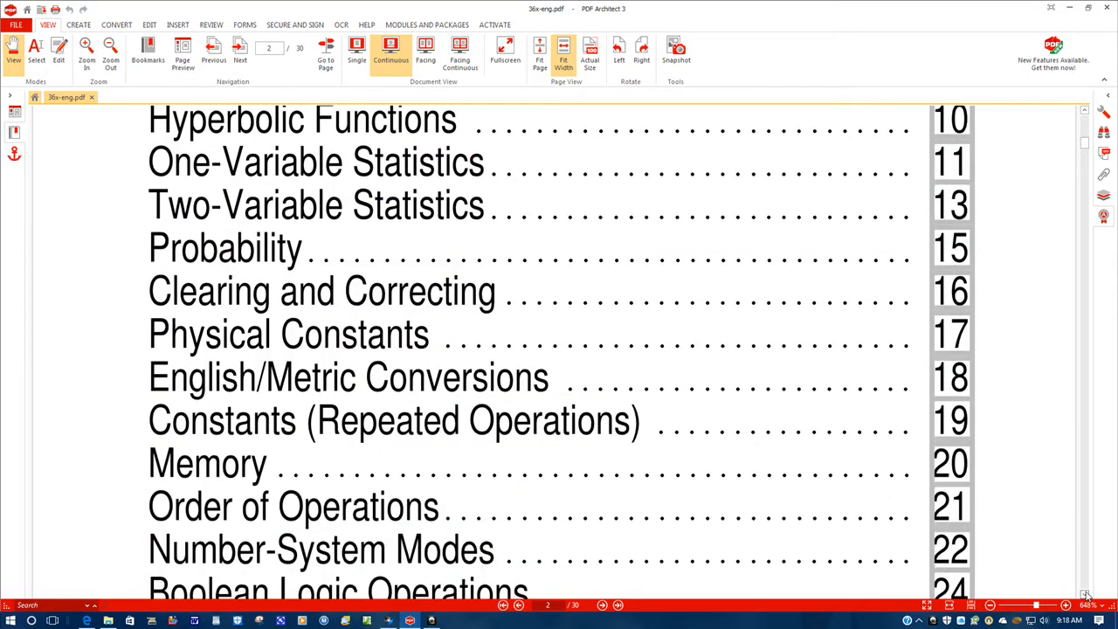
scroll("down", 3)
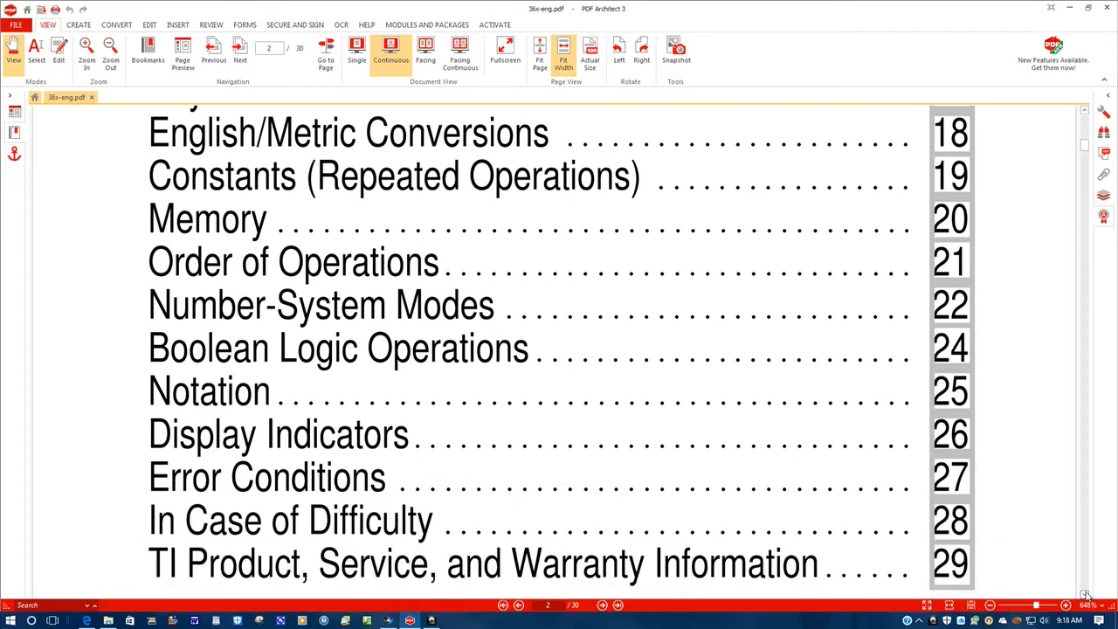
scroll("down", 3)
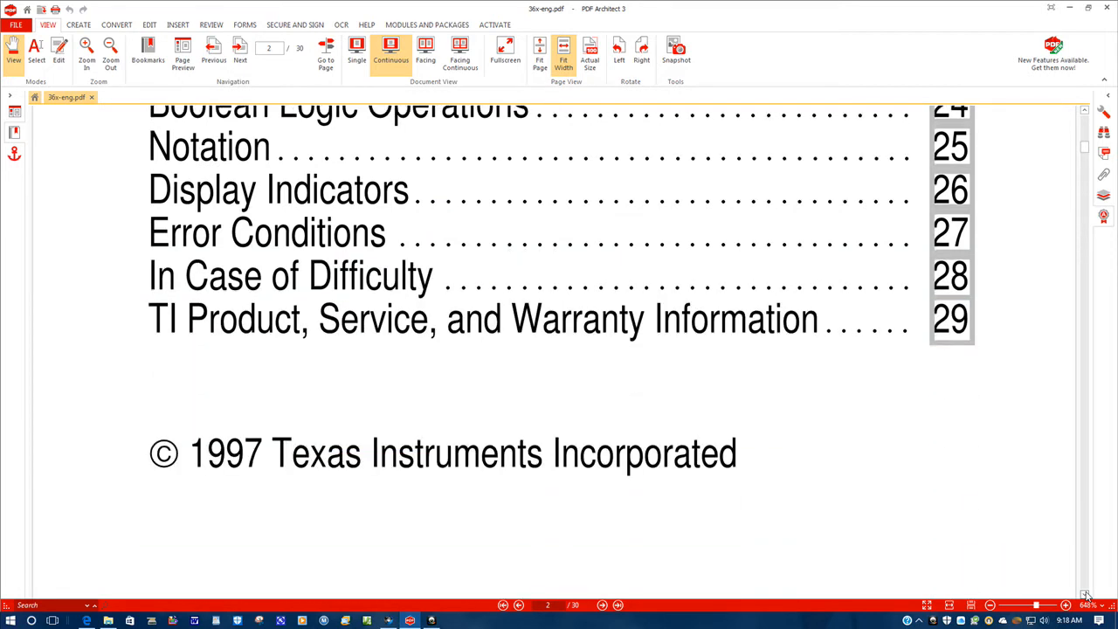
scroll("down", 3)
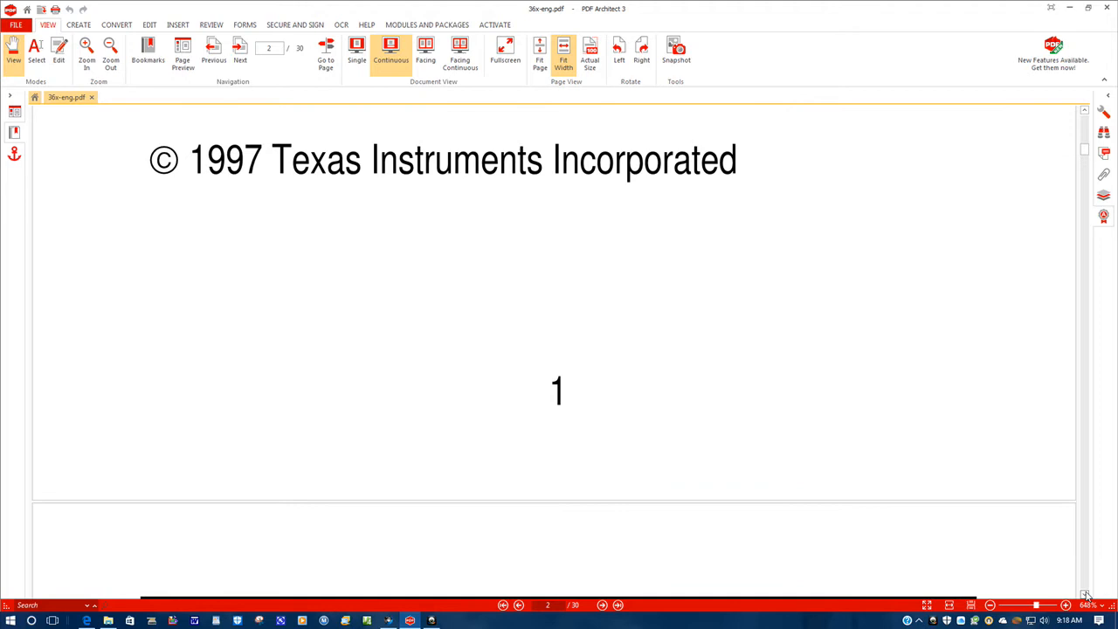
Scroll through the Basic Operations and Results sections of the manual
scroll("down", 3)
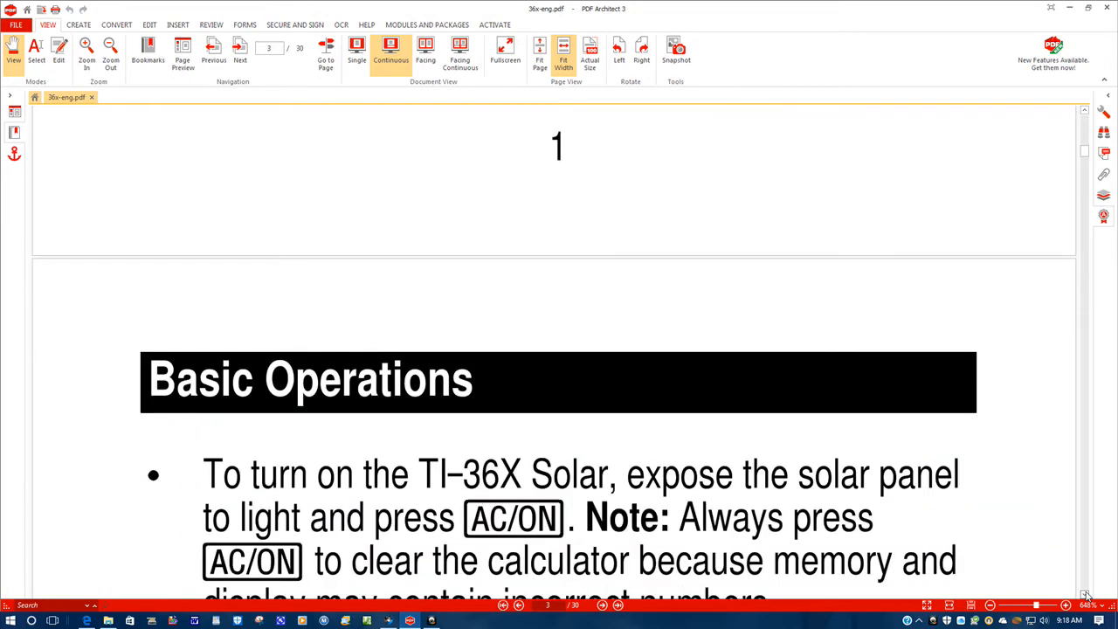
scroll("down", 3)
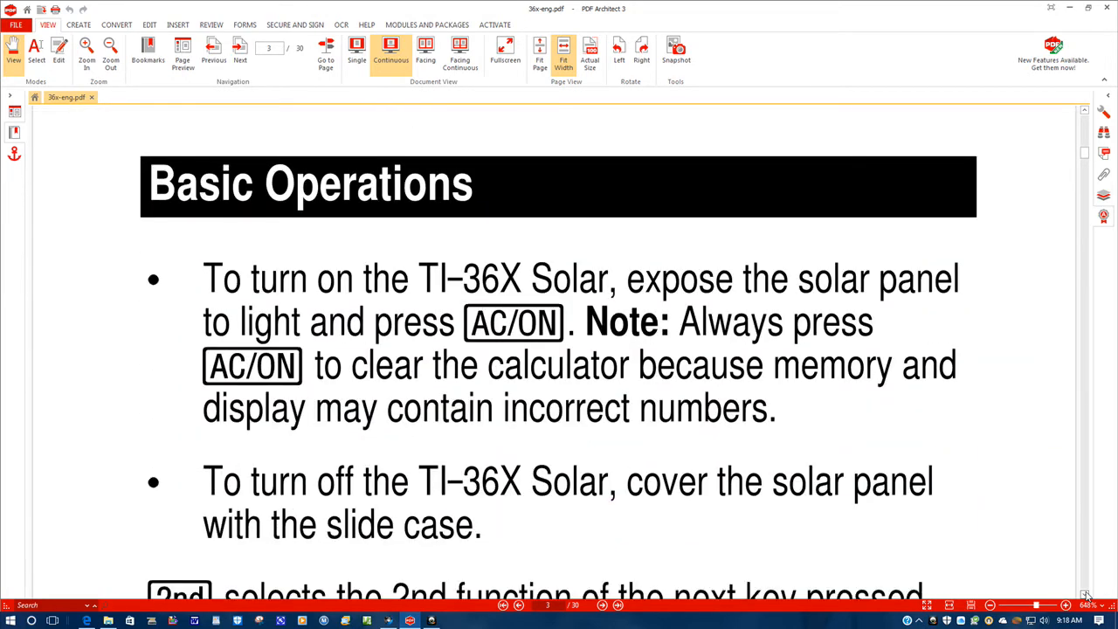
scroll("up", 3)
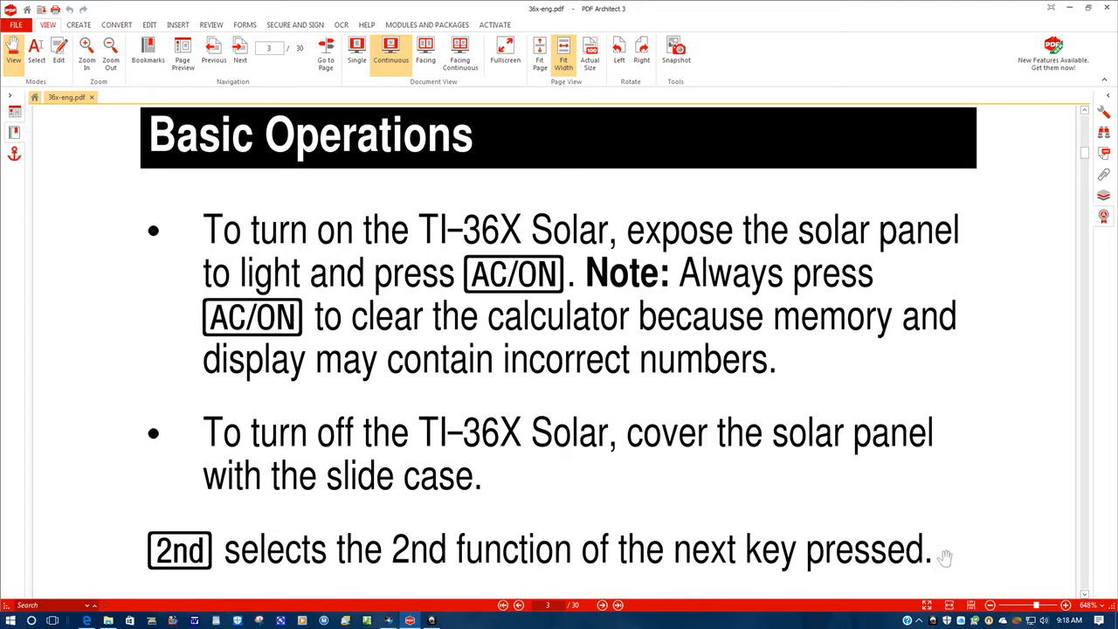
mouse_move(507, 245)
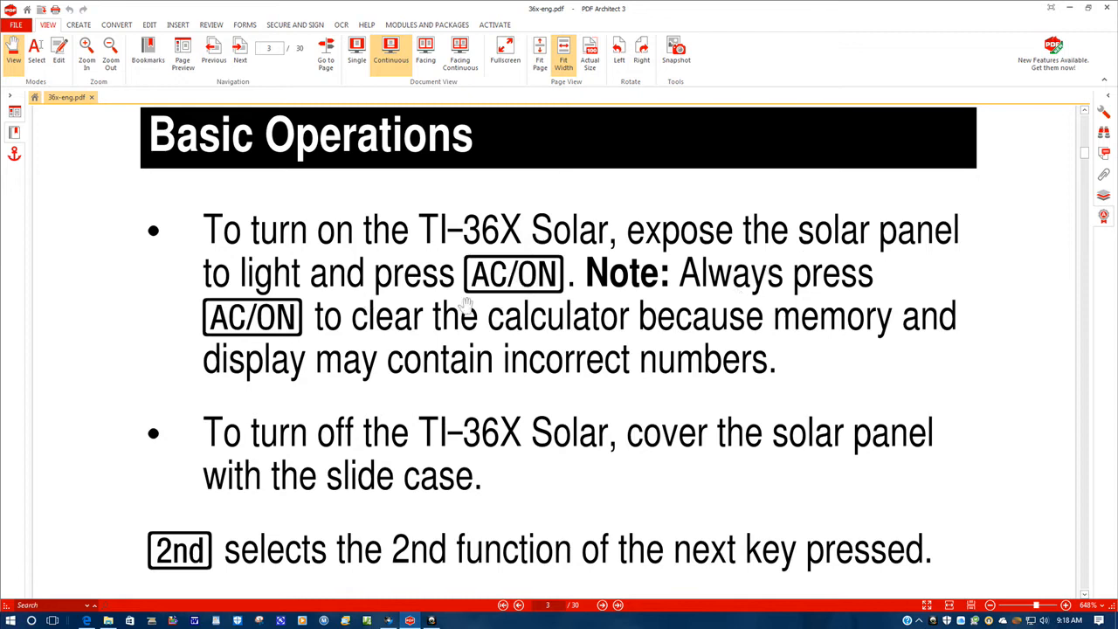
mouse_move(510, 290)
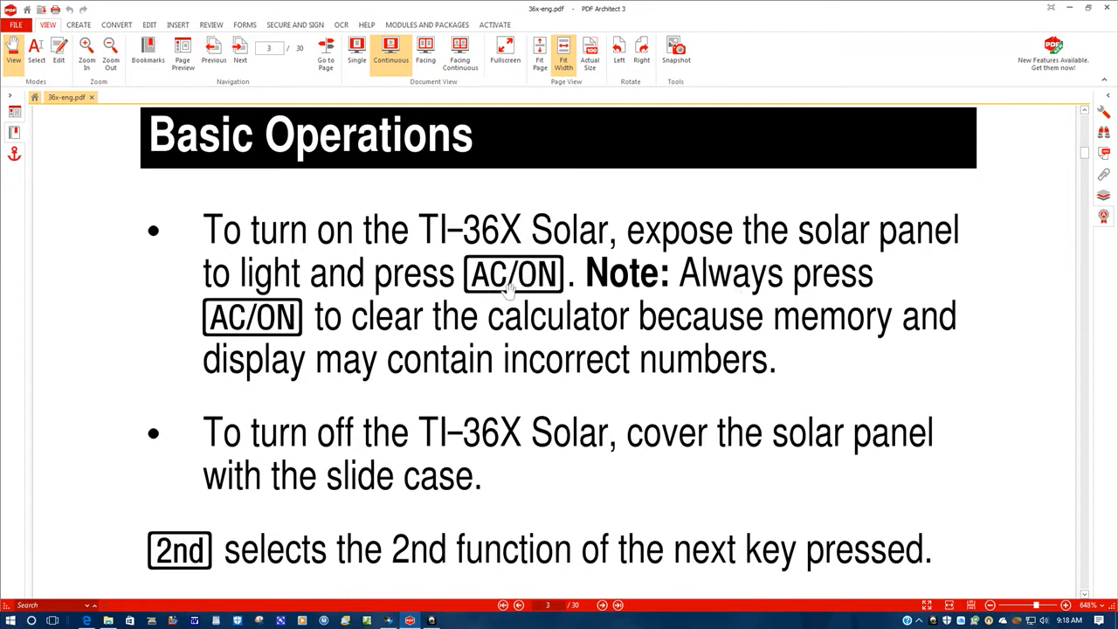
mouse_move(534, 336)
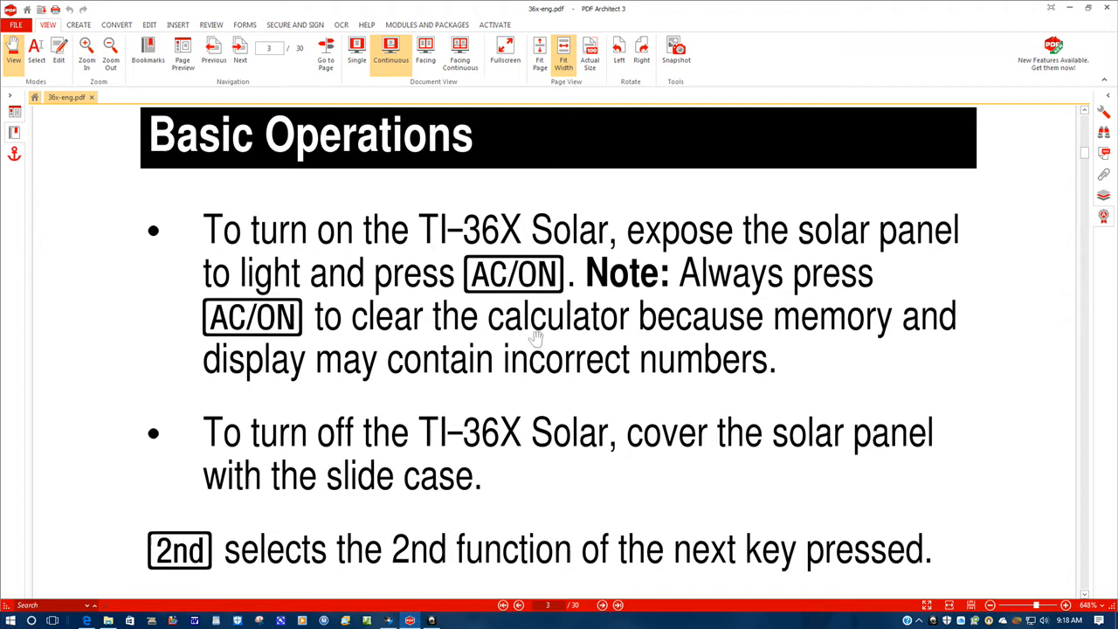
scroll("down", 3)
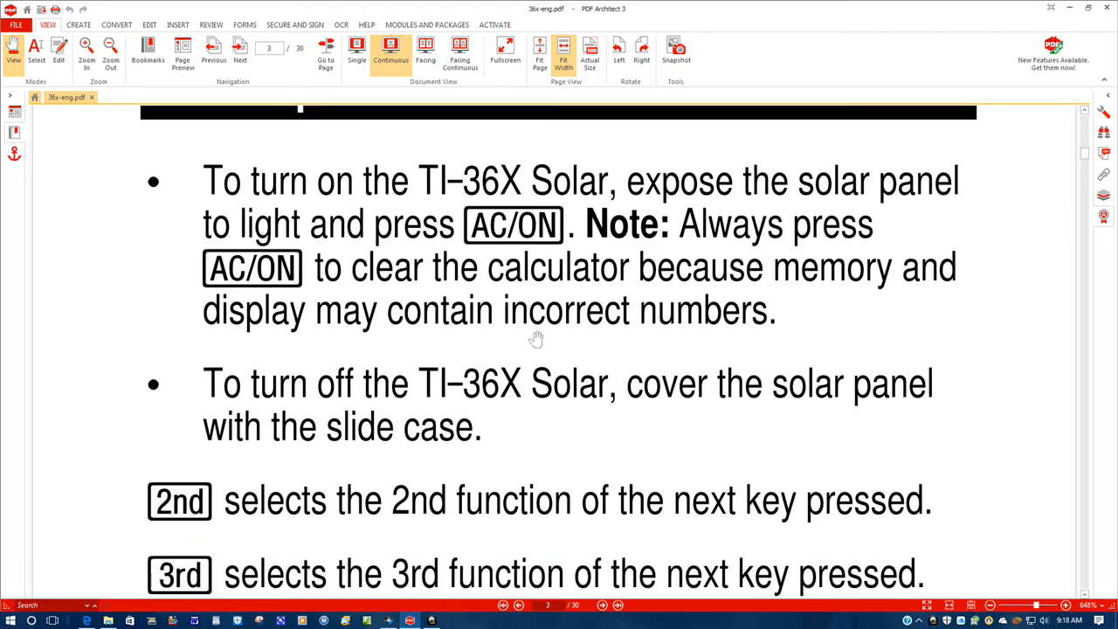
scroll("down", 3)
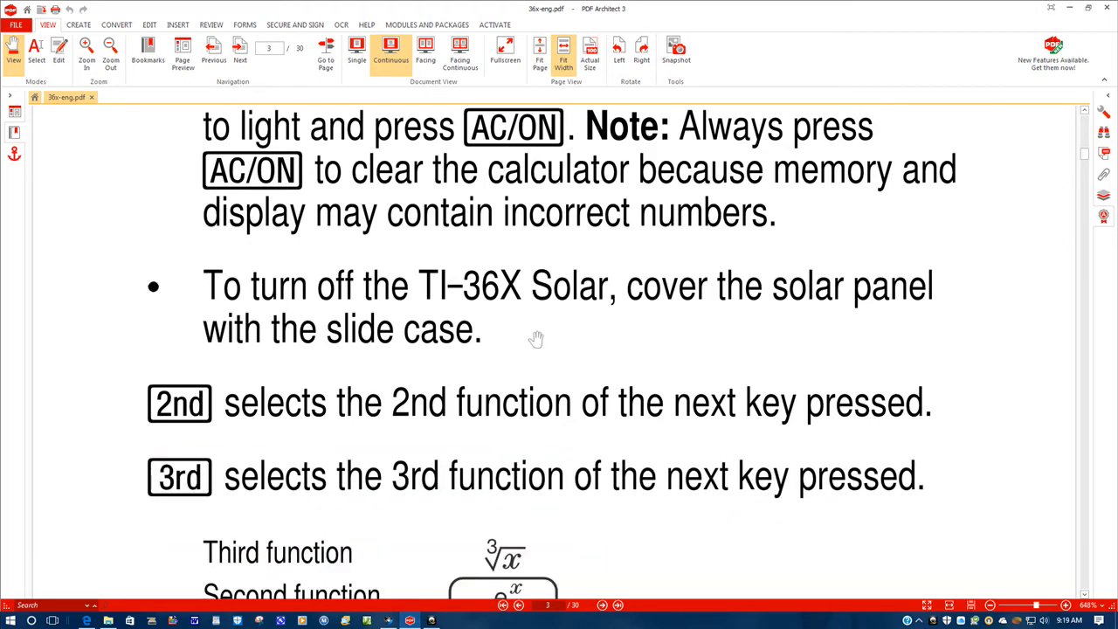
scroll("down", 3)
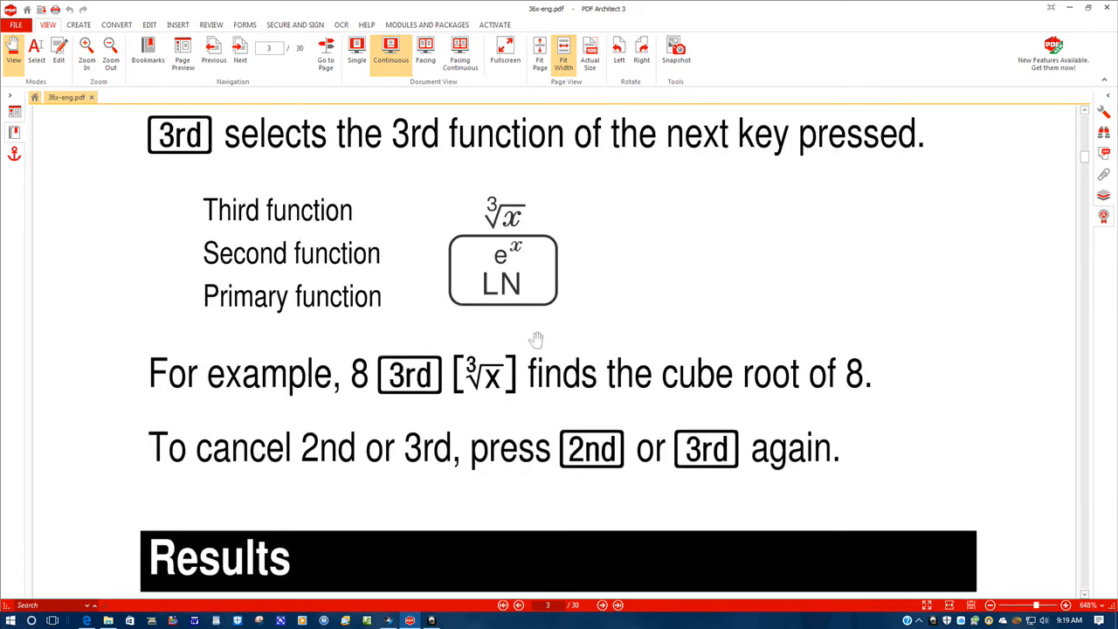
scroll("down", 3)
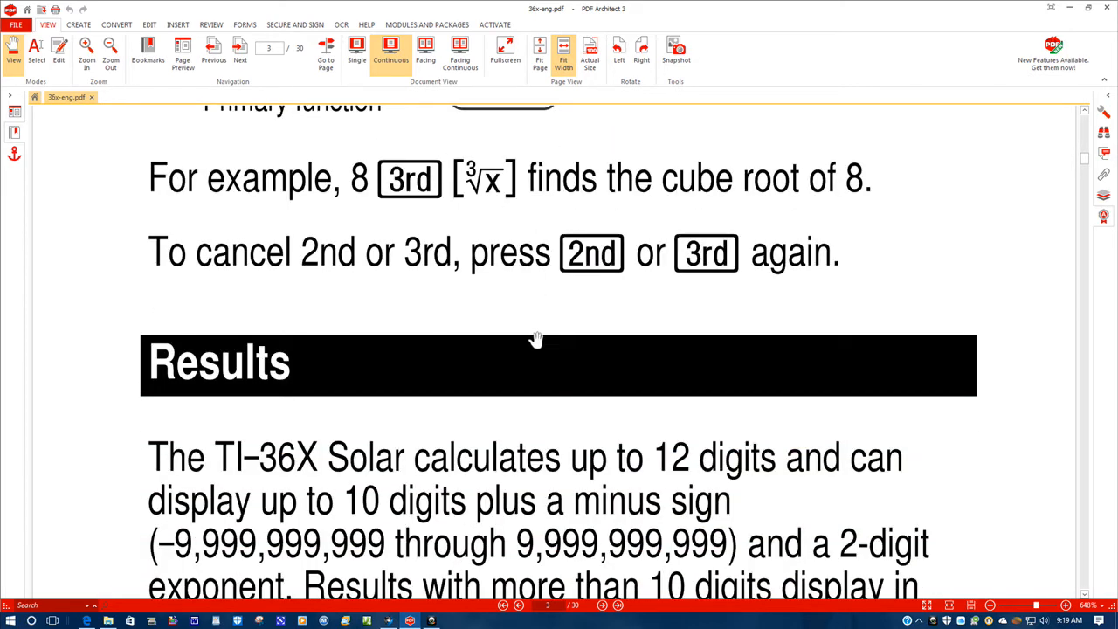
scroll("down", 3)
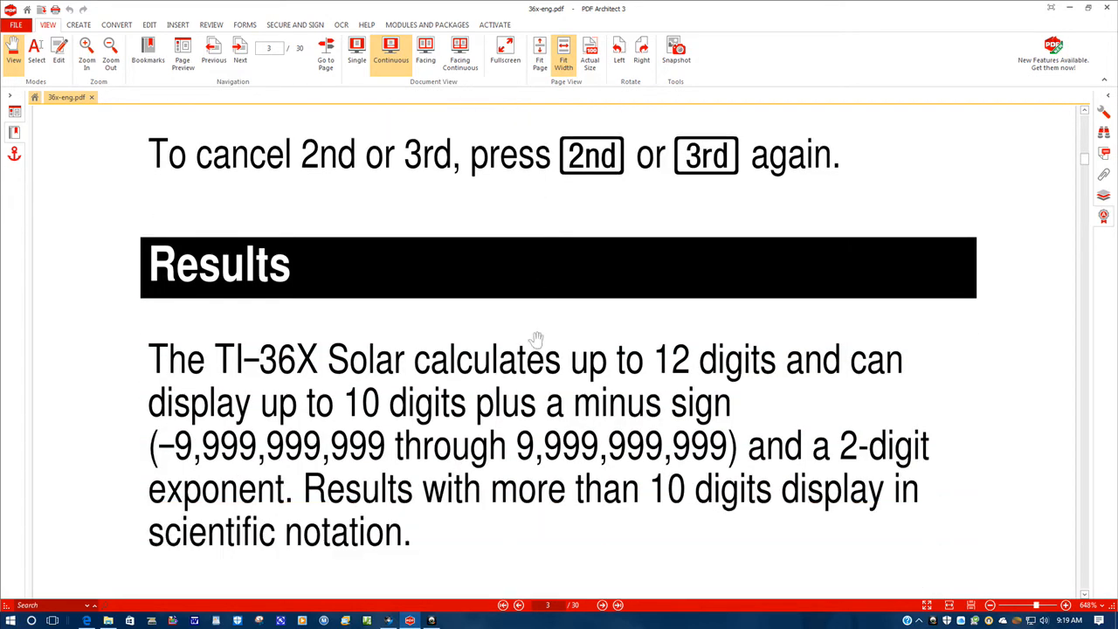
scroll("down", 3)
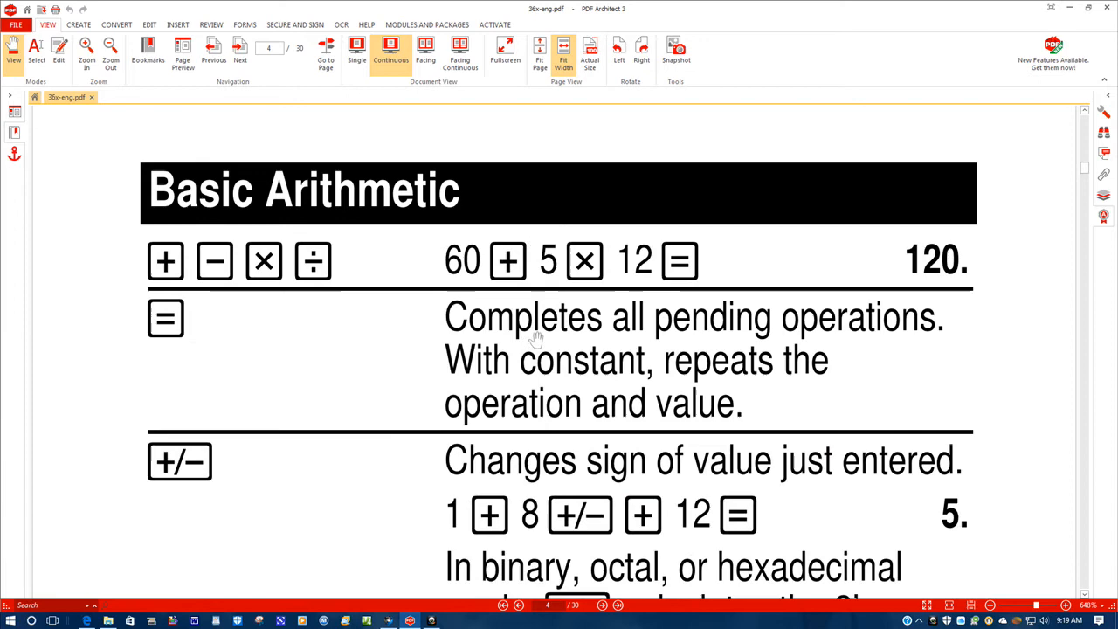
Scroll on through the Basic Arithmetic section until the page 3 number shows
scroll("down", 3)
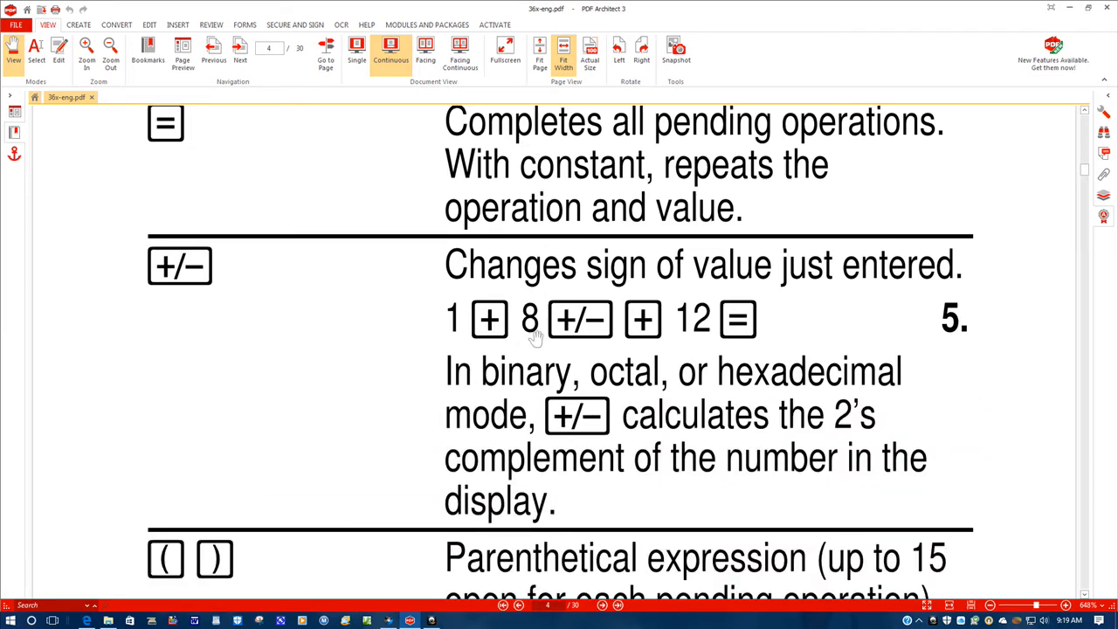
scroll("down", 3)
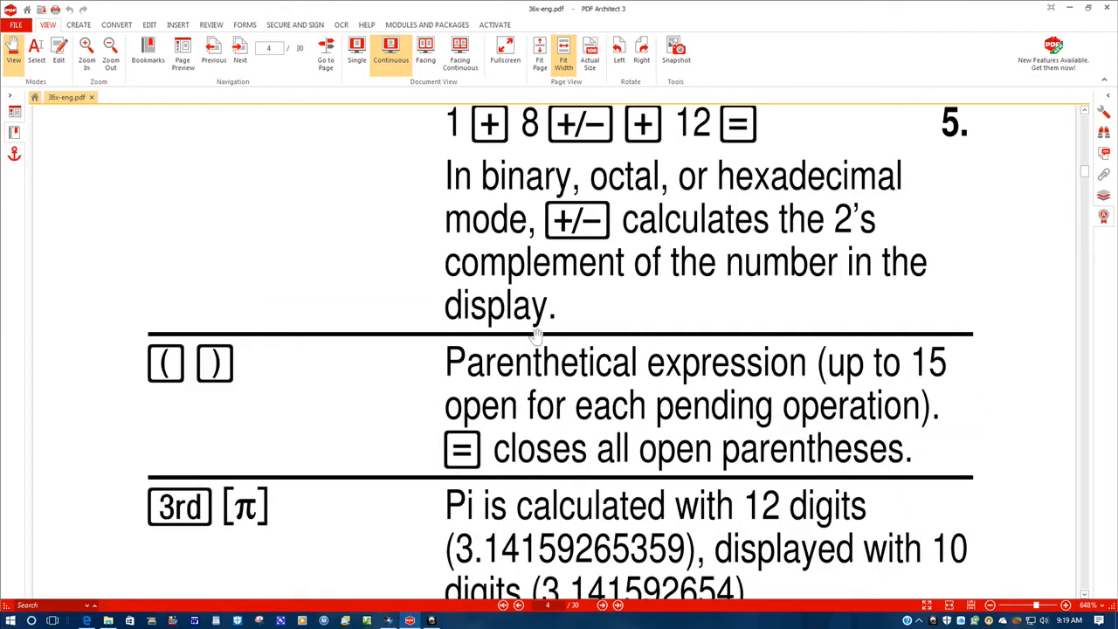
scroll("down", 3)
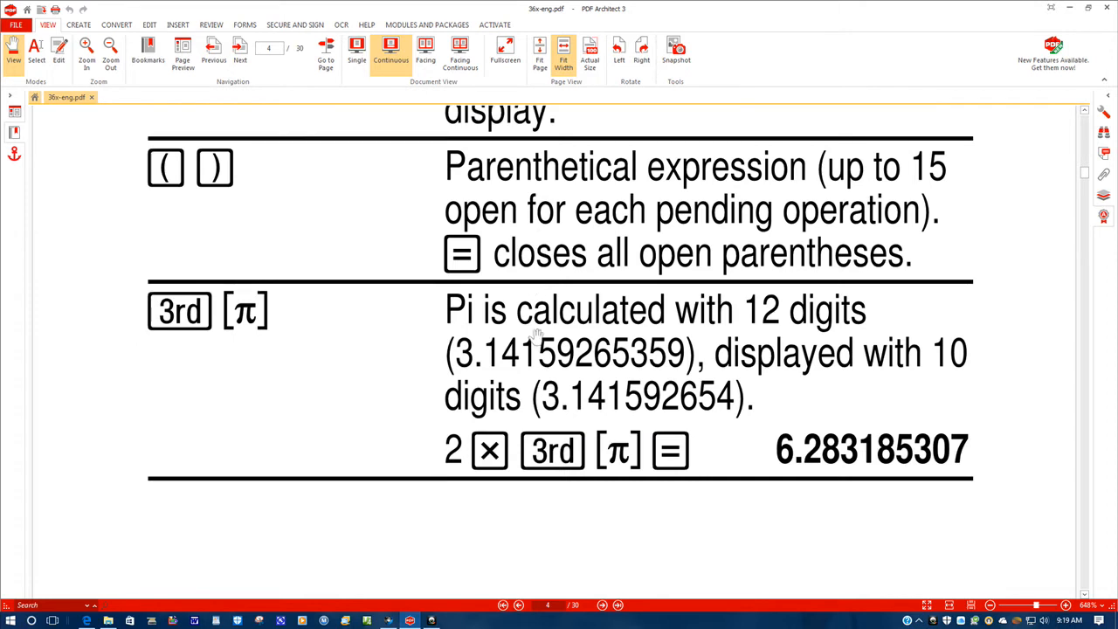
scroll("down", 3)
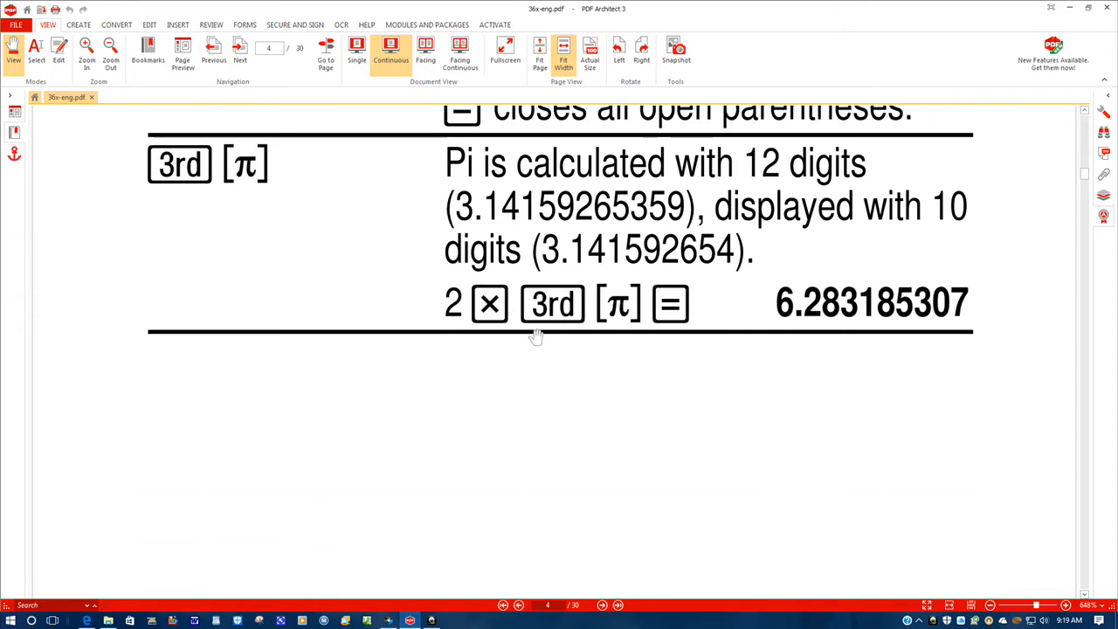
scroll("down", 3)
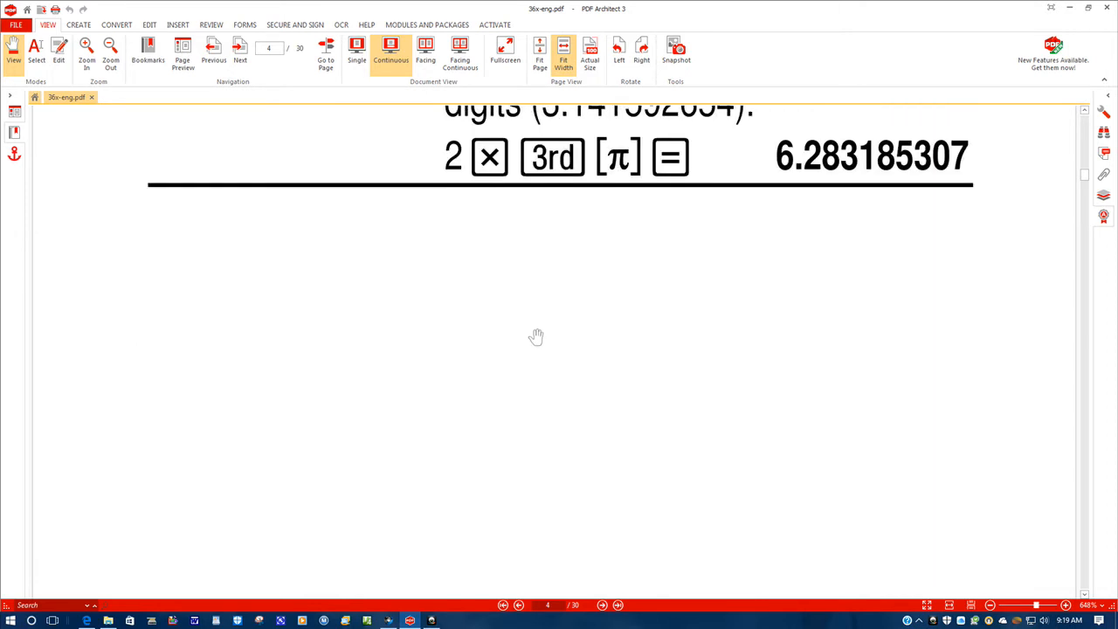
scroll("down", 3)
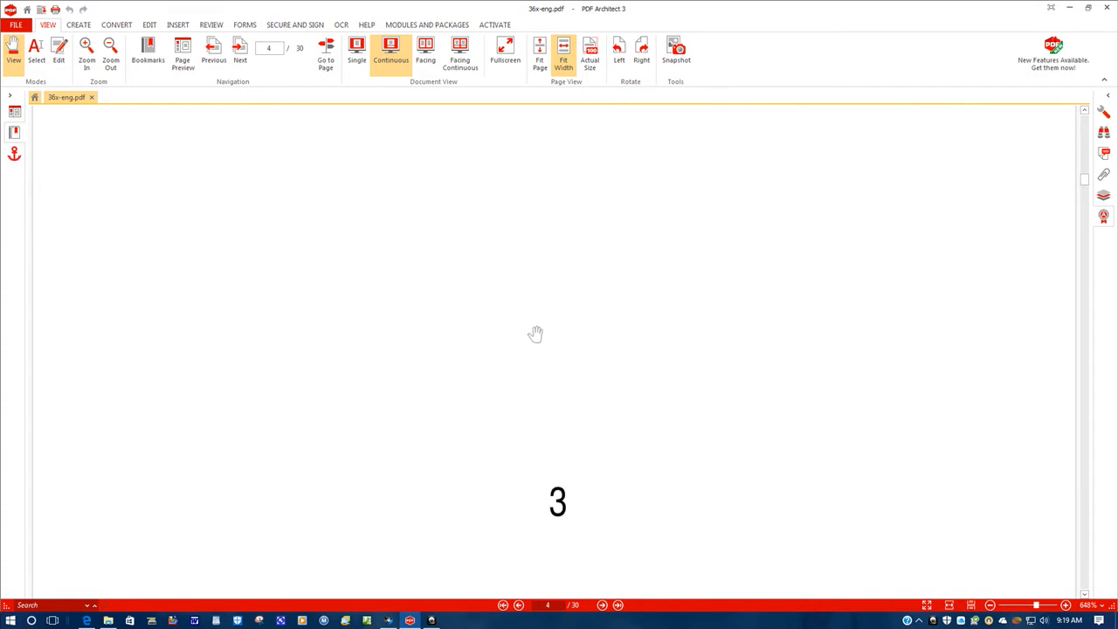
Scroll through the fraction-entry examples until the Powers and Roots heading appears
scroll("down", 3)
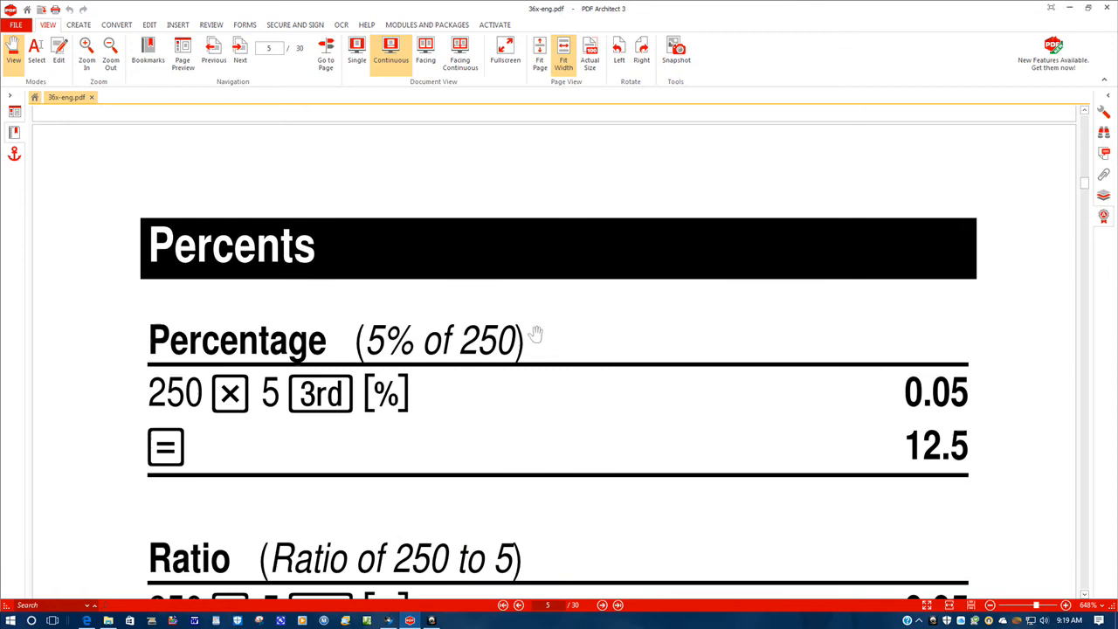
scroll("down", 3)
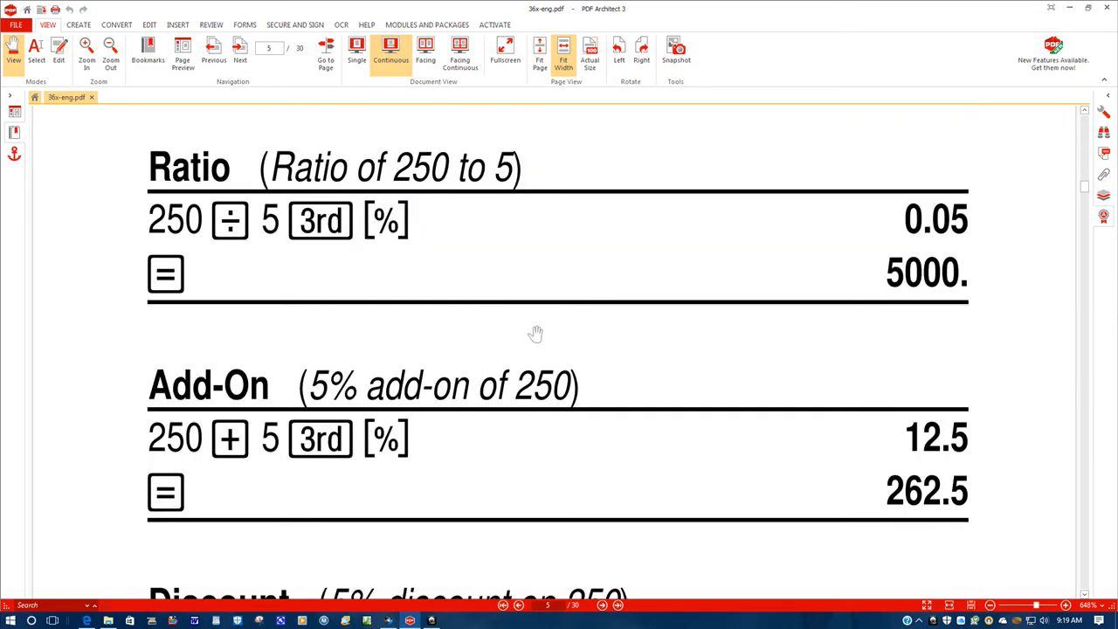
scroll("down", 3)
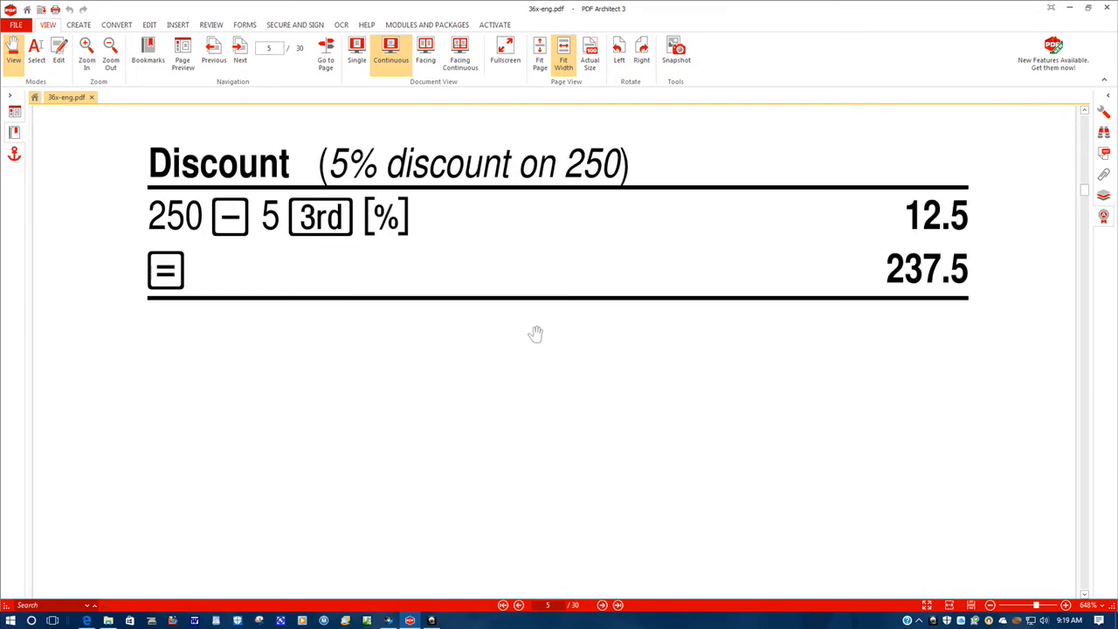
scroll("down", 3)
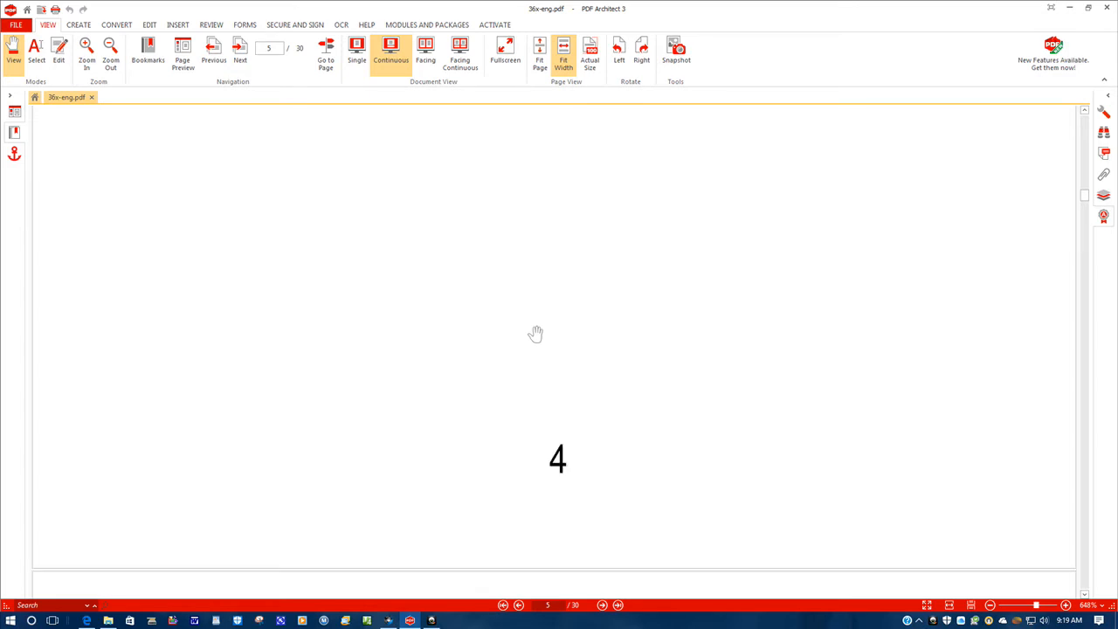
scroll("down", 3)
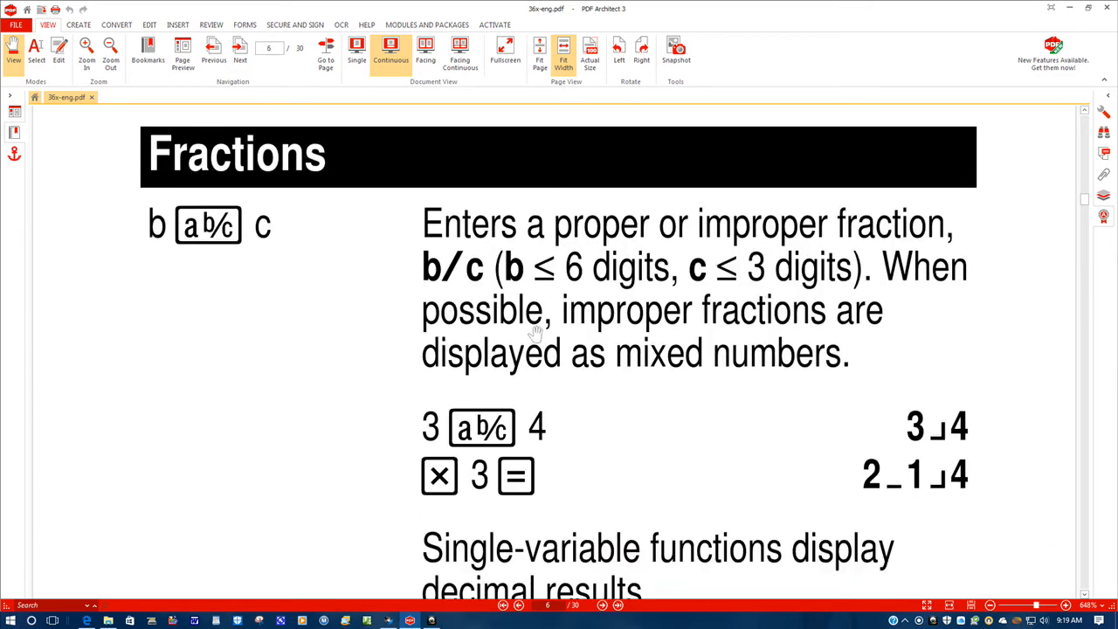
scroll("down", 3)
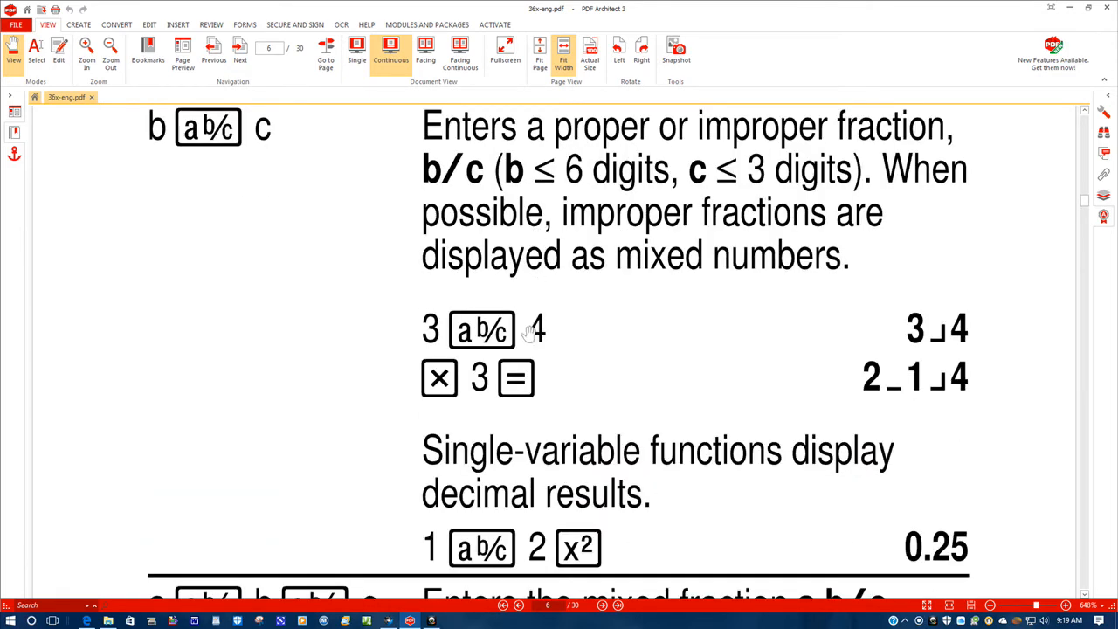
scroll("down", 3)
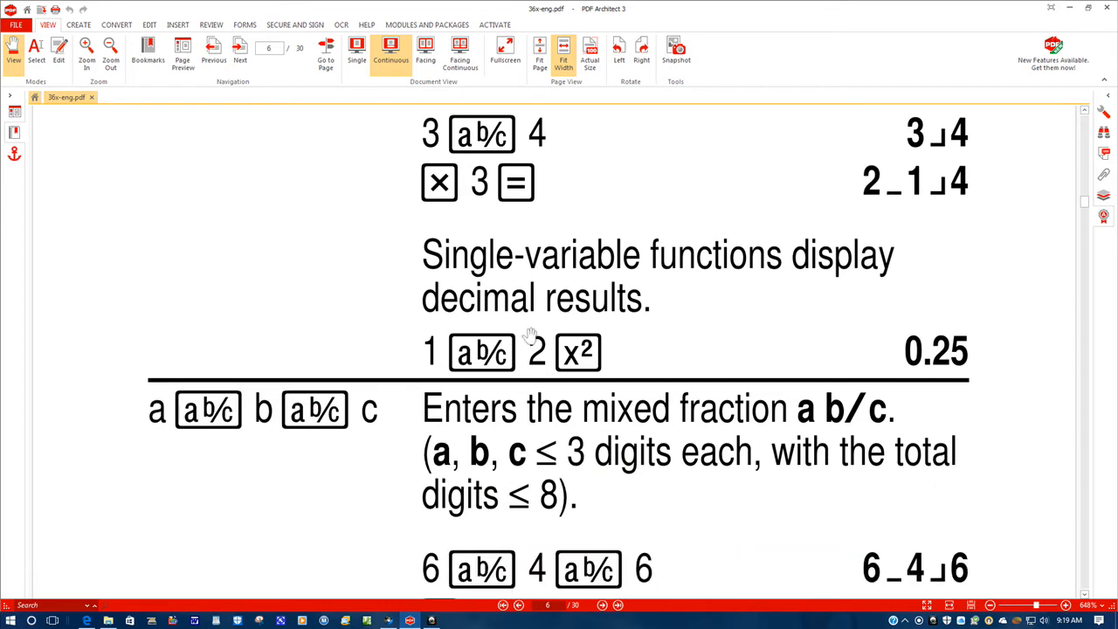
scroll("down", 3)
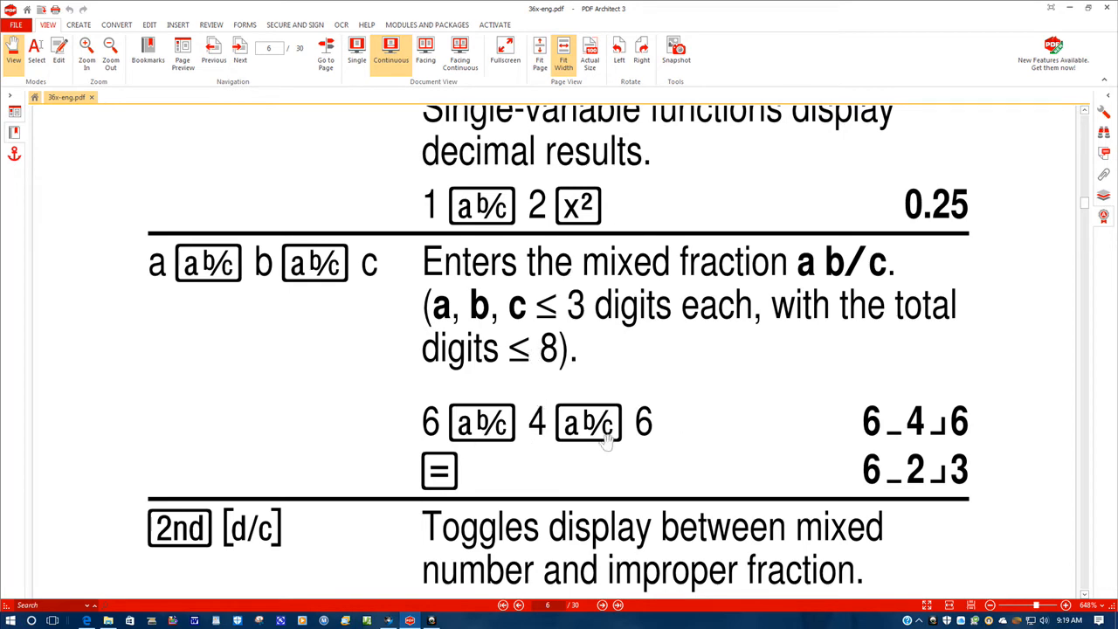
scroll("down", 3)
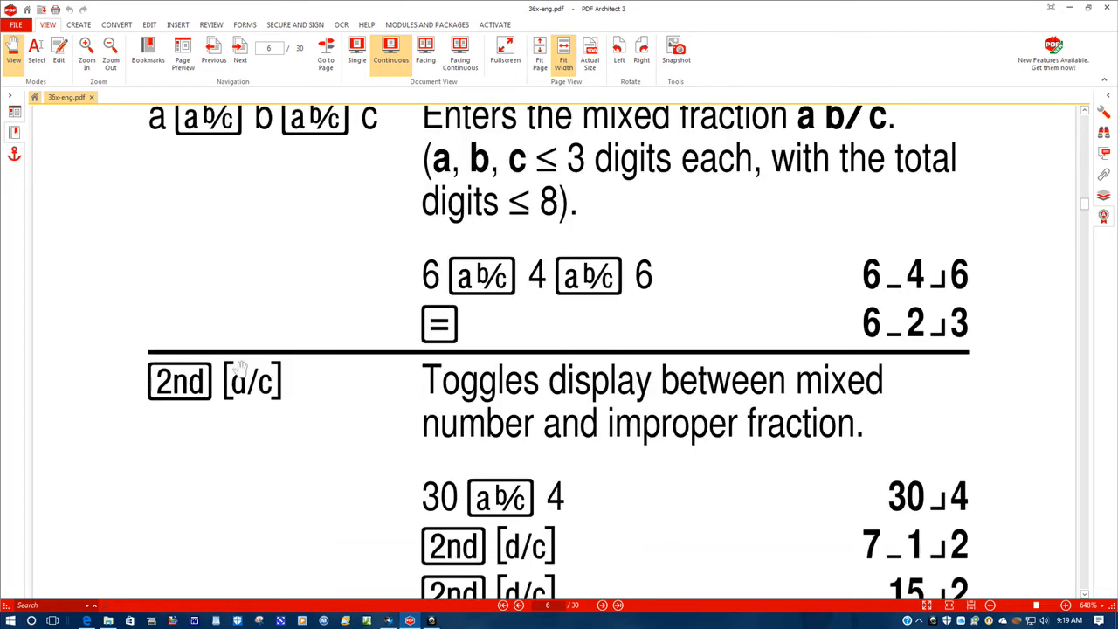
scroll("down", 3)
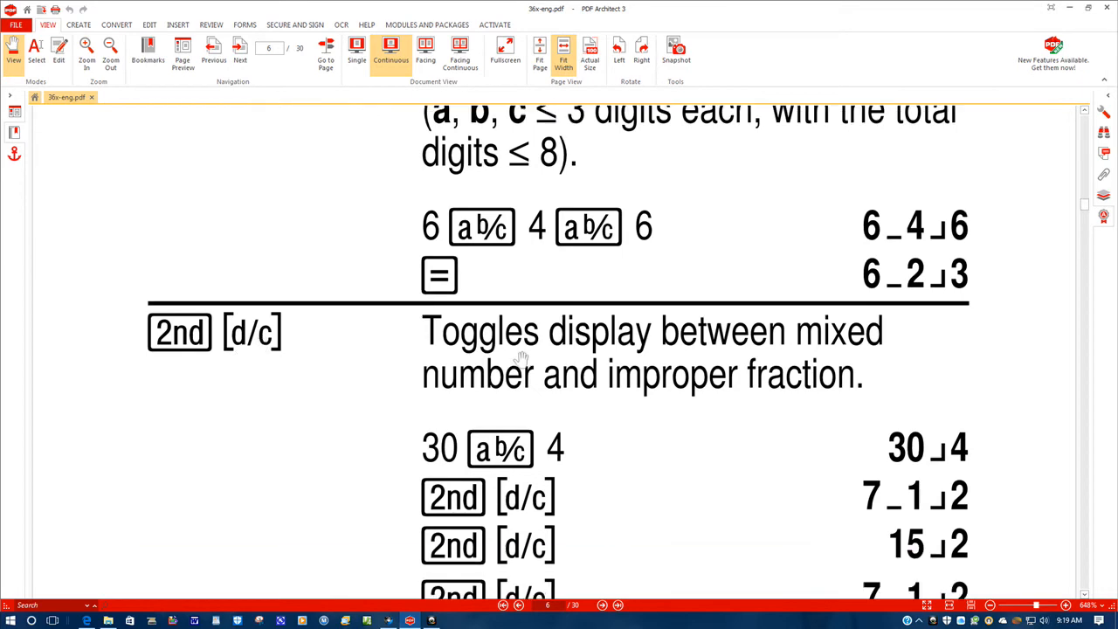
scroll("down", 3)
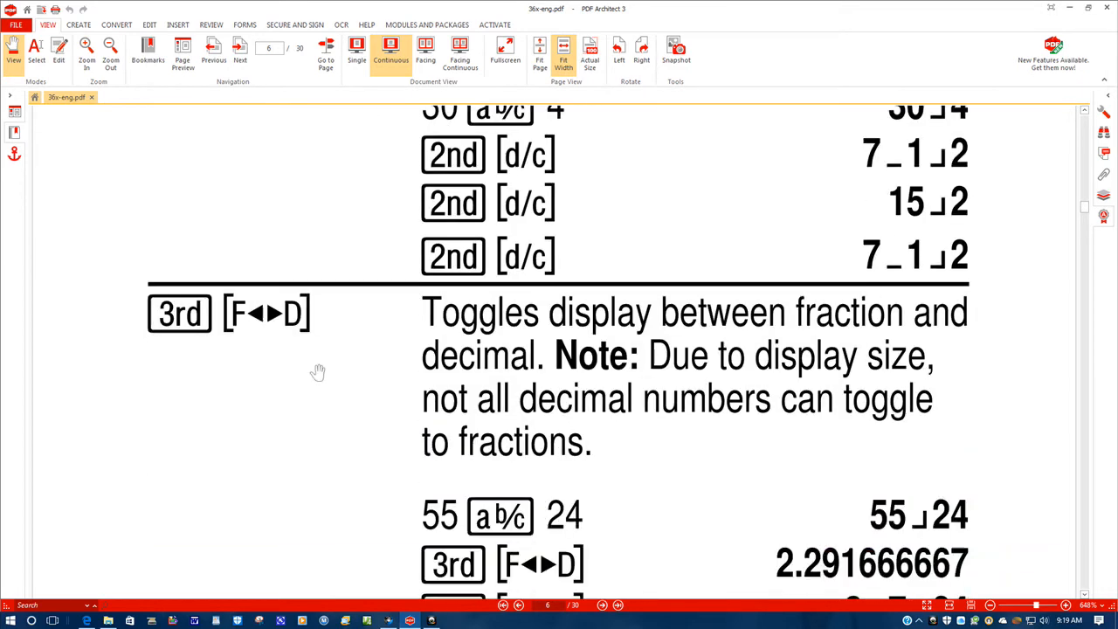
scroll("down", 3)
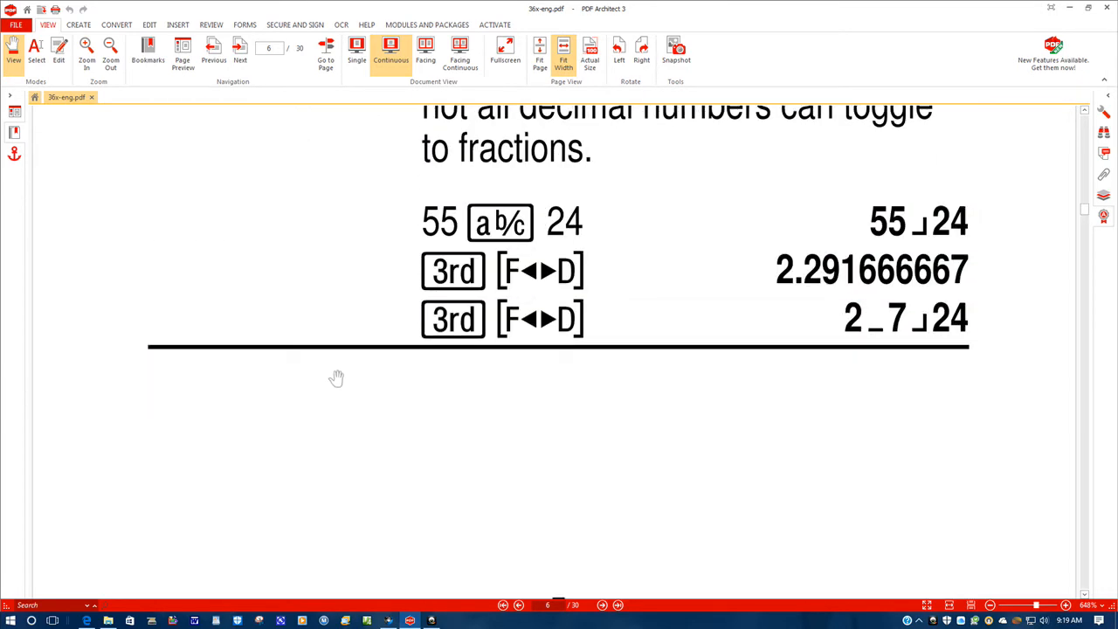
scroll("down", 3)
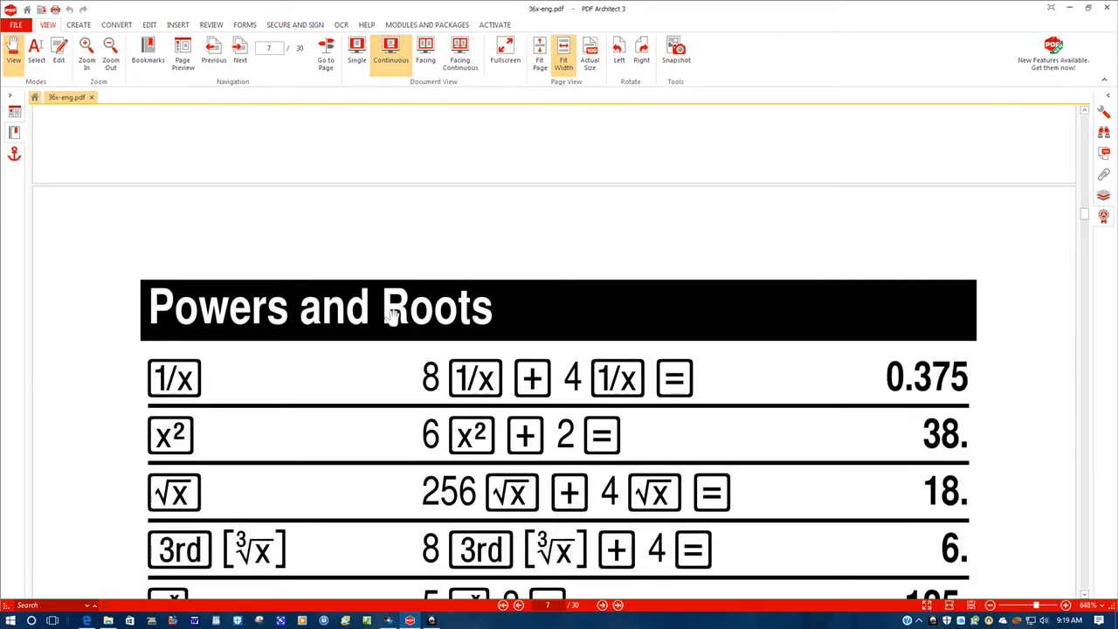
Scroll past Powers and Roots, Logarithmic Functions and Angle Units to the end of the DMS examples
scroll("down", 3)
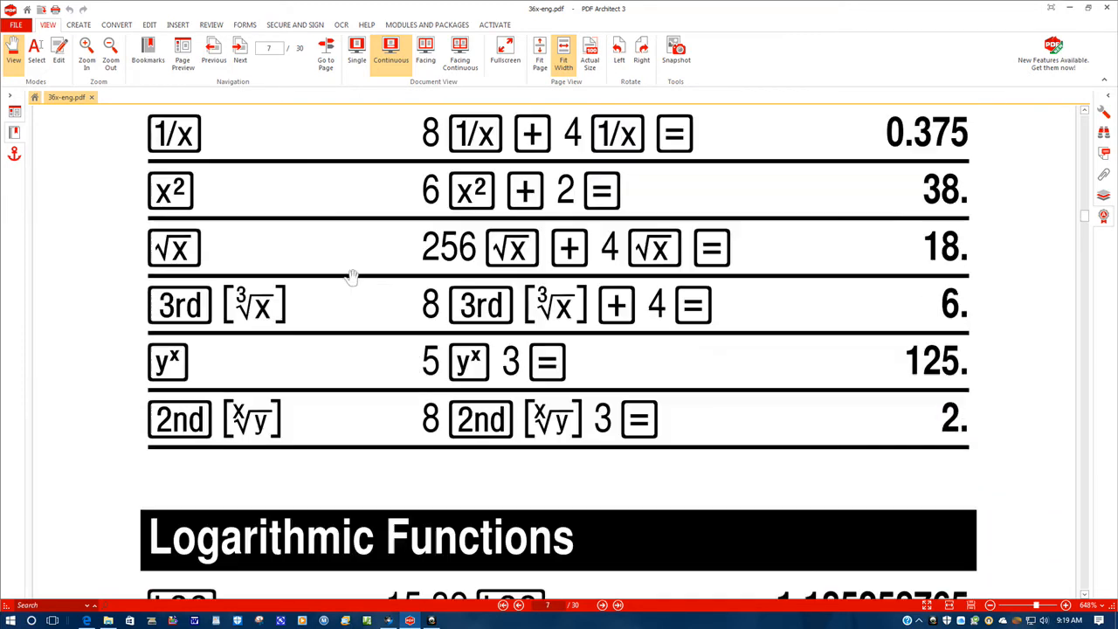
scroll("down", 3)
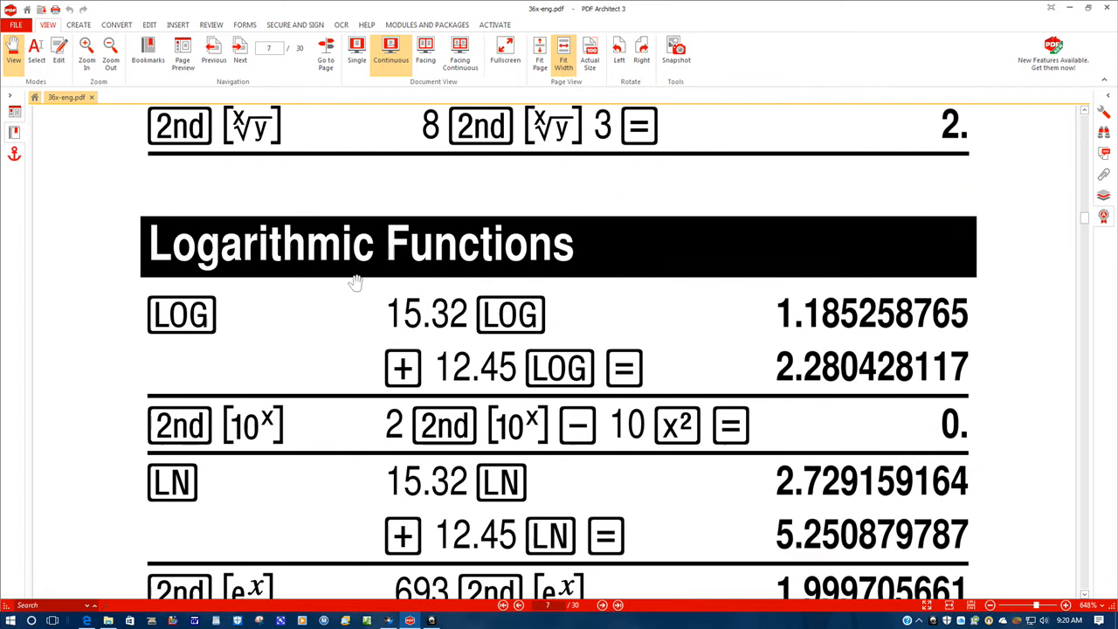
scroll("down", 3)
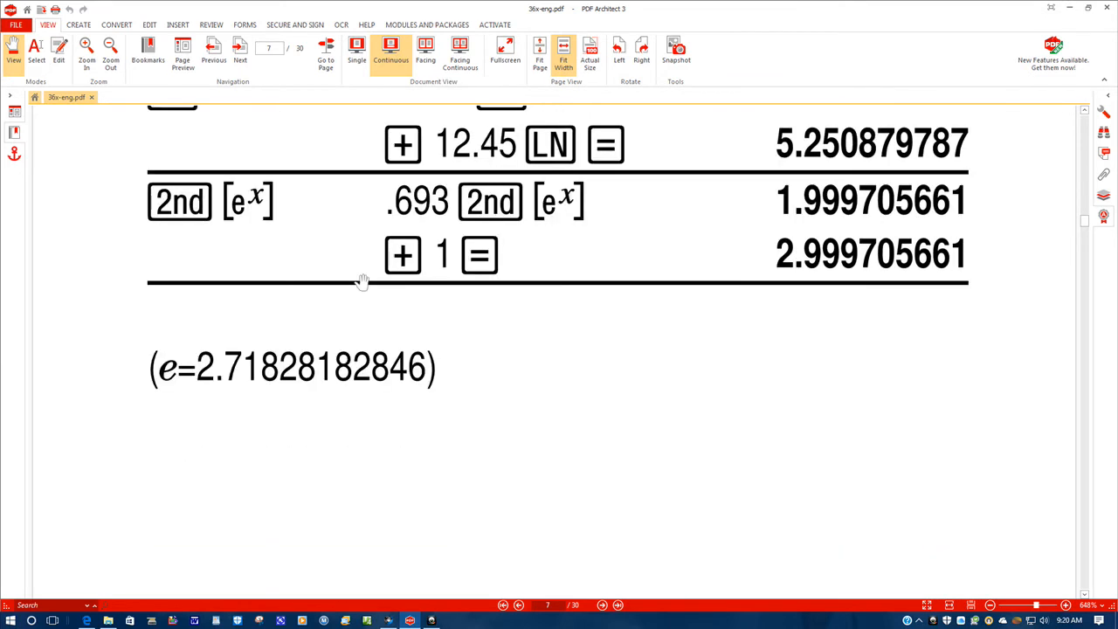
scroll("down", 3)
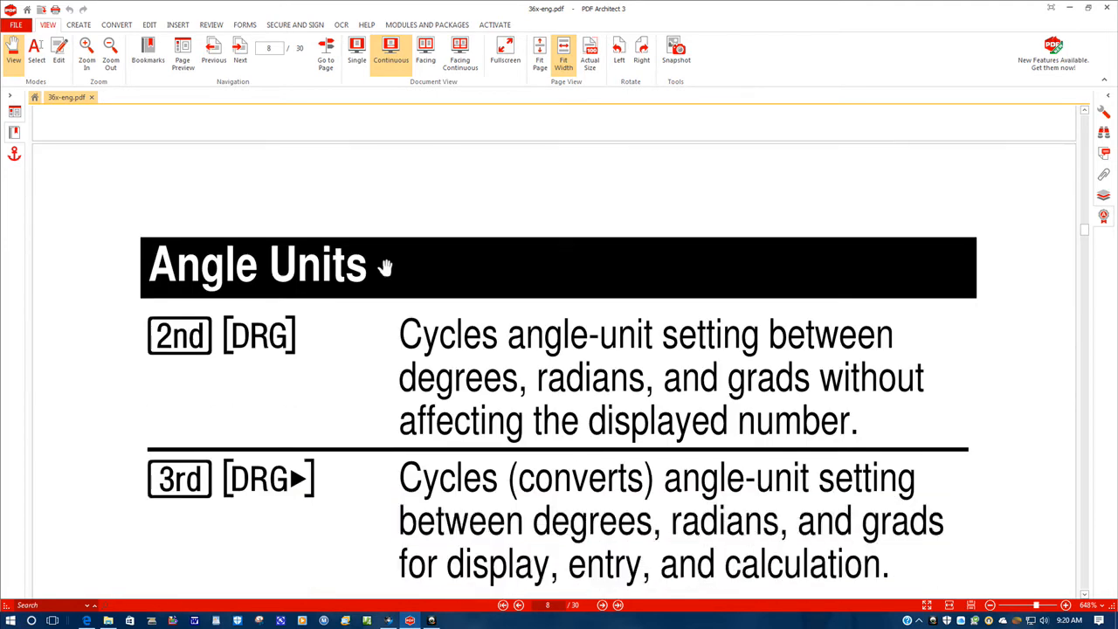
scroll("down", 3)
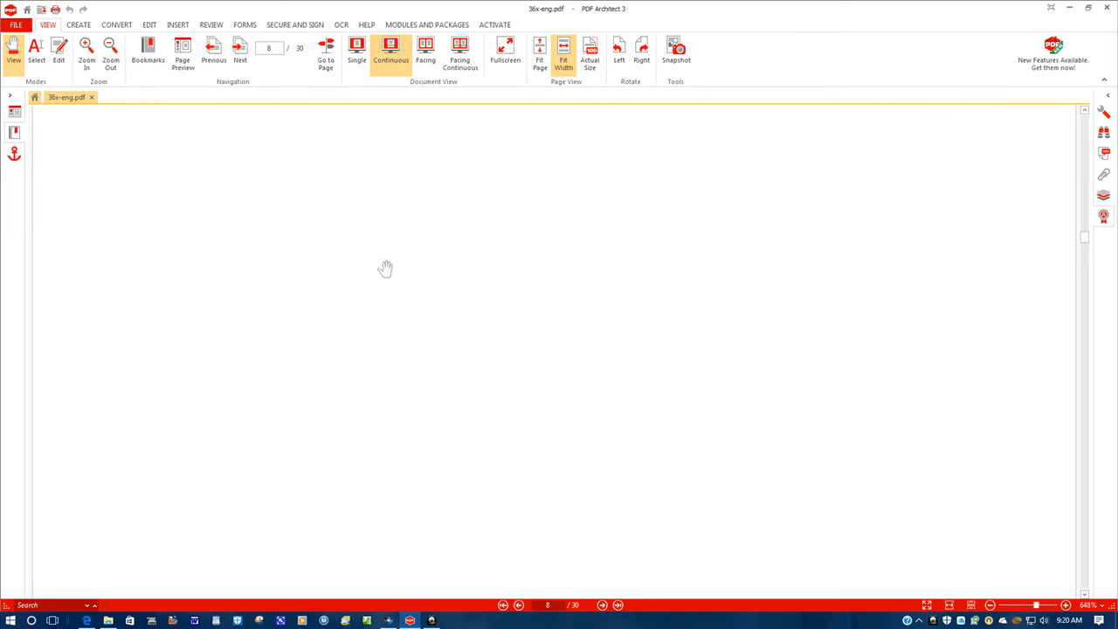
scroll("down", 3)
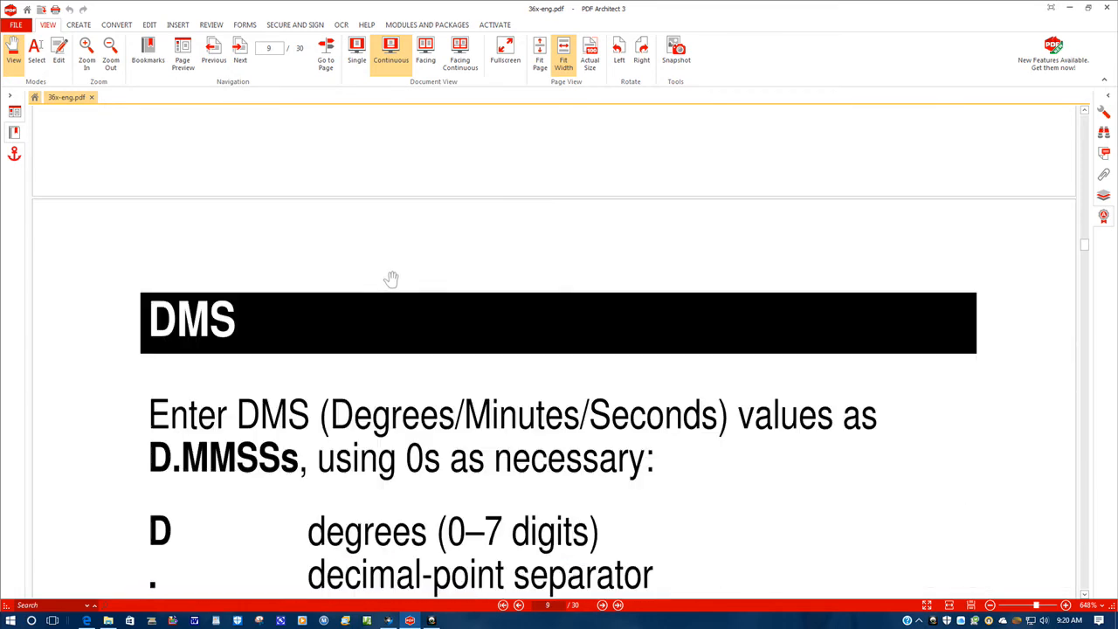
scroll("down", 3)
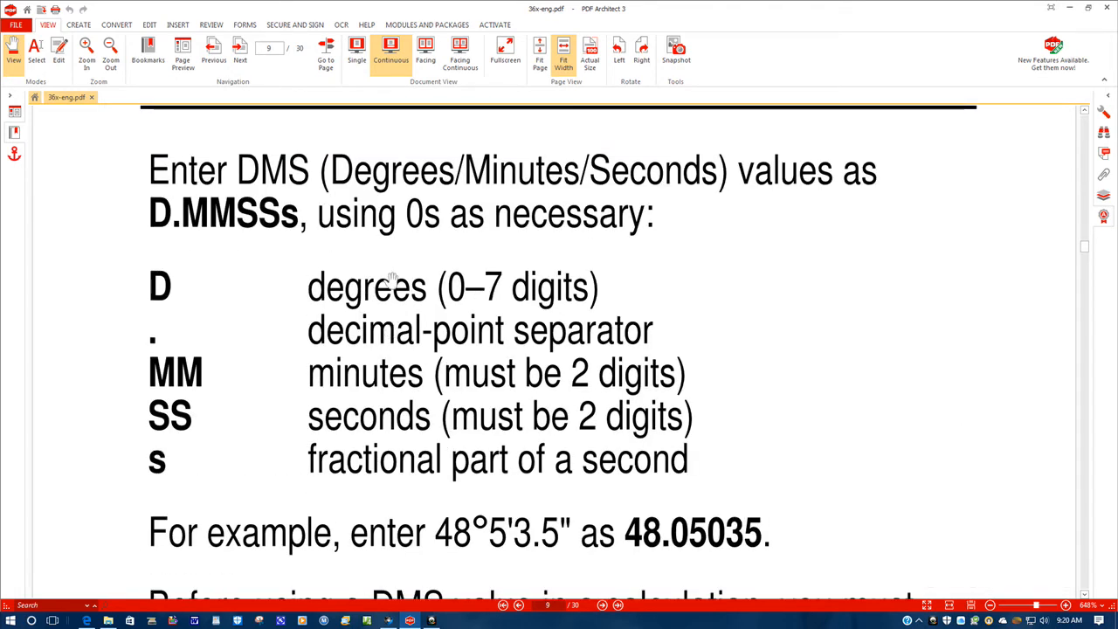
scroll("down", 3)
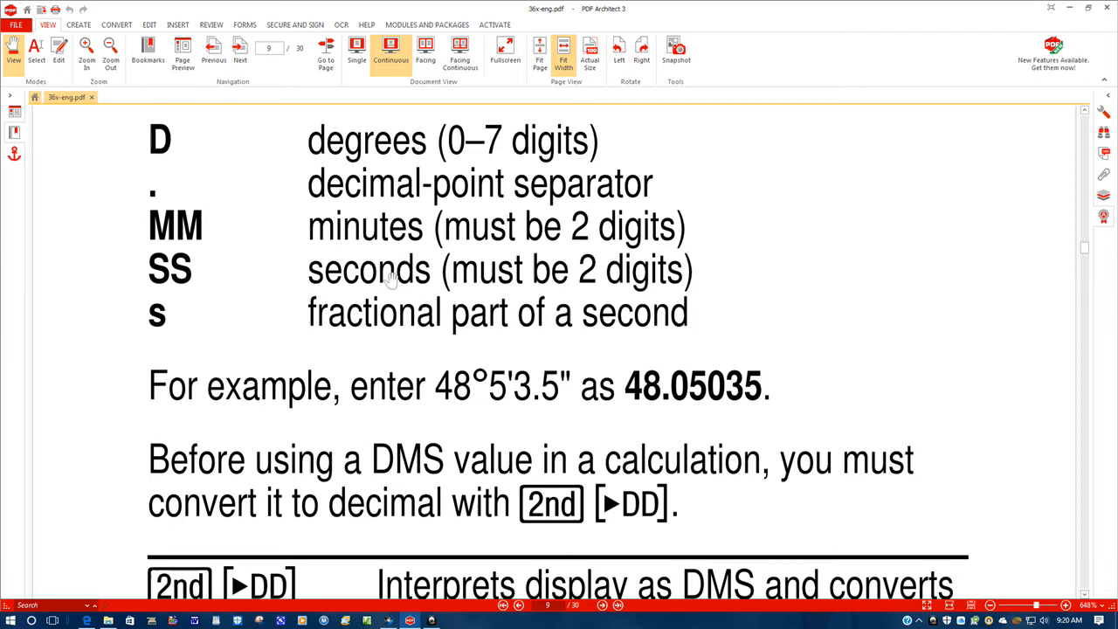
scroll("down", 3)
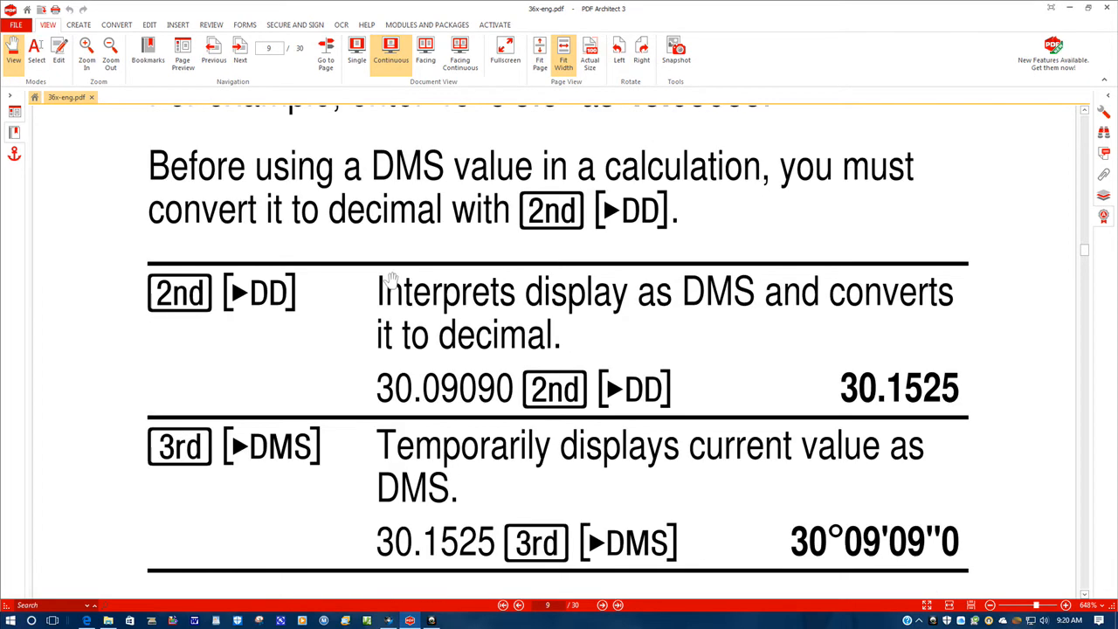
scroll("down", 3)
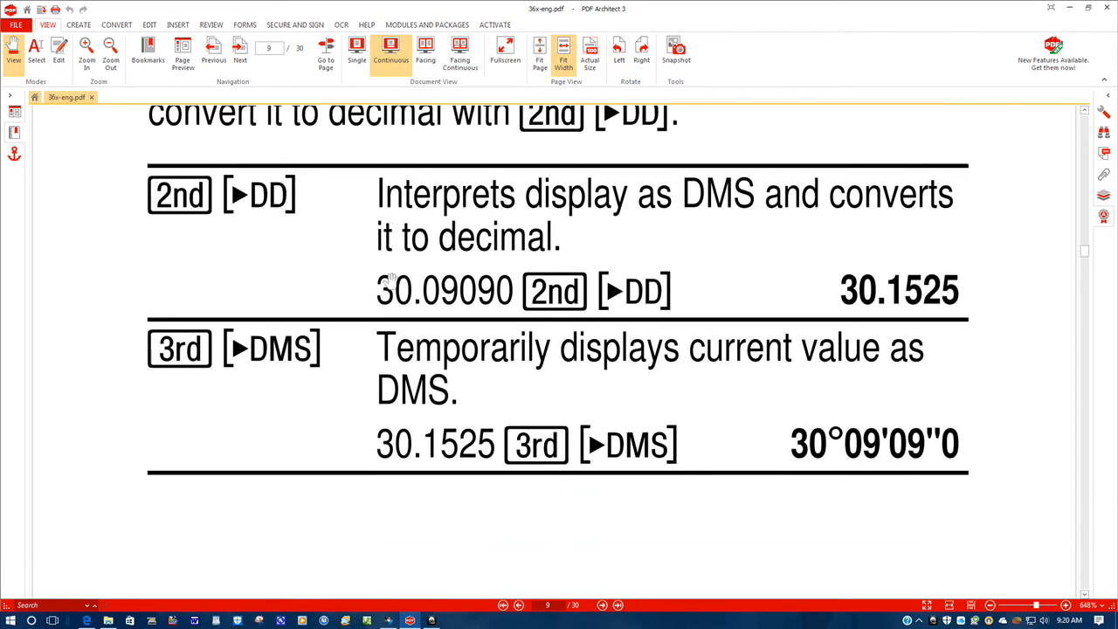
scroll("down", 3)
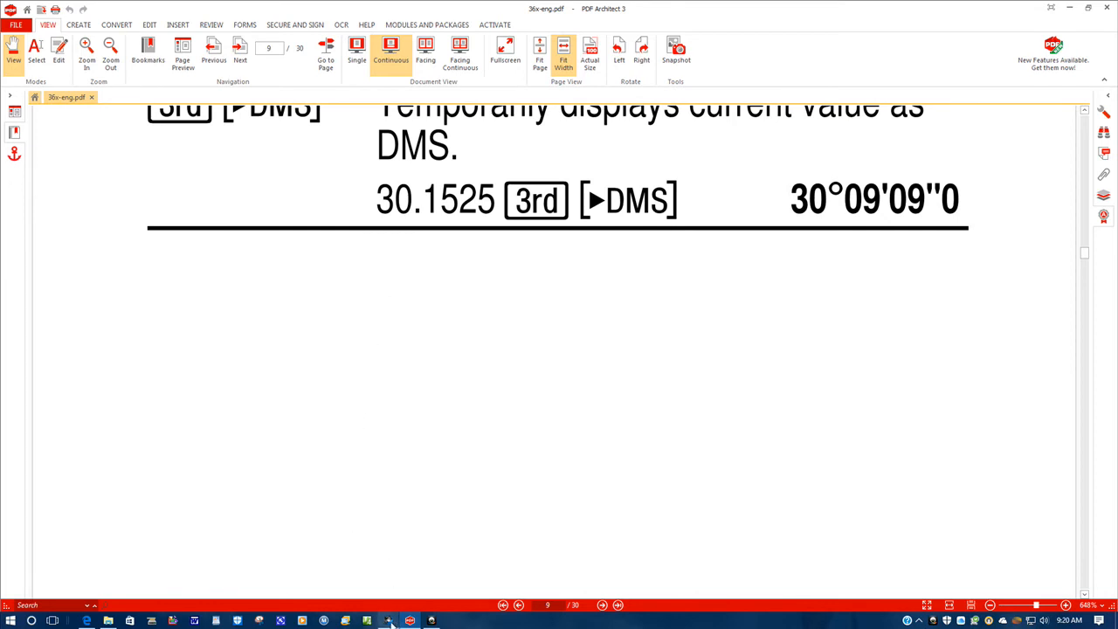
Bring the Cyberfox browser with the search results back to the front
left_click(388, 620)
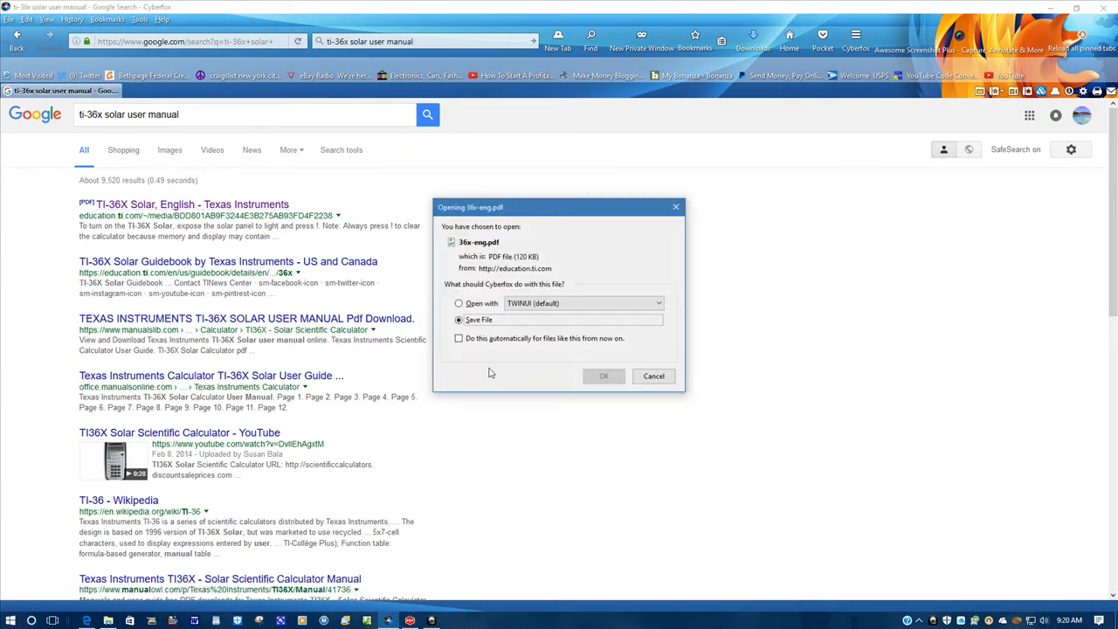
Choose 'Open with TWINUI (default)' for the downloaded manual and confirm, opening 36x-eng-1.pdf in a tab
left_click(457, 304)
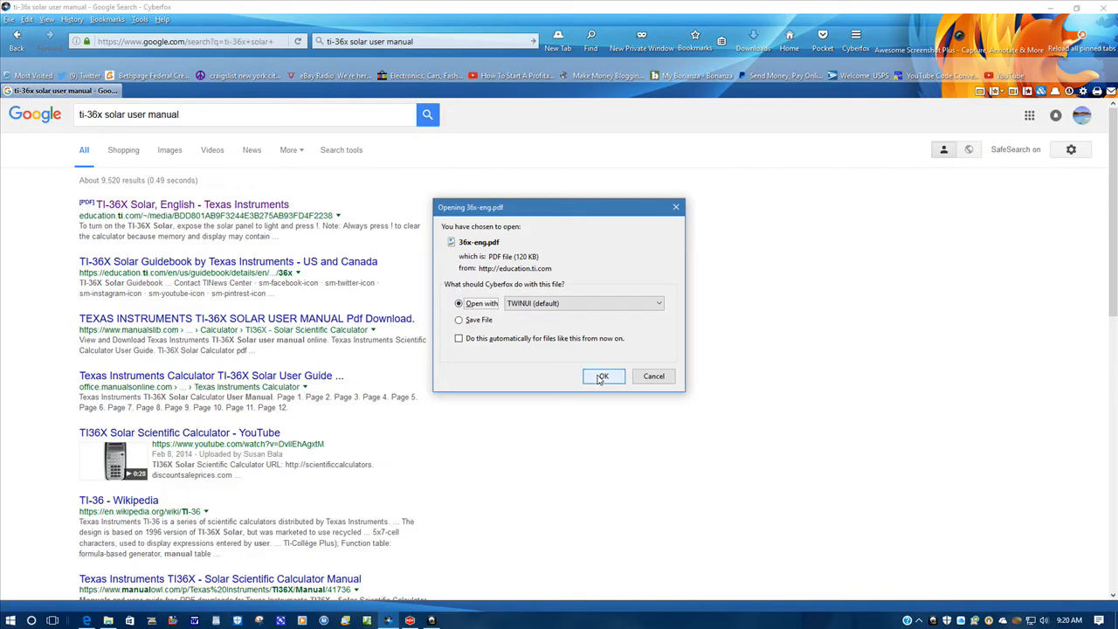
left_click(602, 376)
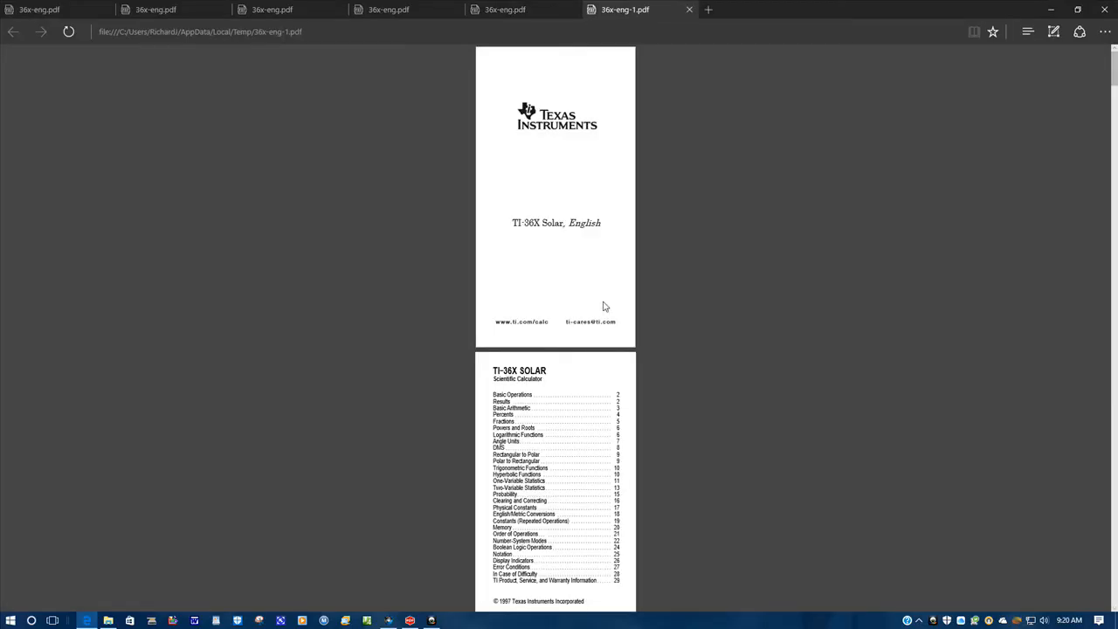
mouse_move(583, 287)
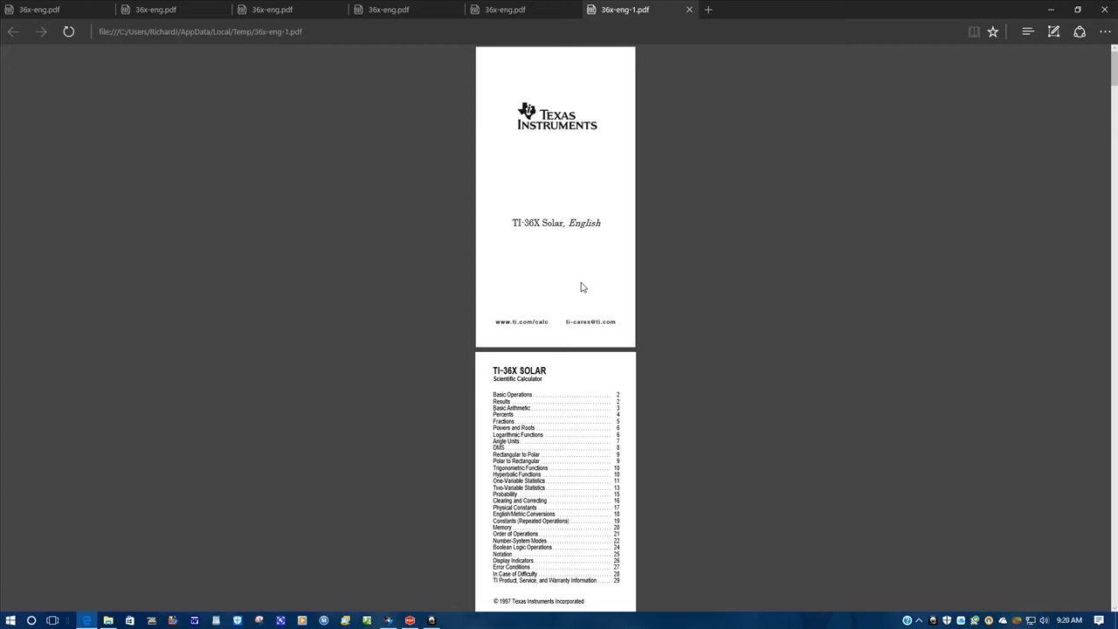
Scroll the Edge copy from Fractions through to the Probability and Clearing and Correcting pages
scroll("down", 3)
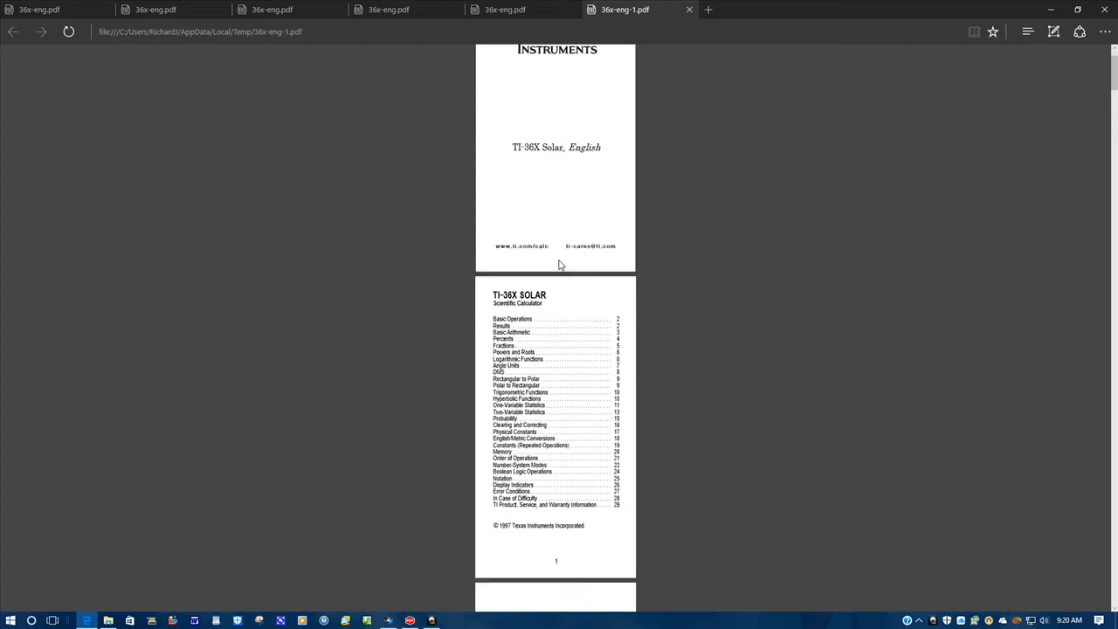
scroll("down", 3)
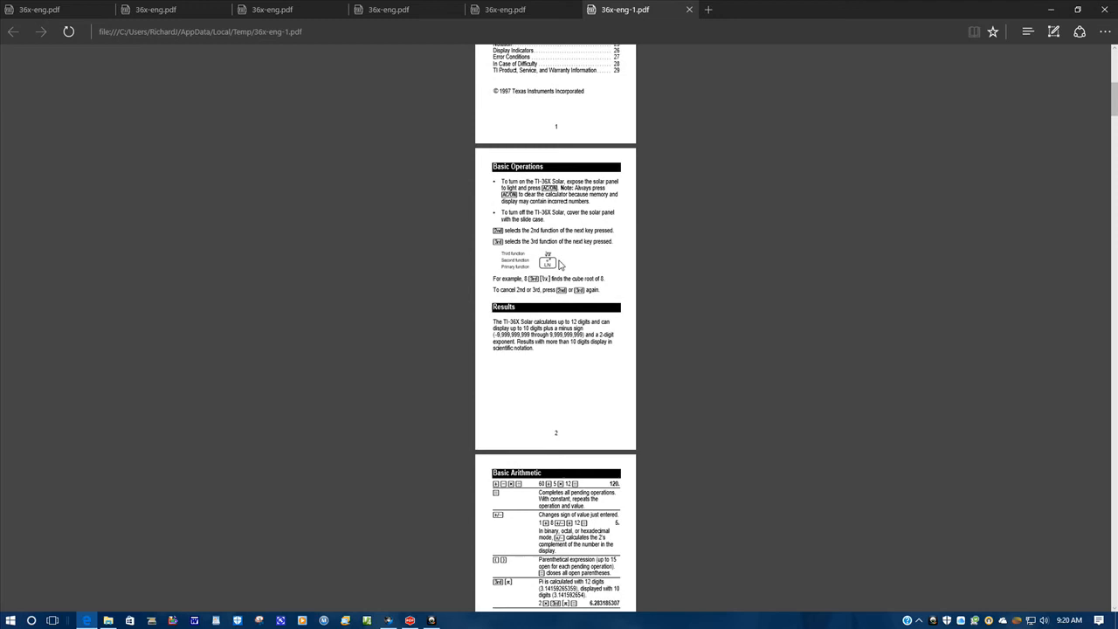
scroll("down", 3)
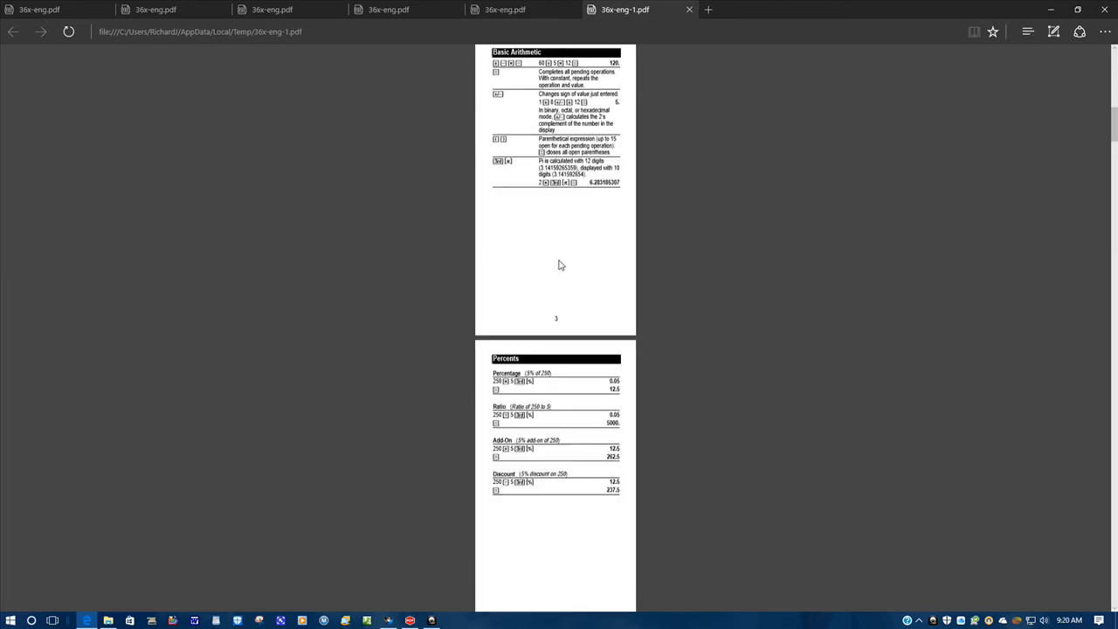
scroll("down", 3)
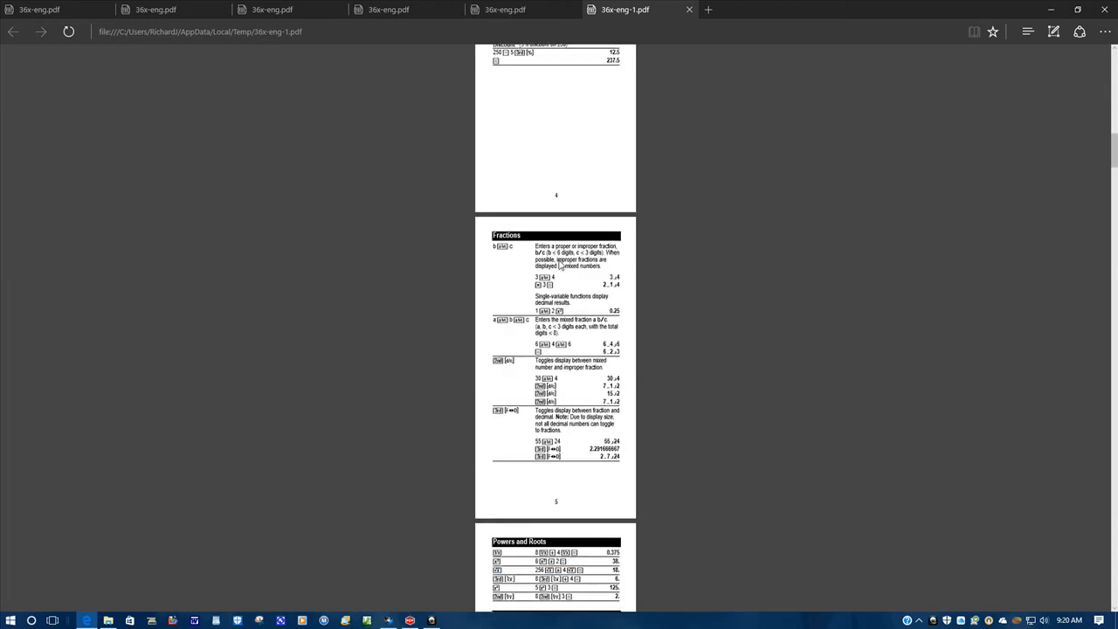
scroll("down", 3)
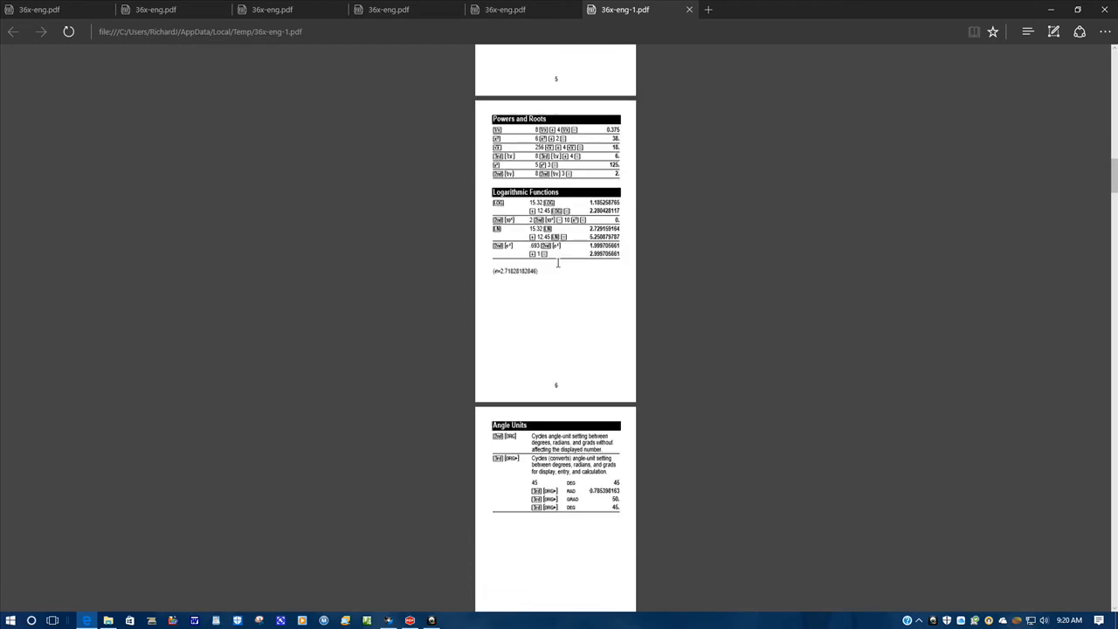
scroll("down", 3)
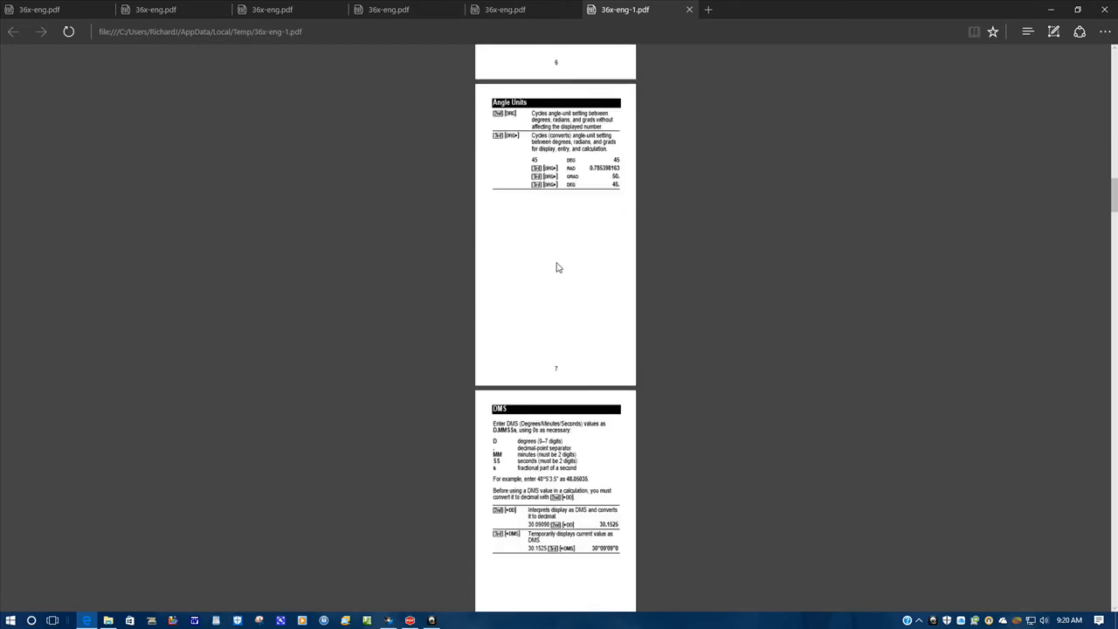
scroll("down", 3)
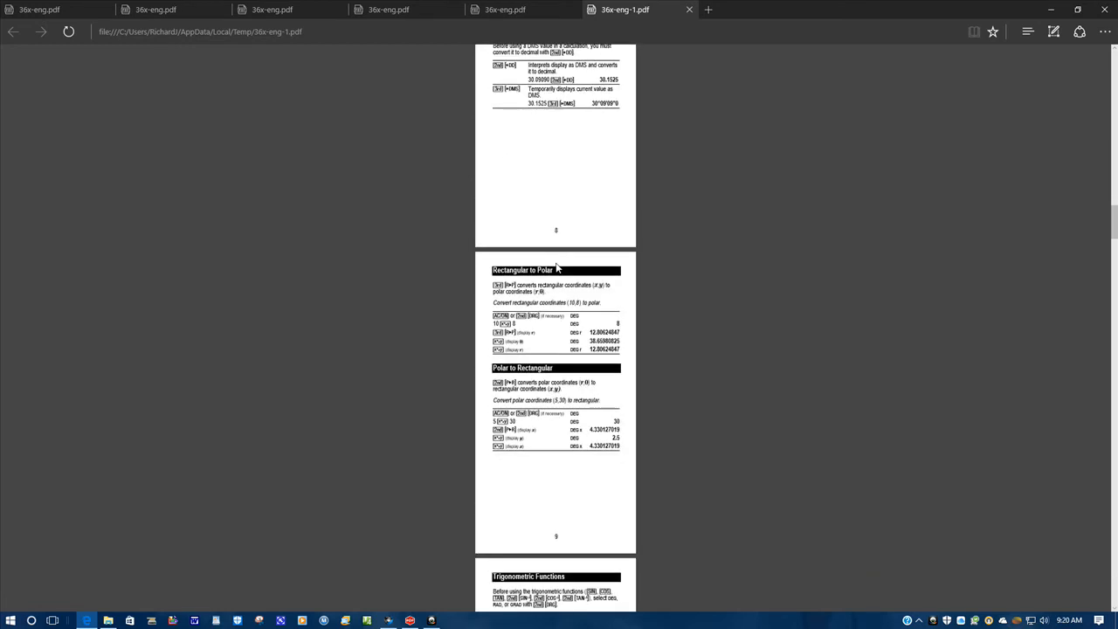
scroll("down", 3)
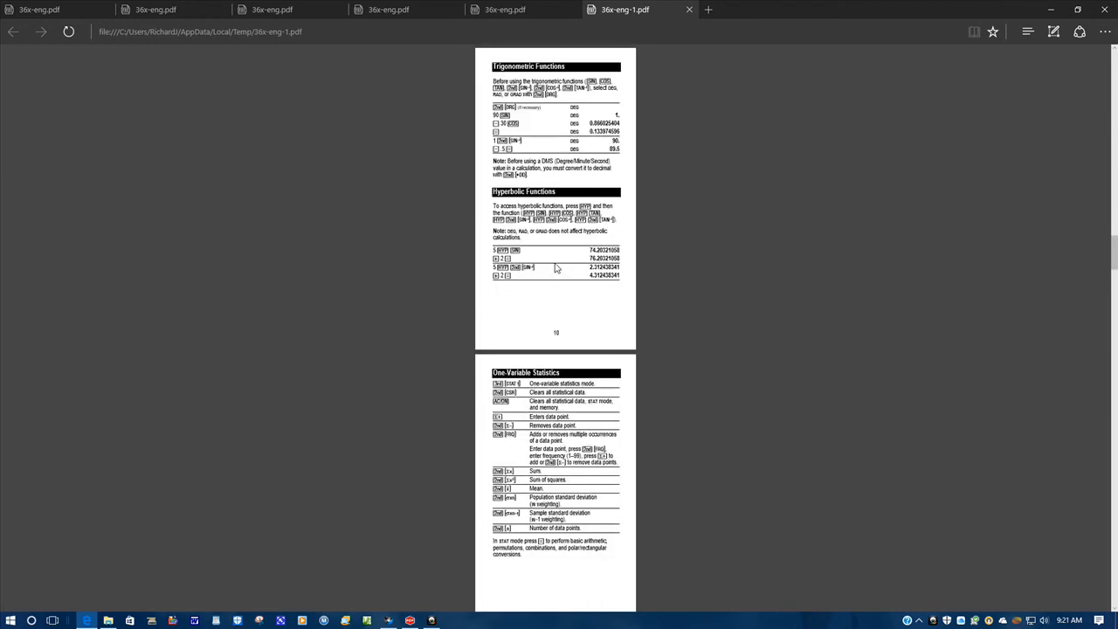
scroll("down", 3)
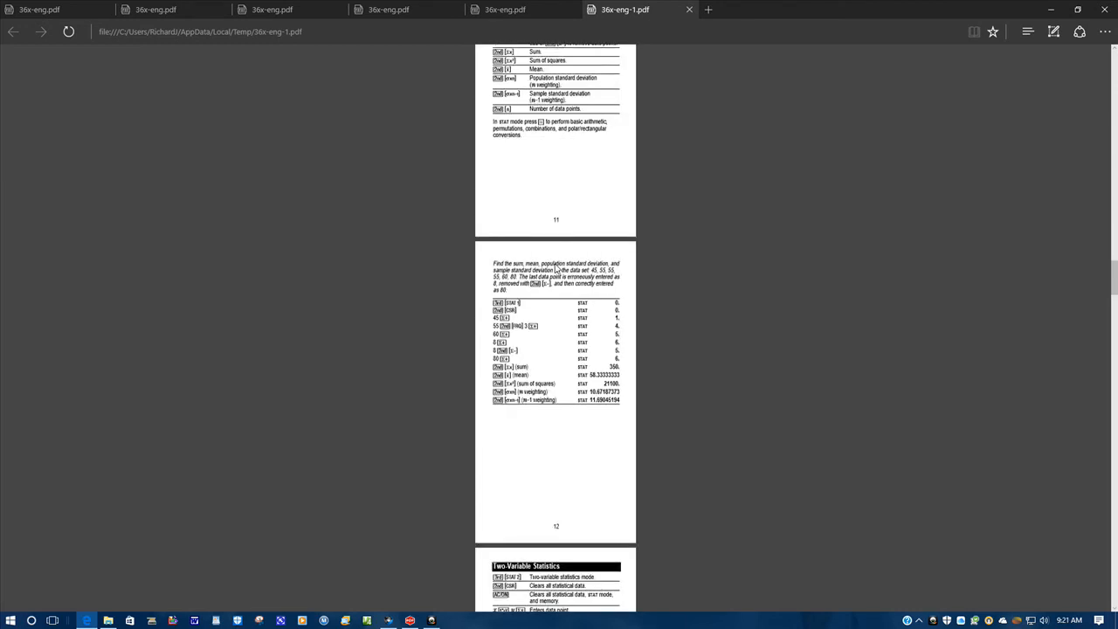
scroll("down", 3)
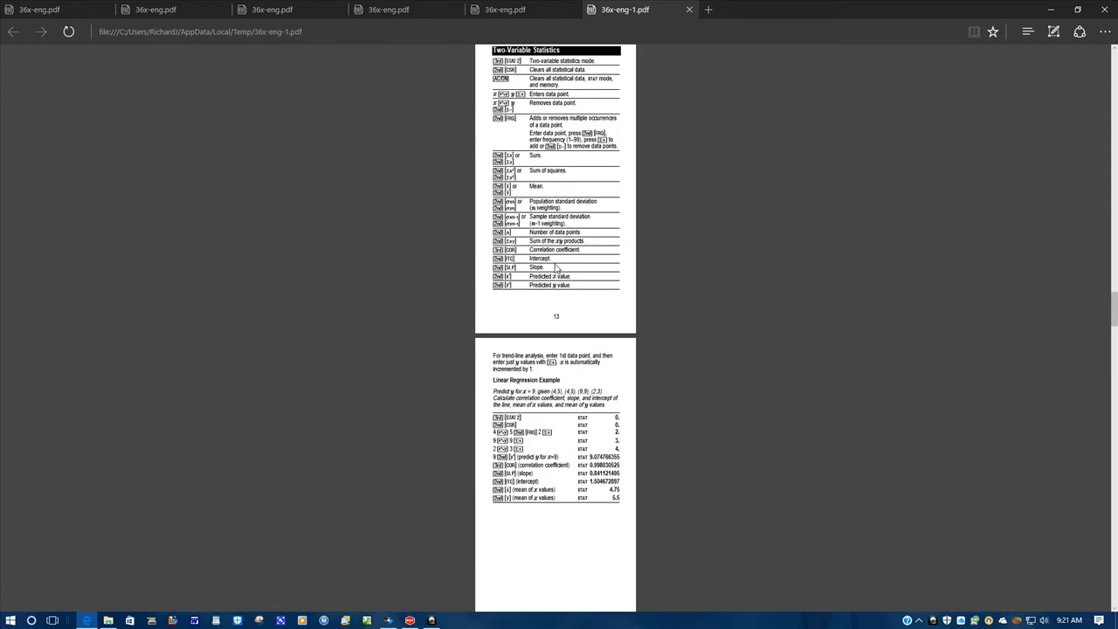
scroll("down", 3)
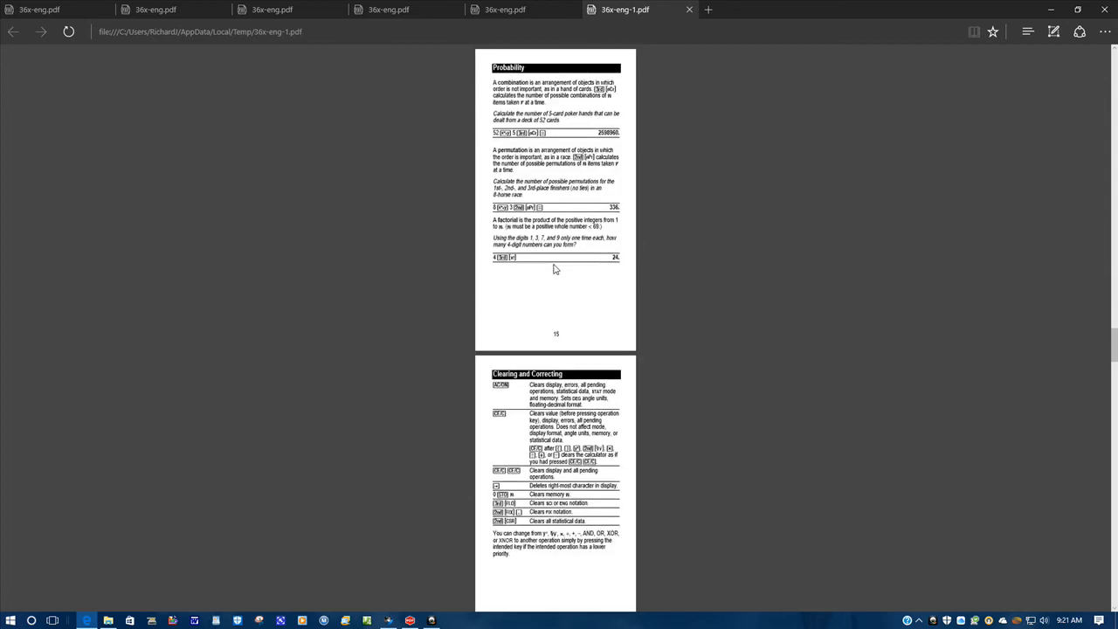
scroll("down", 3)
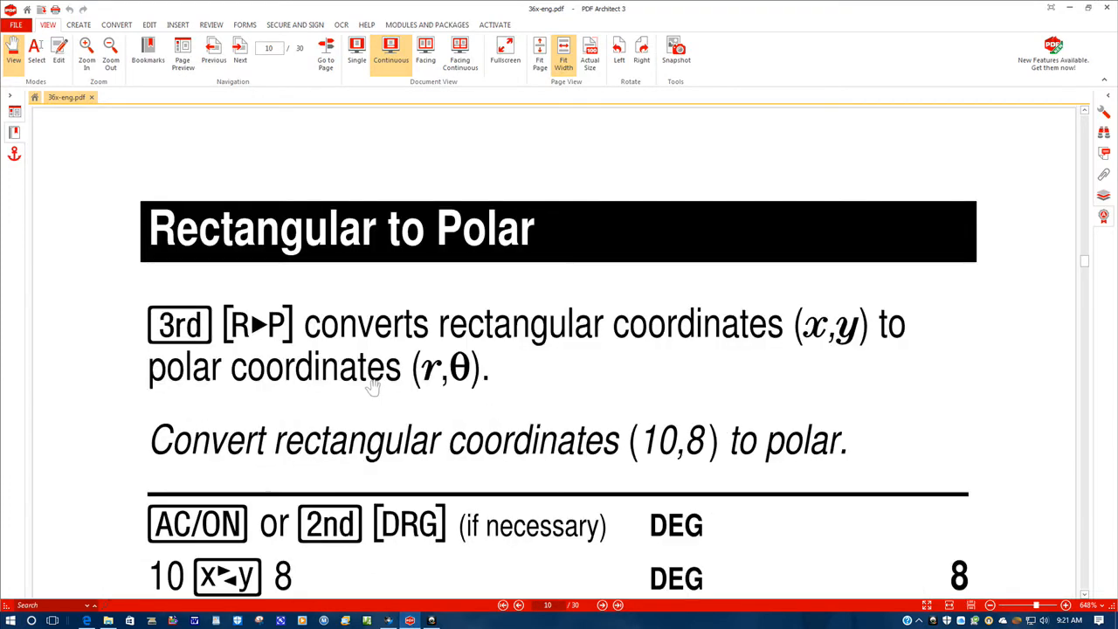
Scroll the zoomed-in manual from Rectangular to Polar on page 9 into the Two-Variable Statistics page
scroll("down", 3)
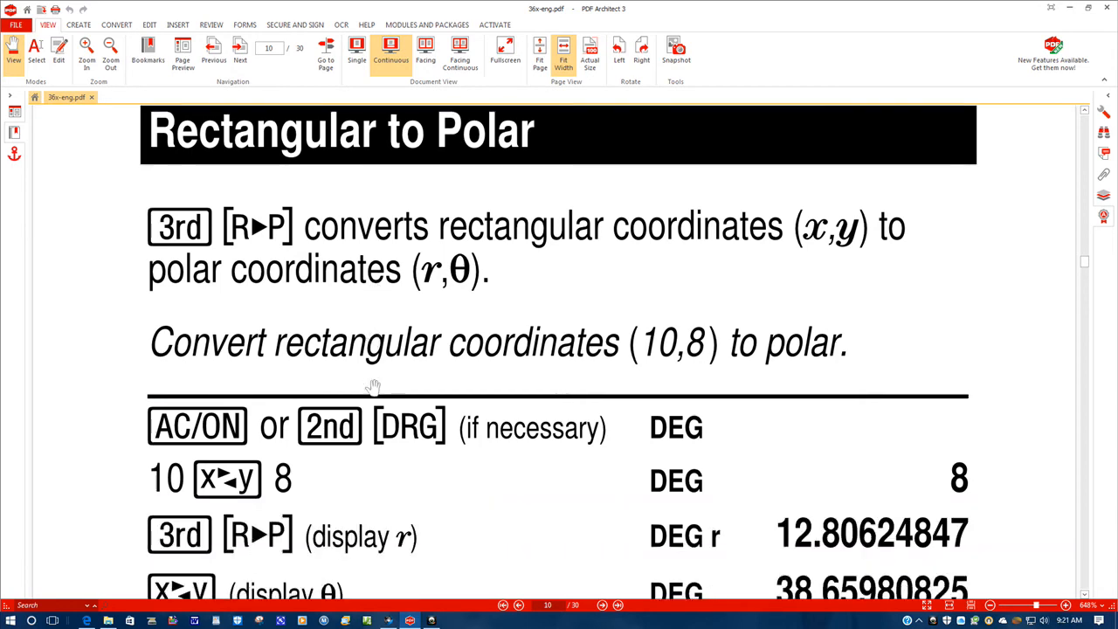
scroll("down", 3)
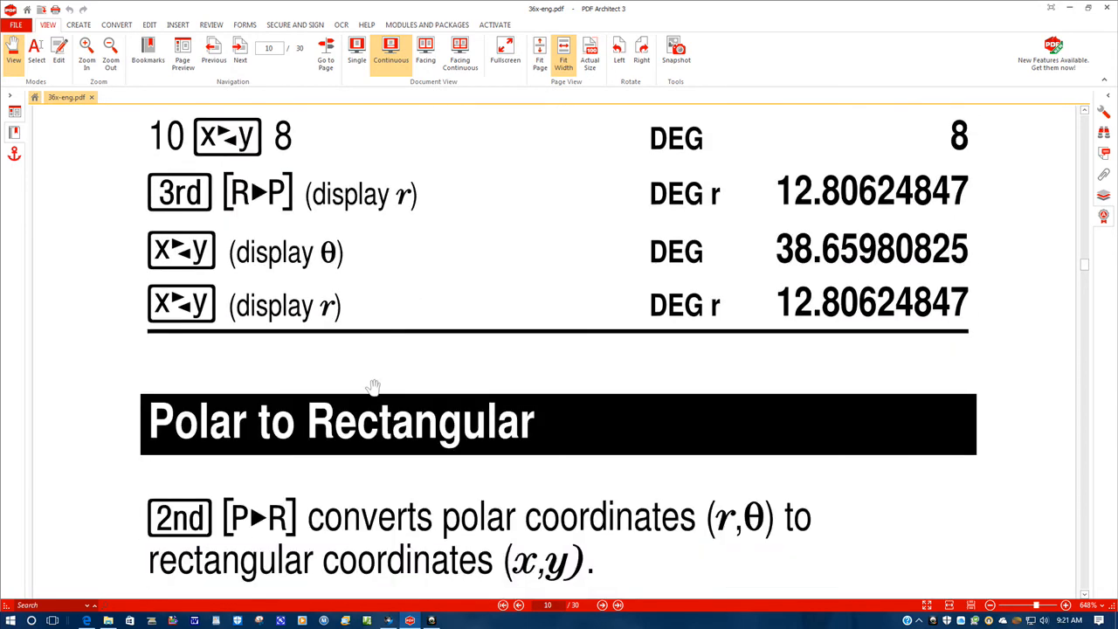
scroll("down", 3)
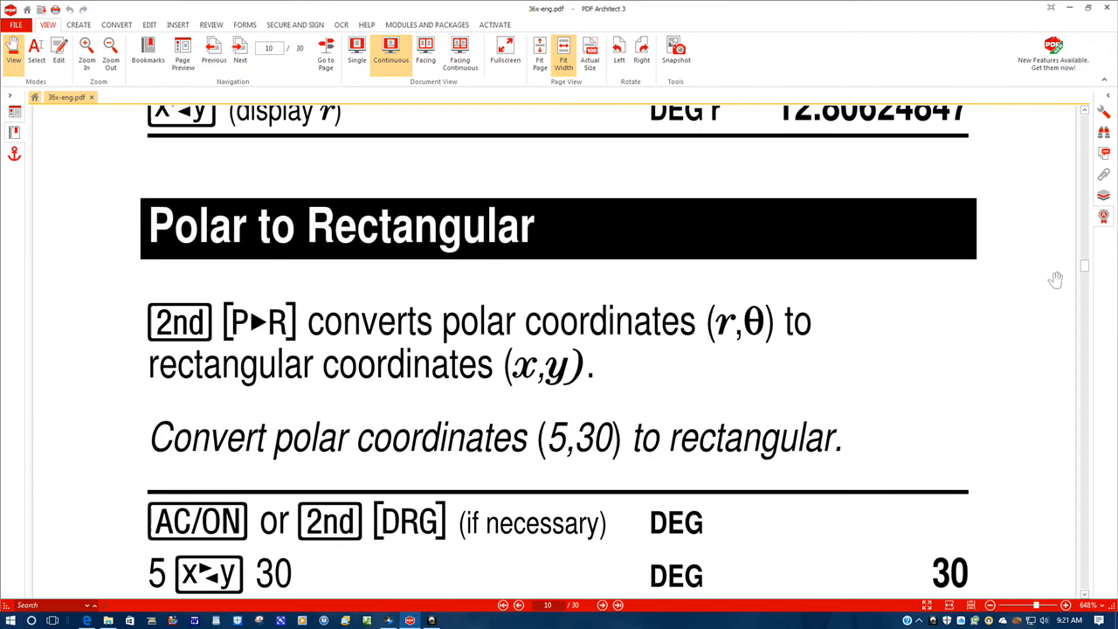
scroll("down", 3)
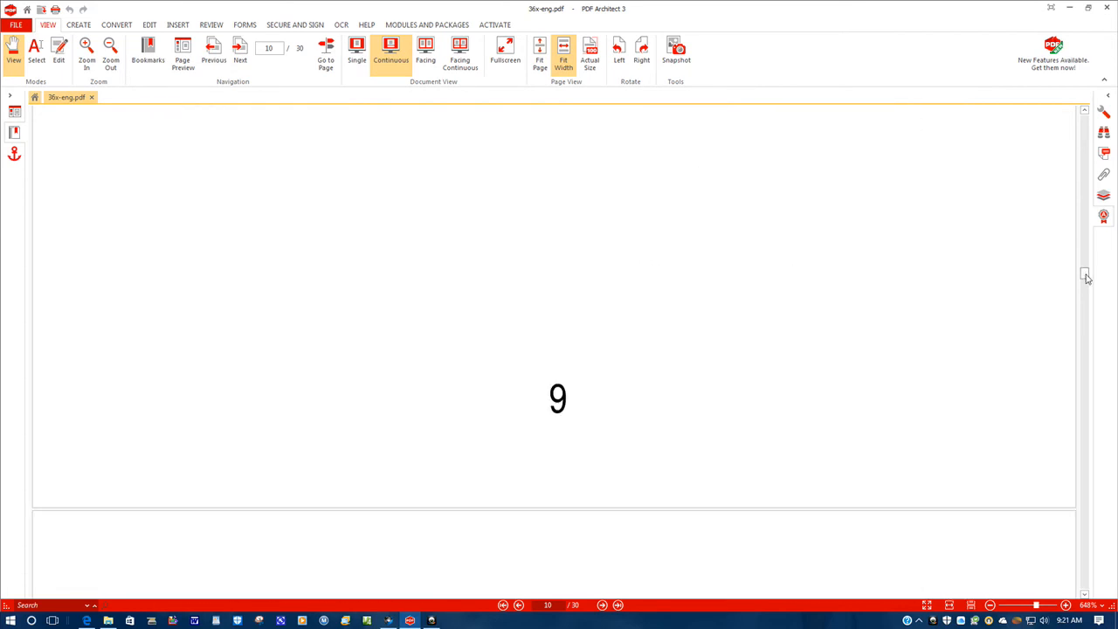
scroll("down", 3)
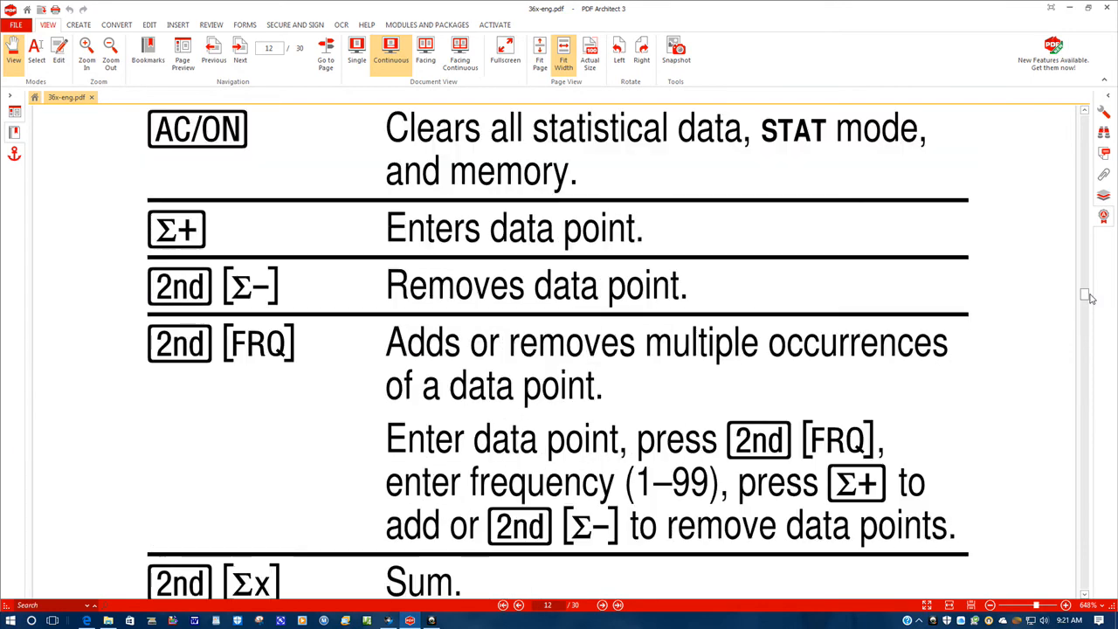
scroll("down", 3)
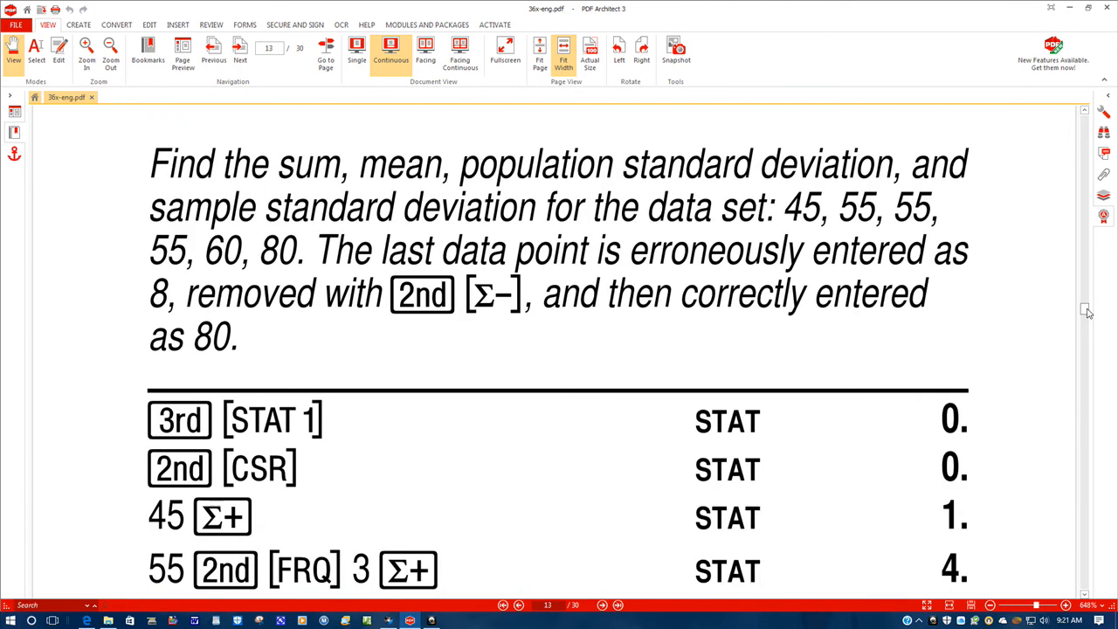
scroll("up", 3)
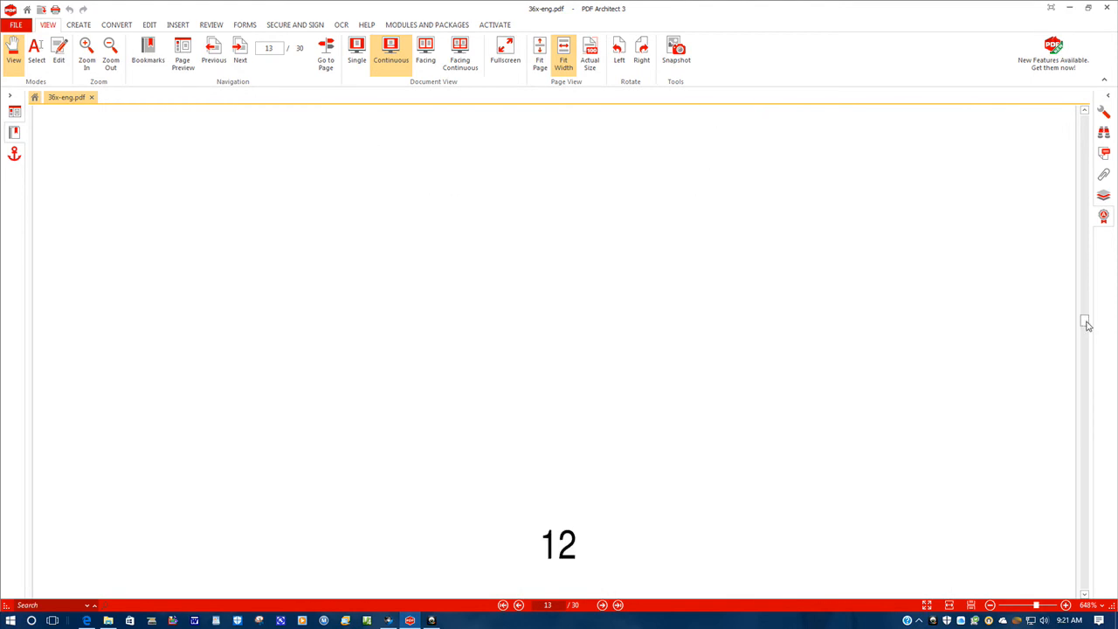
scroll("down", 3)
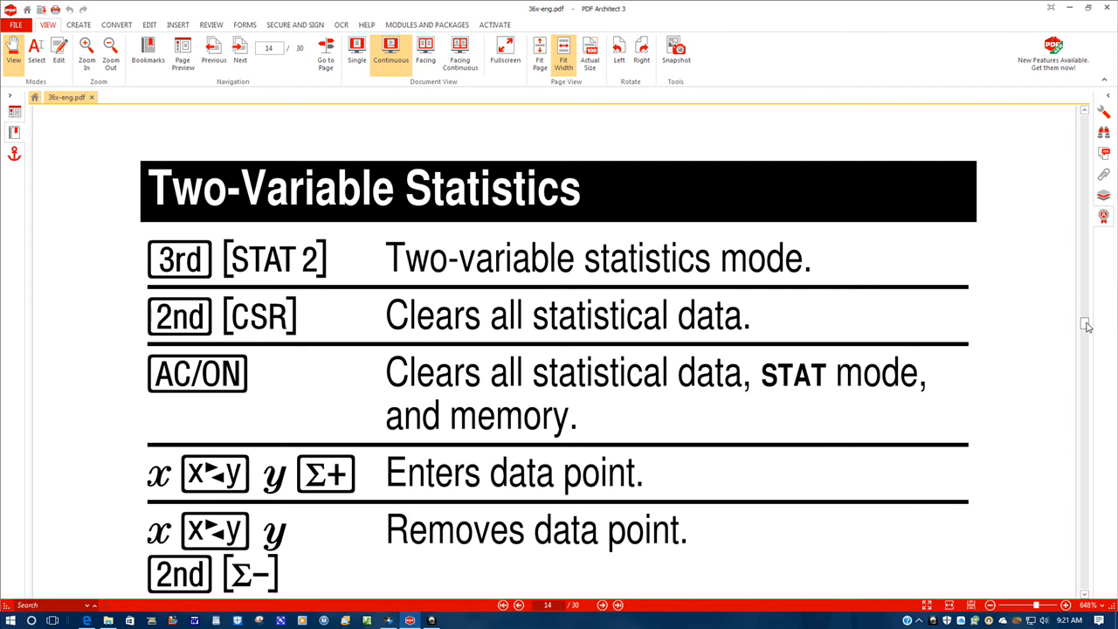
scroll("down", 3)
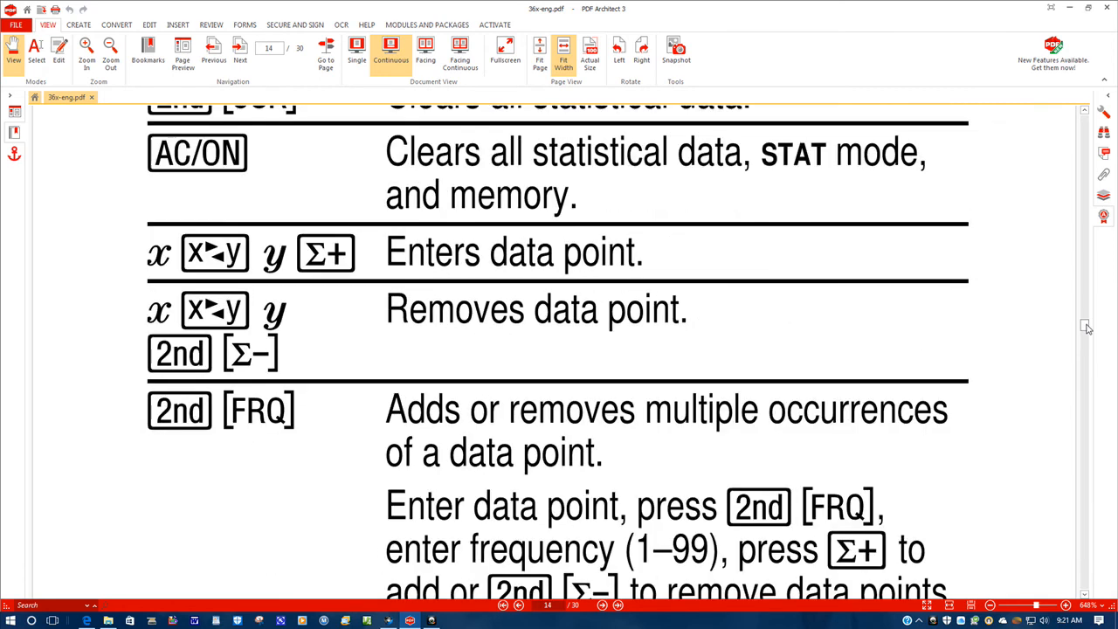
scroll("down", 3)
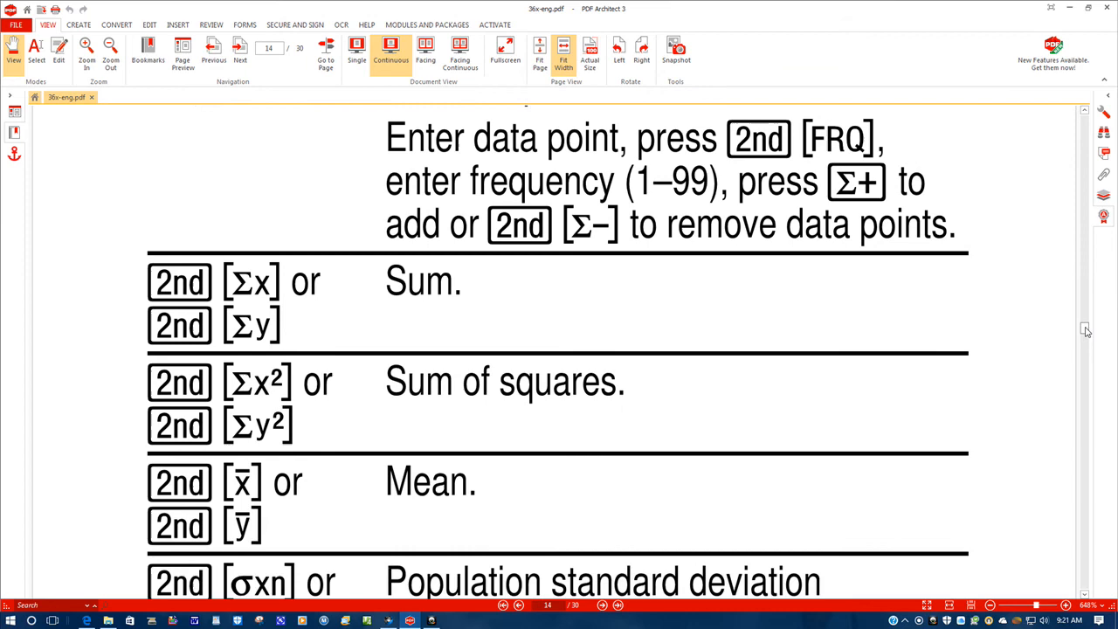
scroll("down", 3)
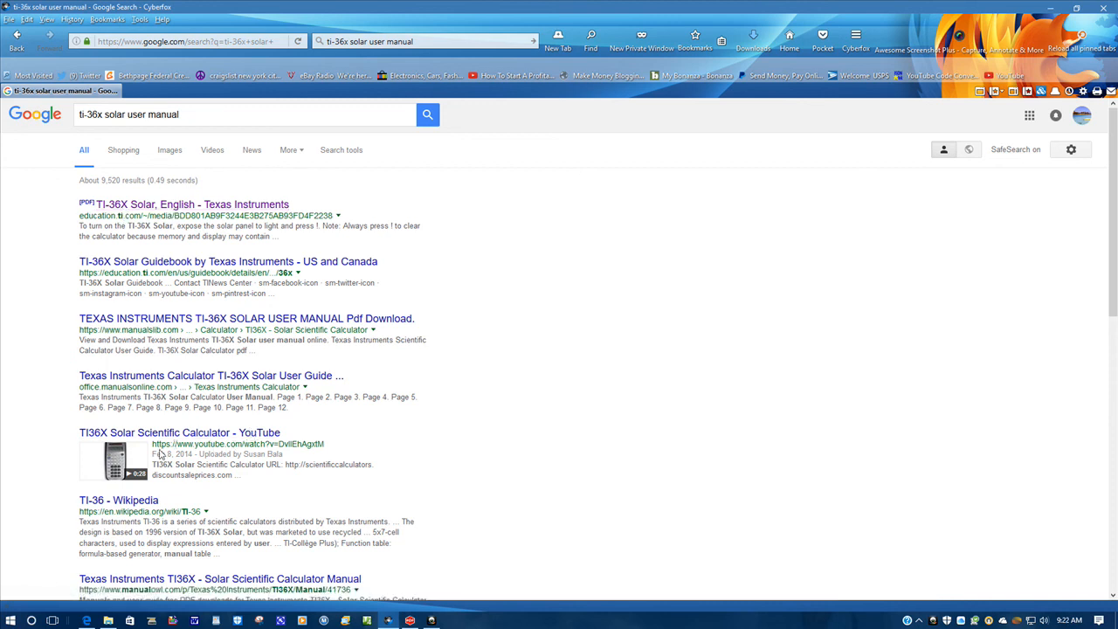
mouse_move(179, 433)
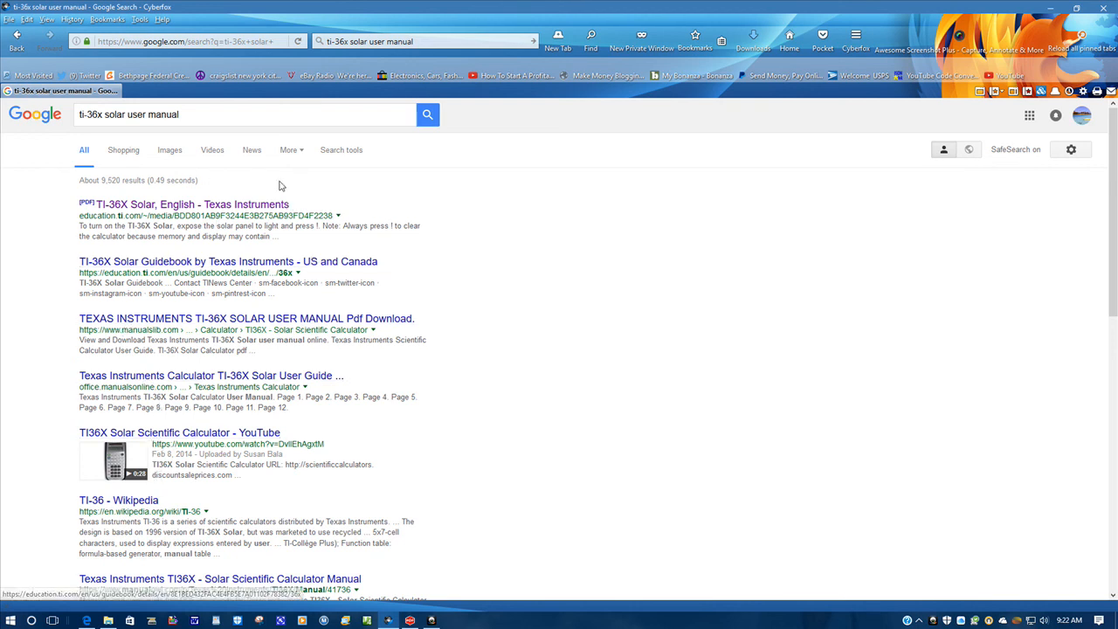
mouse_move(192, 205)
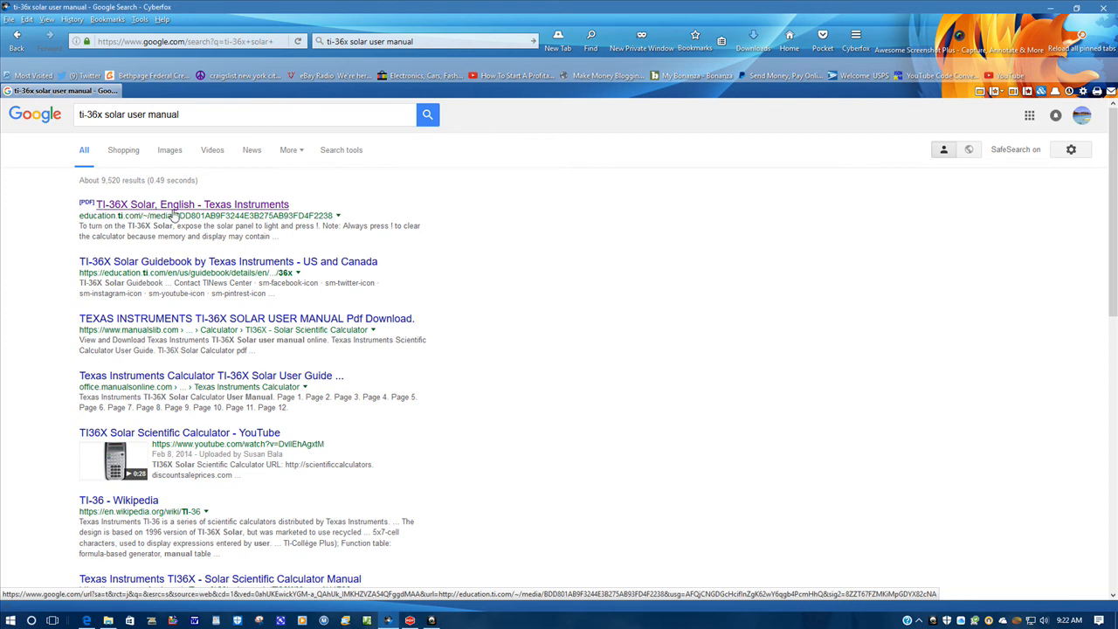
mouse_move(288, 367)
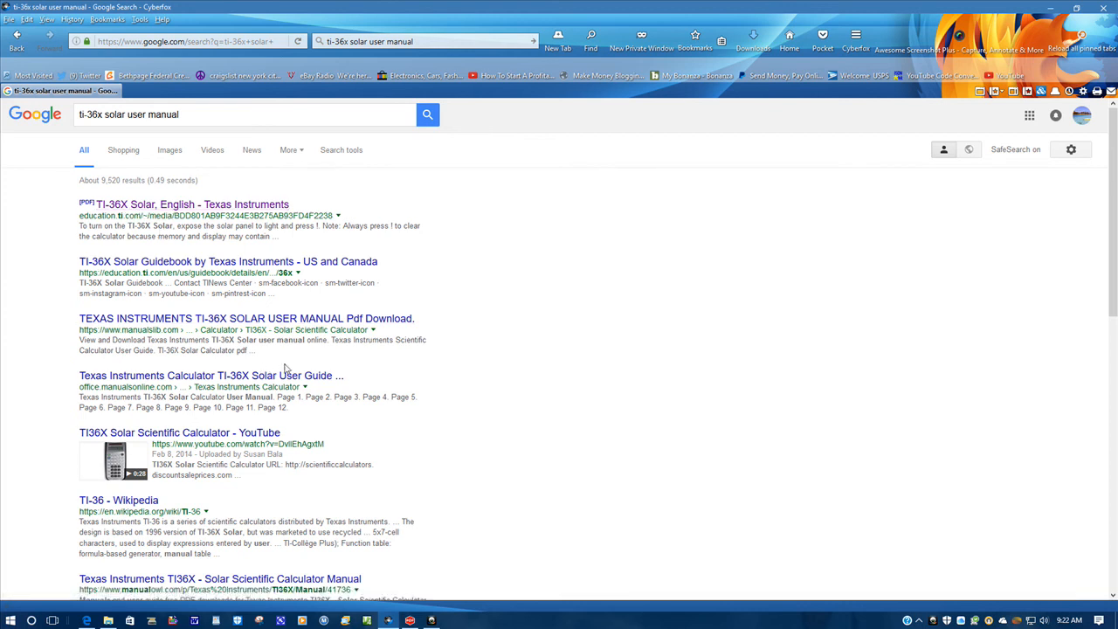
mouse_move(317, 362)
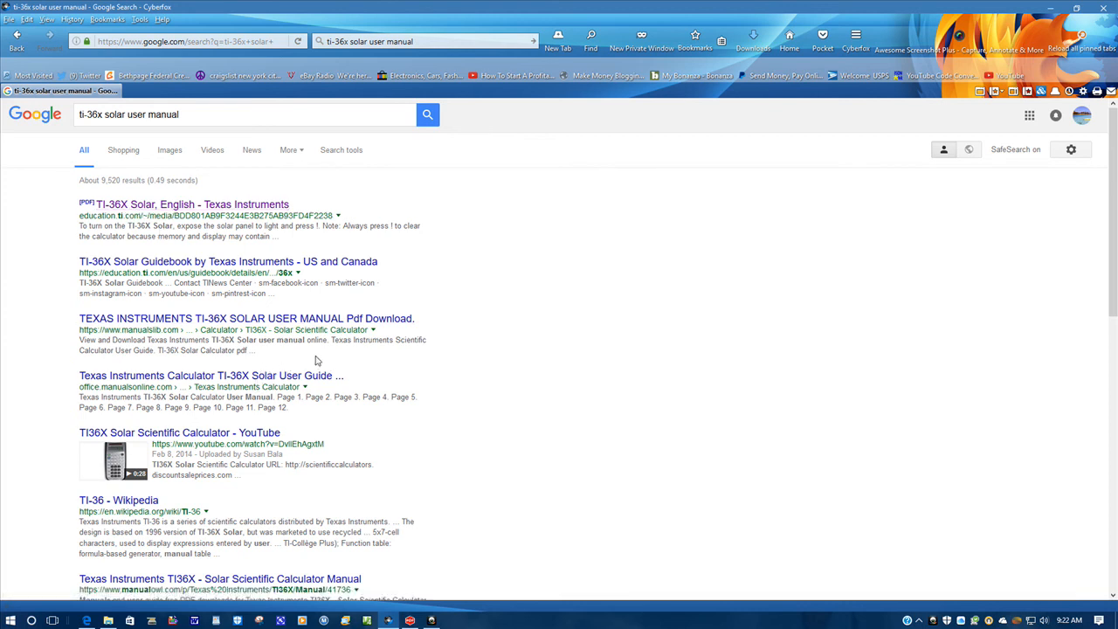